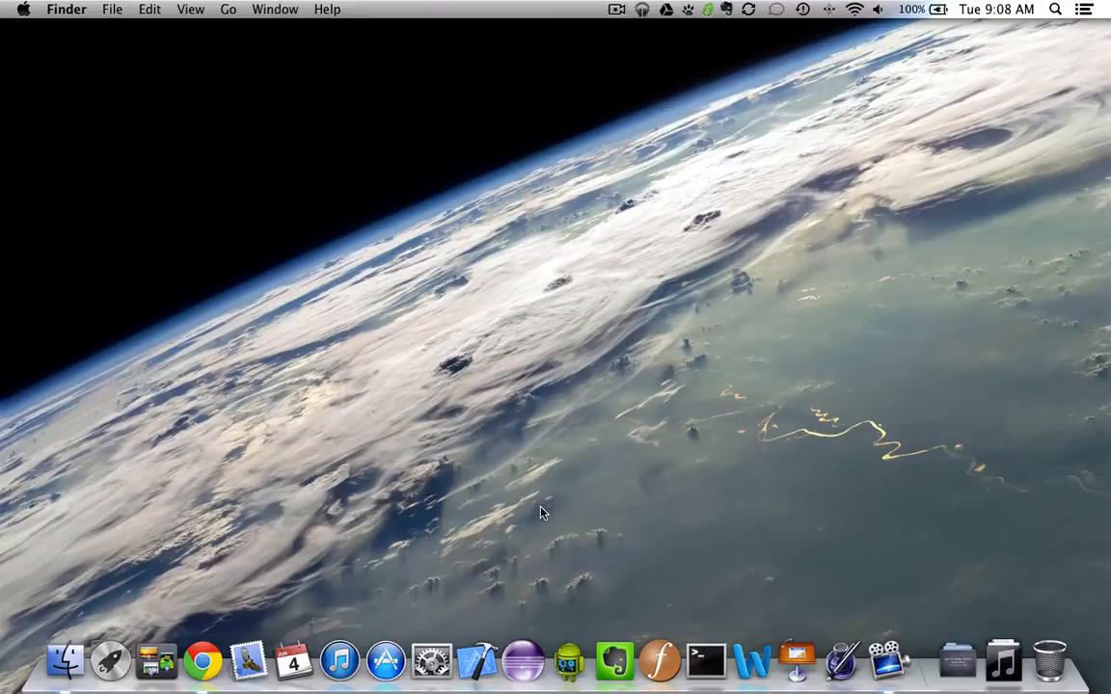
{"action": "mouse_move", "coordinate": [532, 523]}
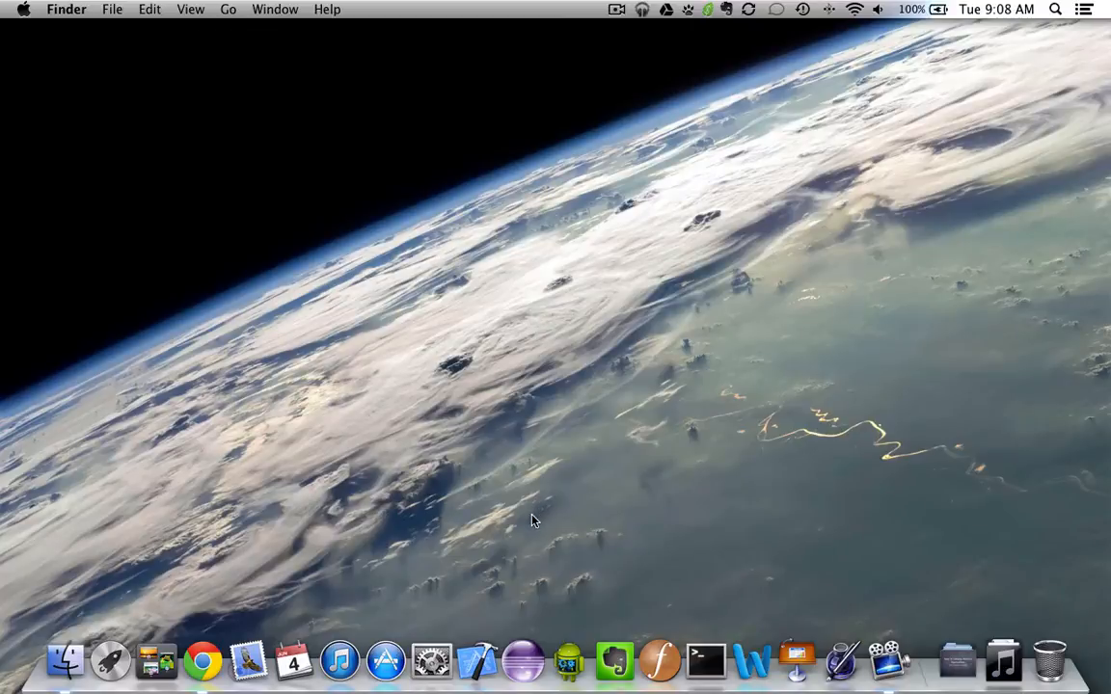
{"action": "mouse_move", "coordinate": [529, 521]}
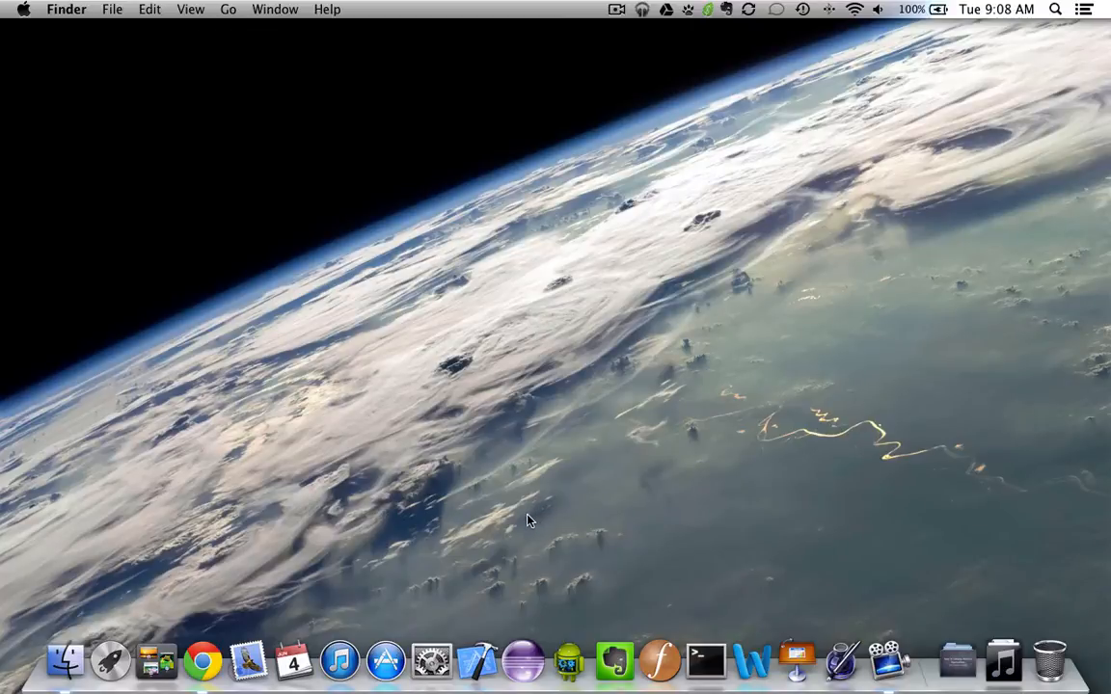
{"action": "mouse_move", "coordinate": [559, 624]}
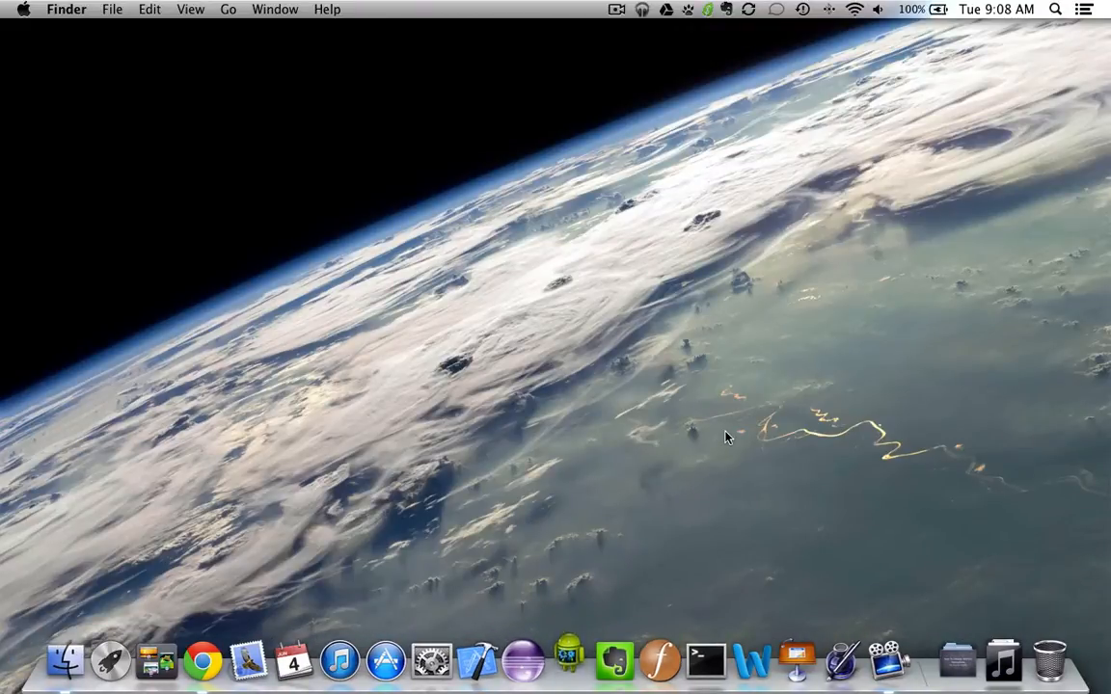
Step: Start a new project from the Welcome screen's Quick Start list
{"action": "left_click", "coordinate": [571, 669]}
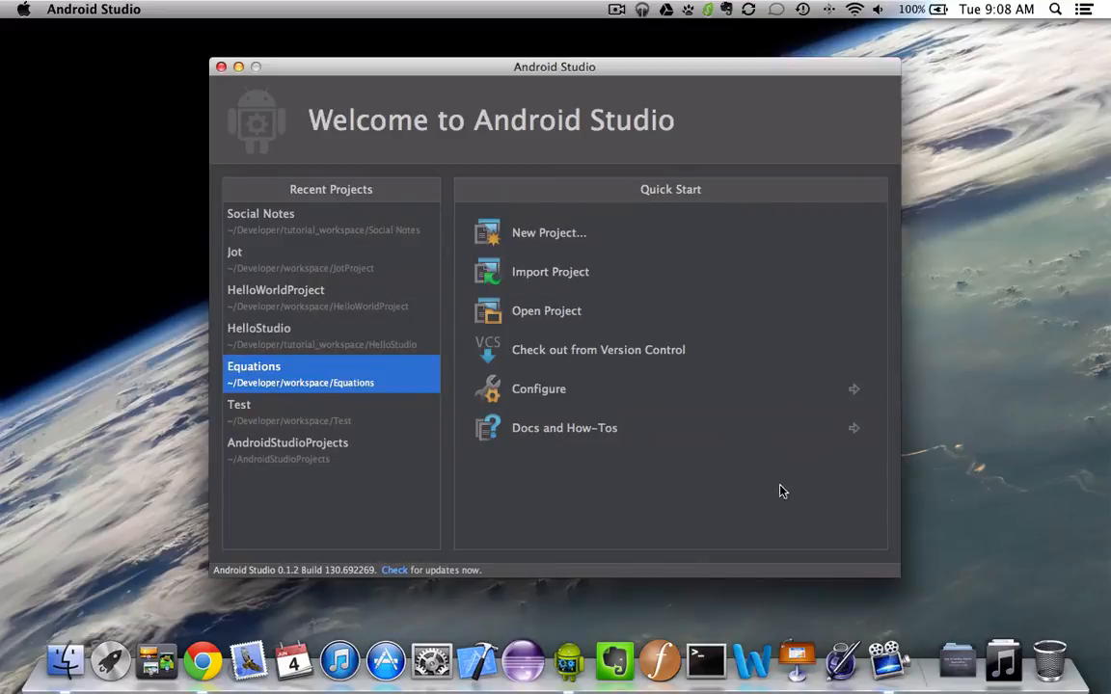
{"action": "mouse_move", "coordinate": [625, 474]}
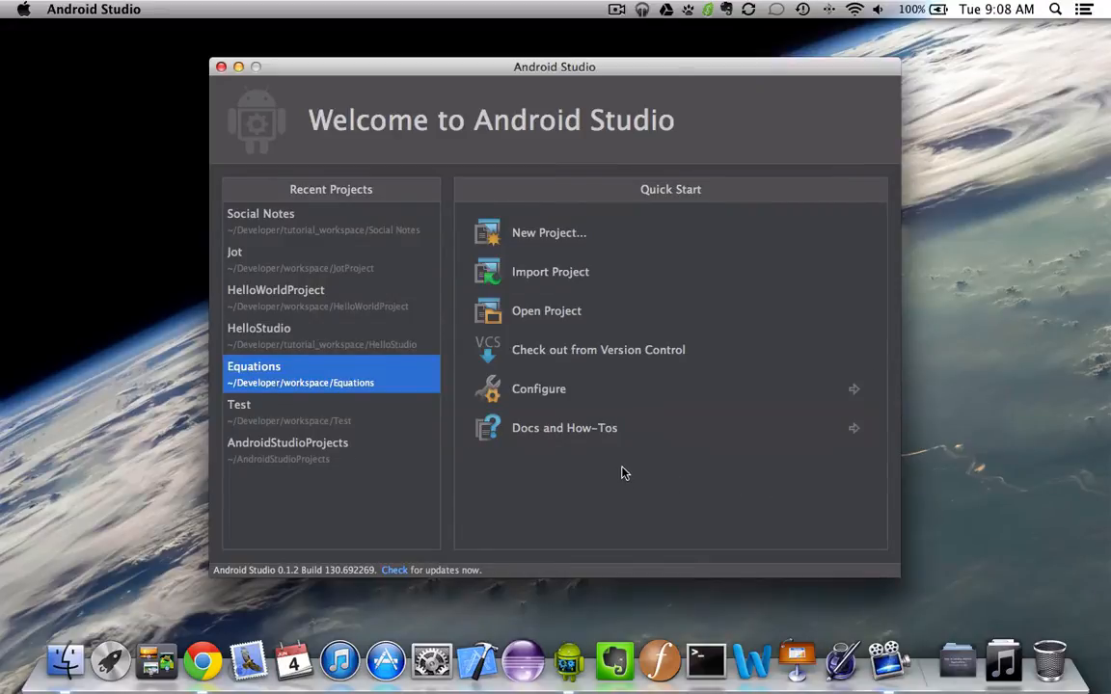
{"action": "mouse_move", "coordinate": [561, 277]}
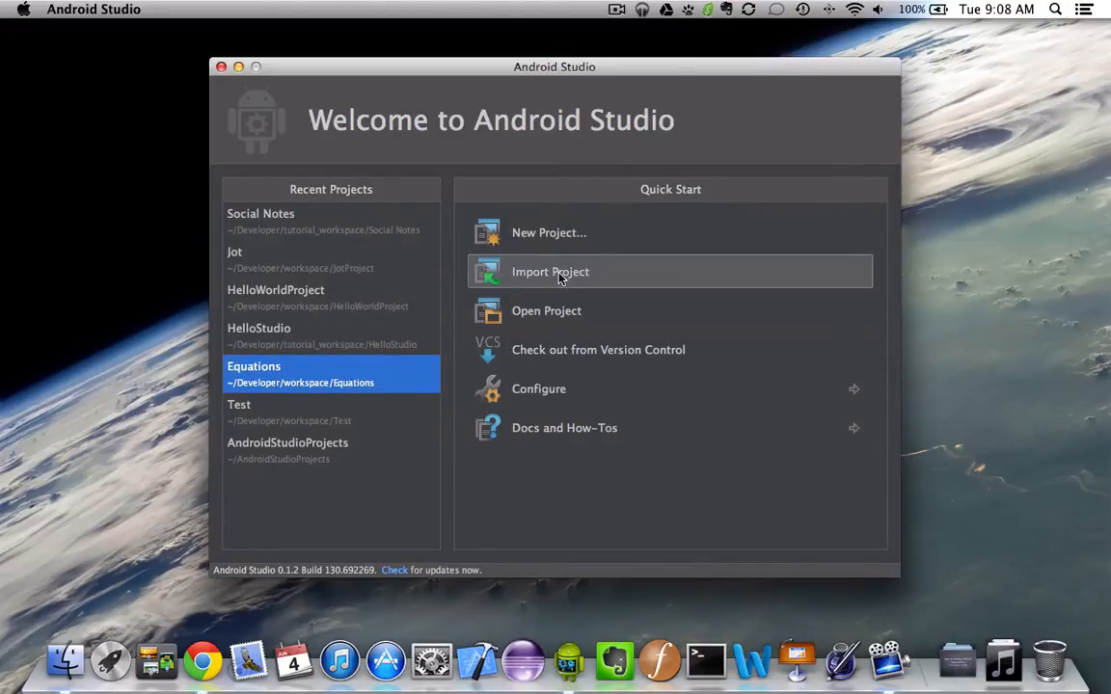
{"action": "mouse_move", "coordinate": [666, 255]}
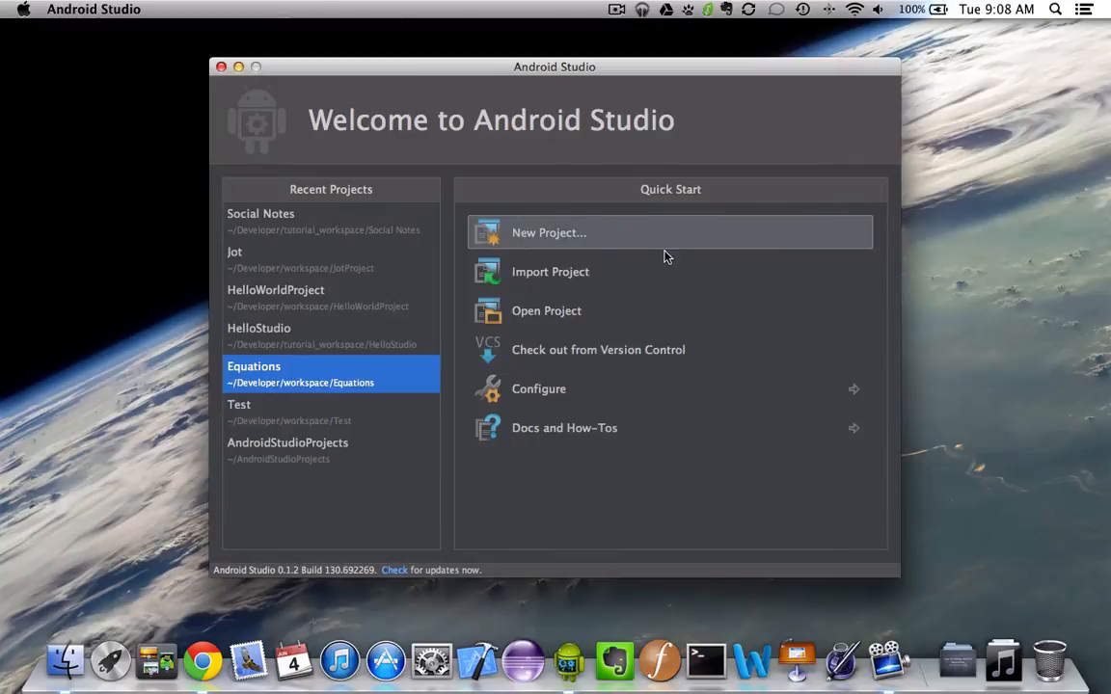
{"action": "mouse_move", "coordinate": [562, 231]}
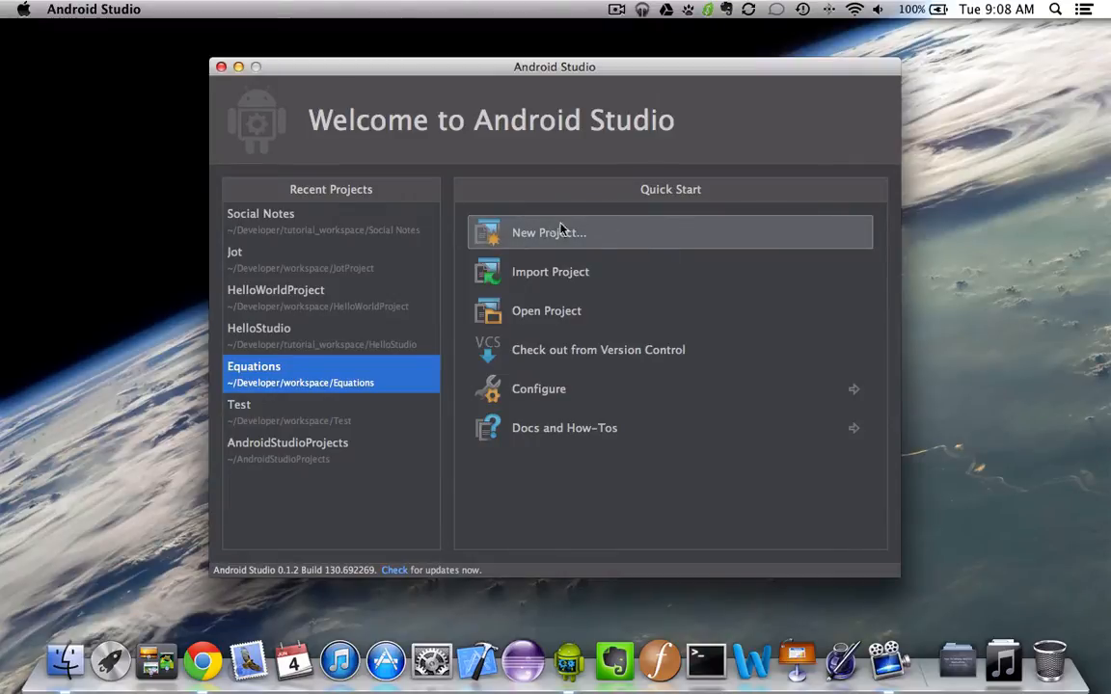
{"action": "mouse_move", "coordinate": [580, 227]}
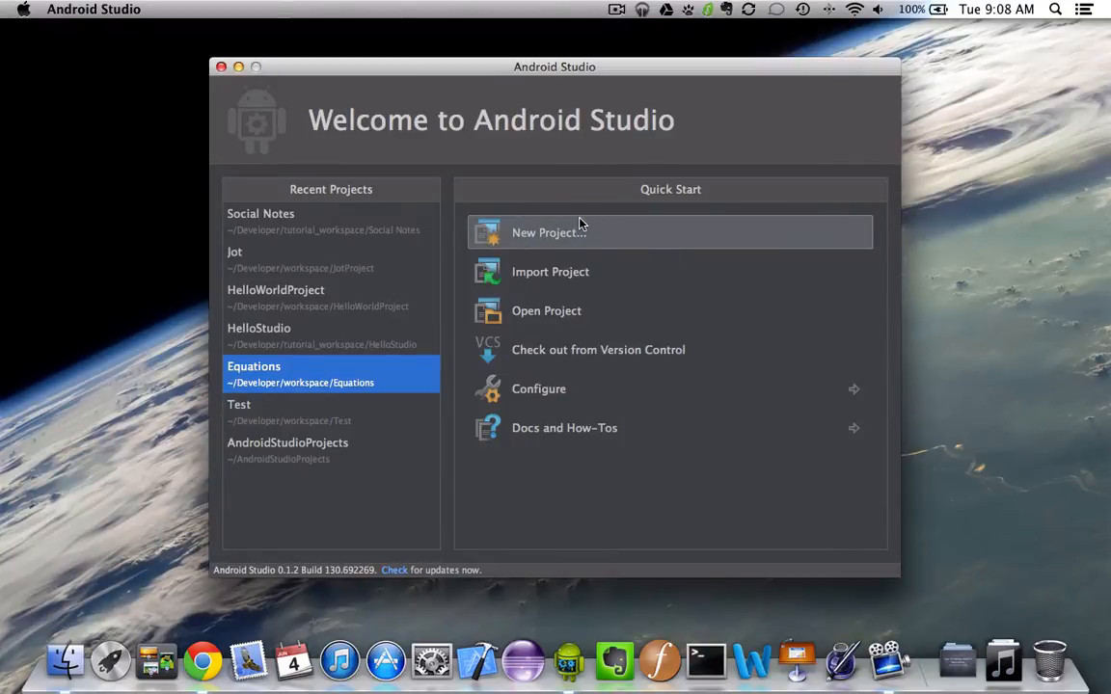
{"action": "left_click", "coordinate": [548, 233]}
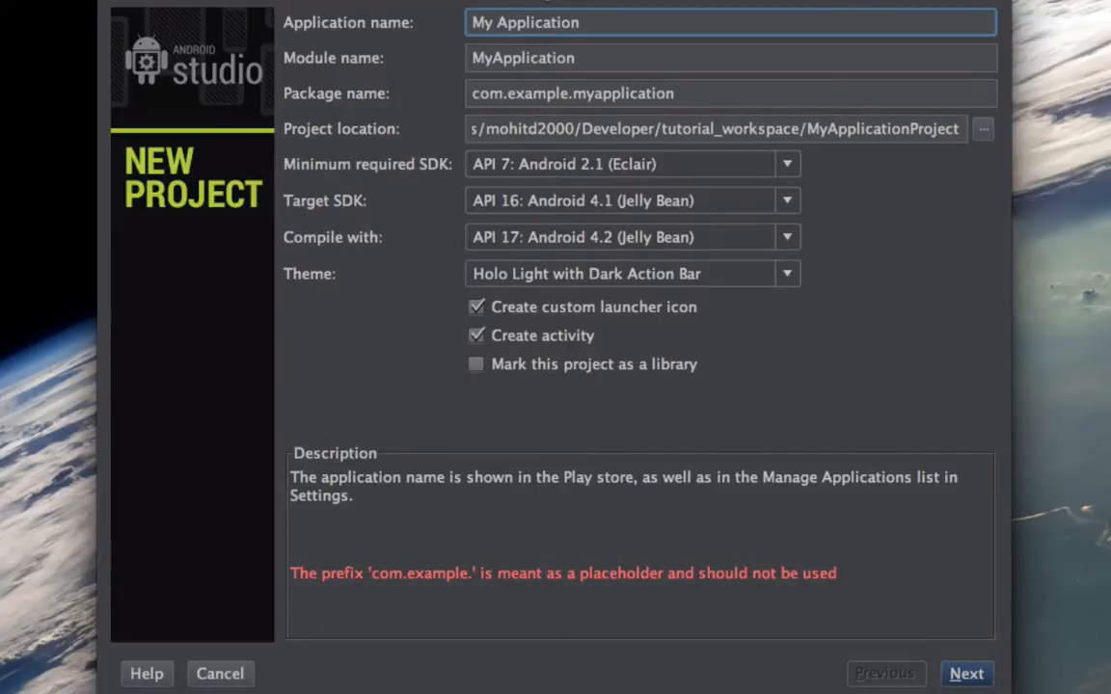
Step: Name the application HelloStudio and edit the package name
{"action": "triple_click", "coordinate": [522, 22]}
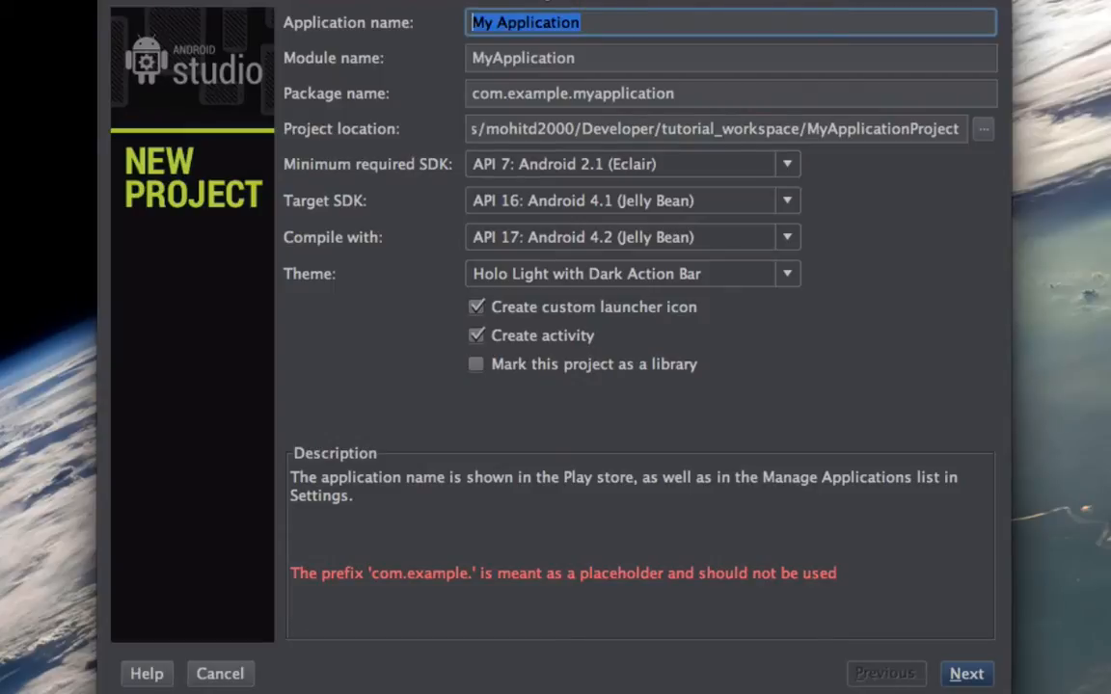
{"action": "type", "text": "HelloW"}
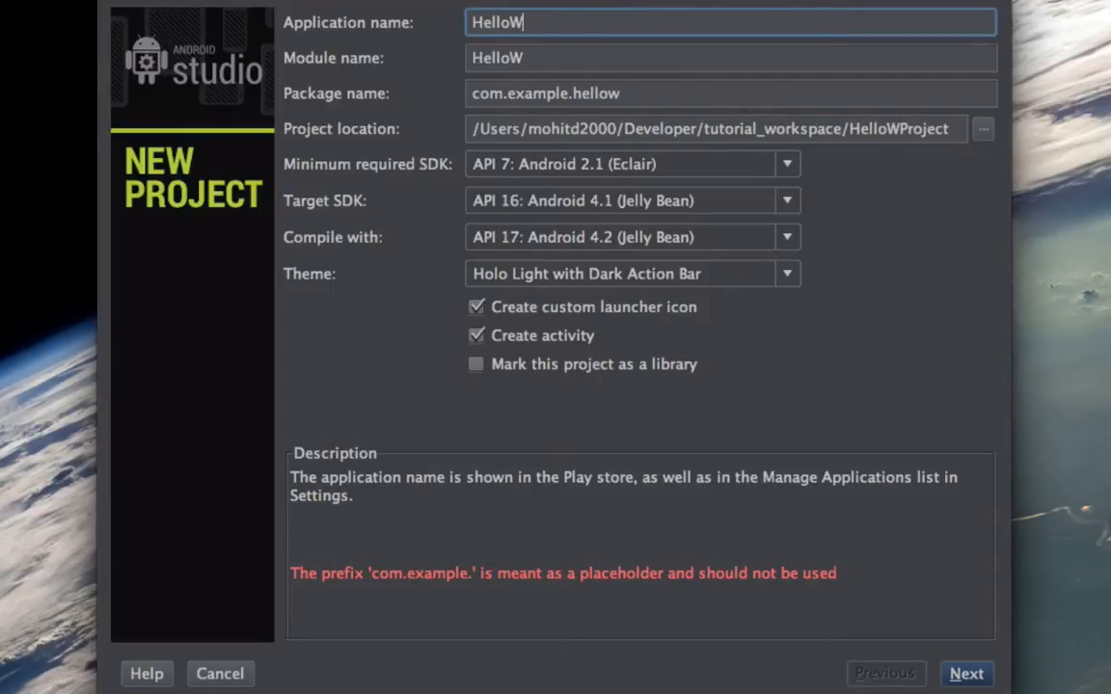
{"action": "type", "text": "Studio"}
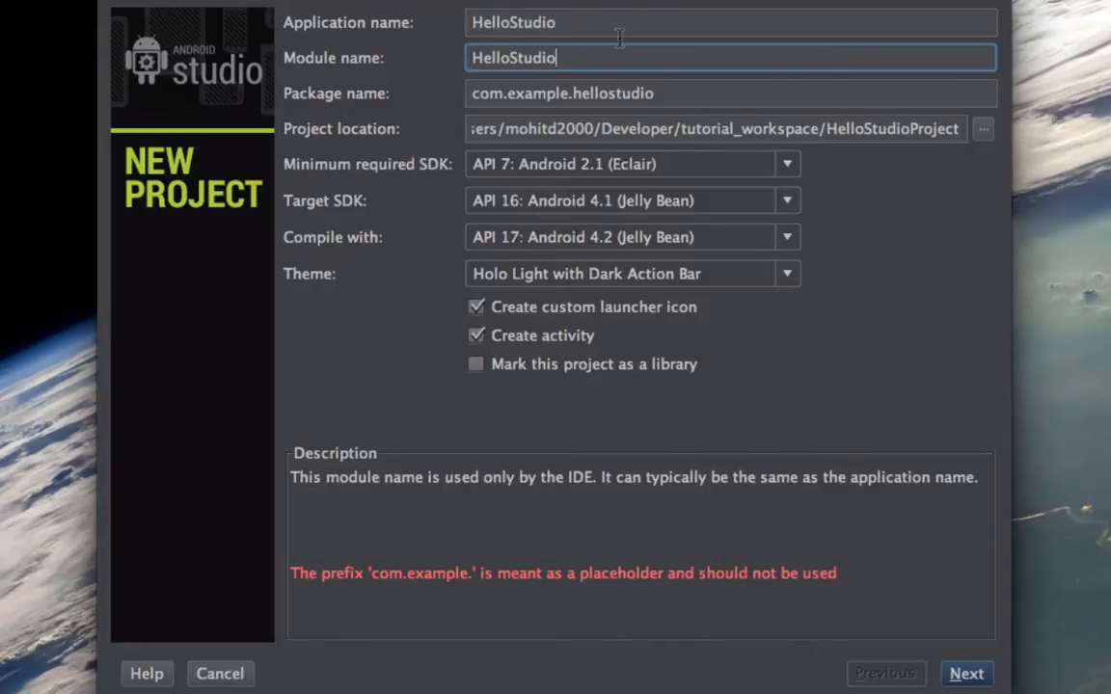
{"action": "double_click", "coordinate": [553, 93]}
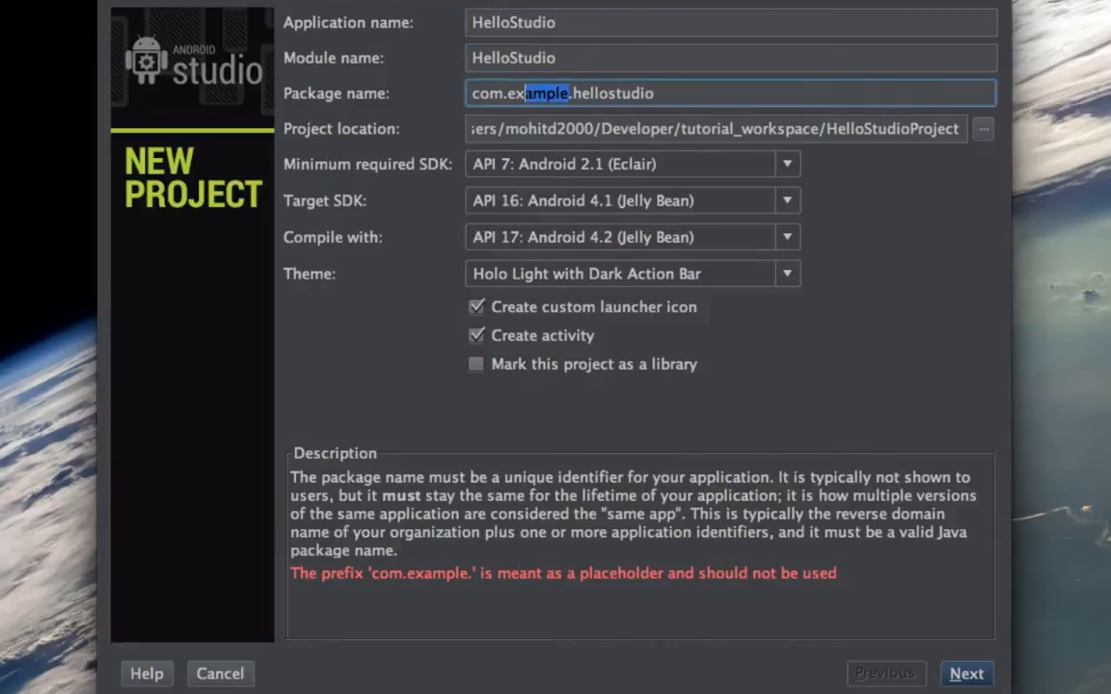
{"action": "type", "text": "mohitd2000"}
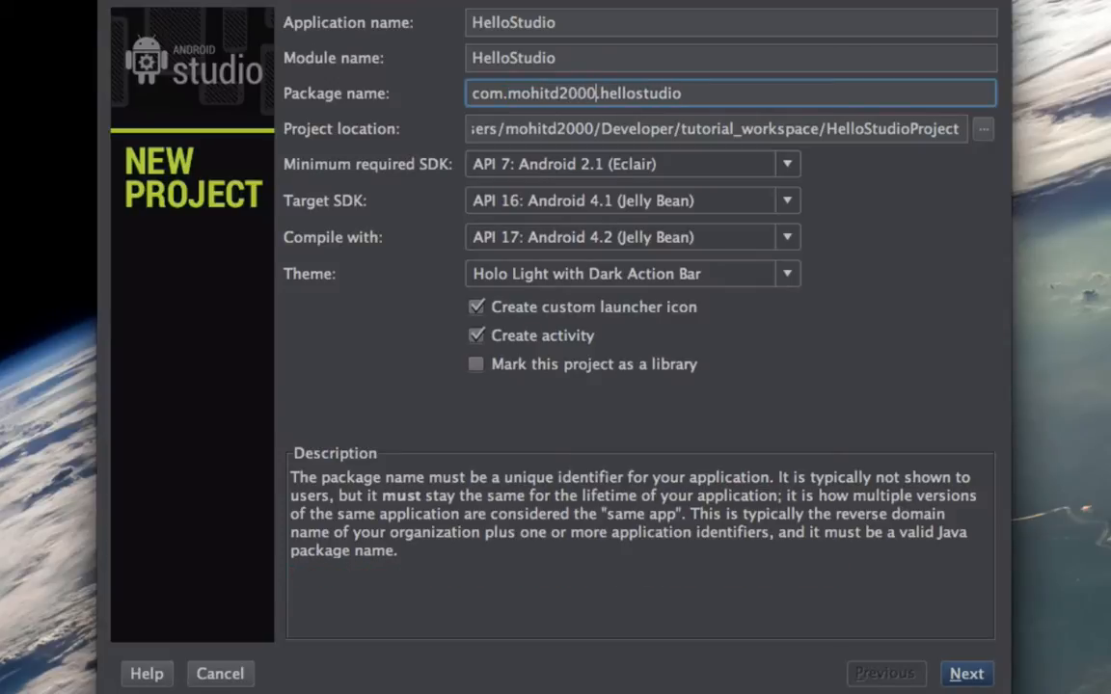
{"action": "mouse_move", "coordinate": [792, 169]}
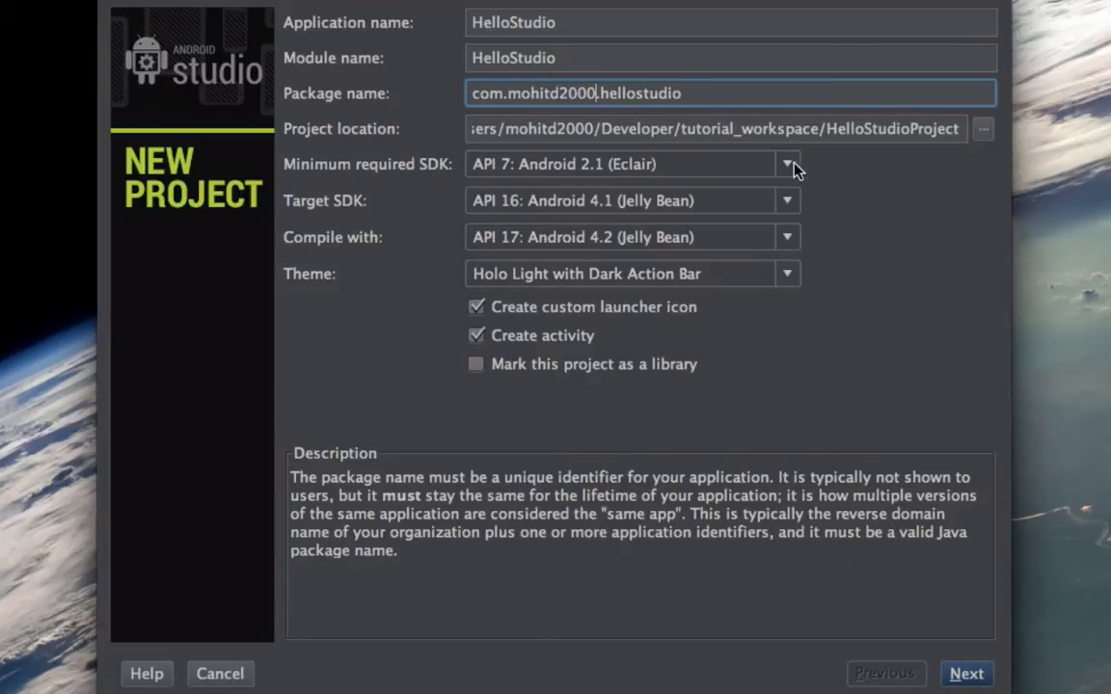
Step: Set Minimum SDK to API 14 and finish the wizard with a Blank Activity
{"action": "left_click", "coordinate": [787, 164]}
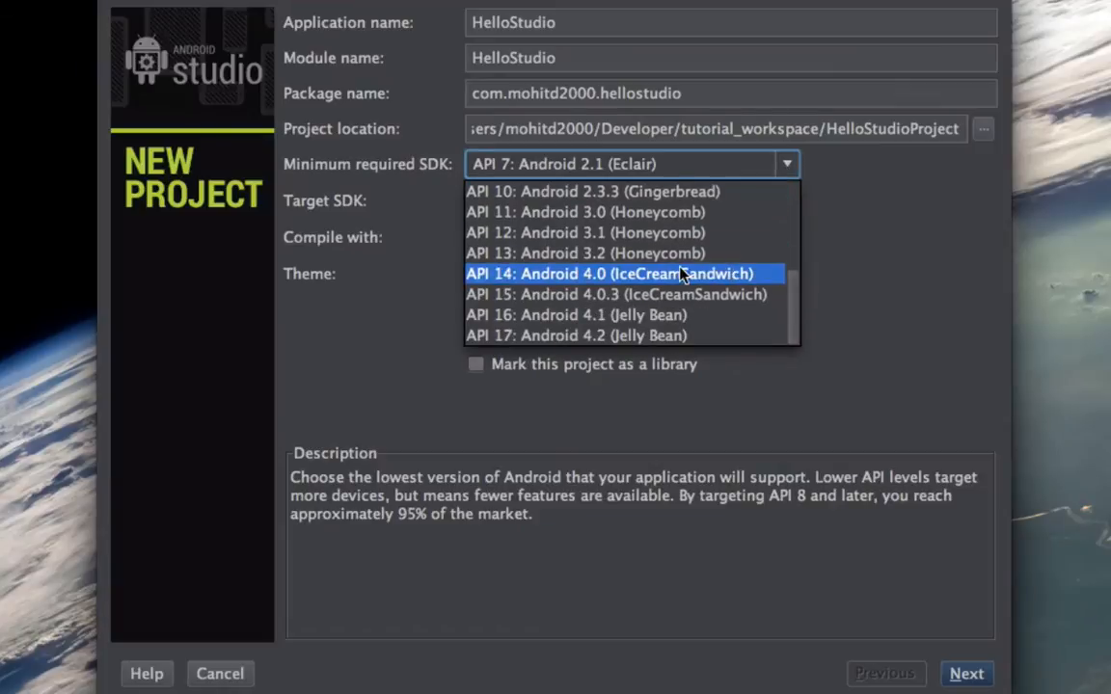
{"action": "left_click", "coordinate": [630, 273]}
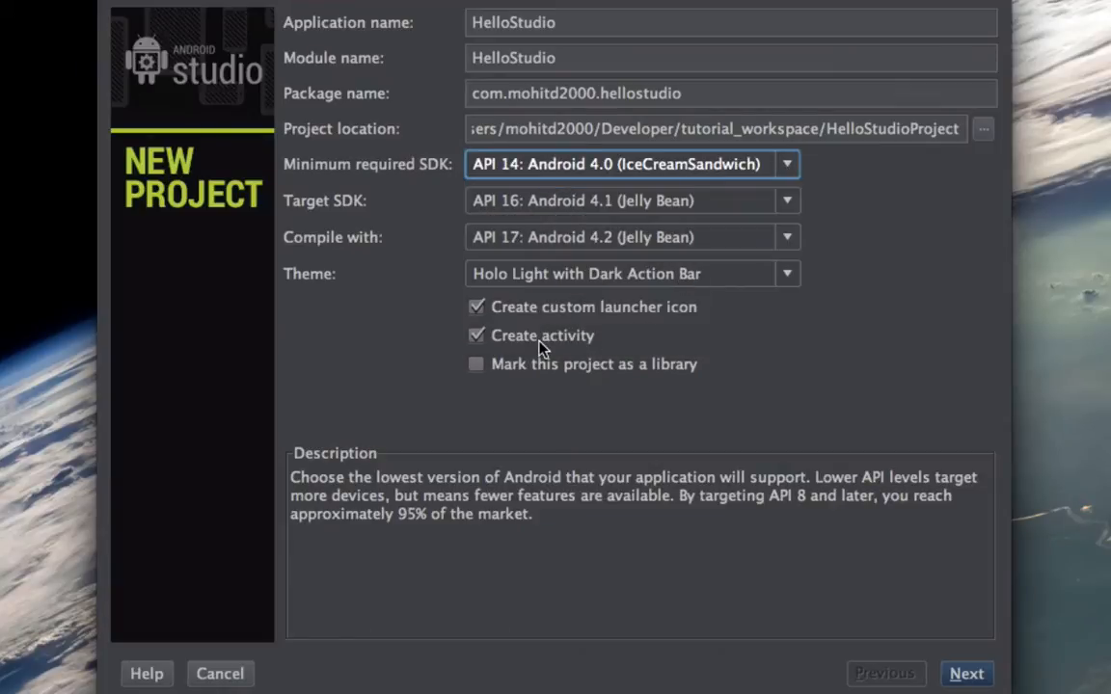
{"action": "mouse_move", "coordinate": [521, 343]}
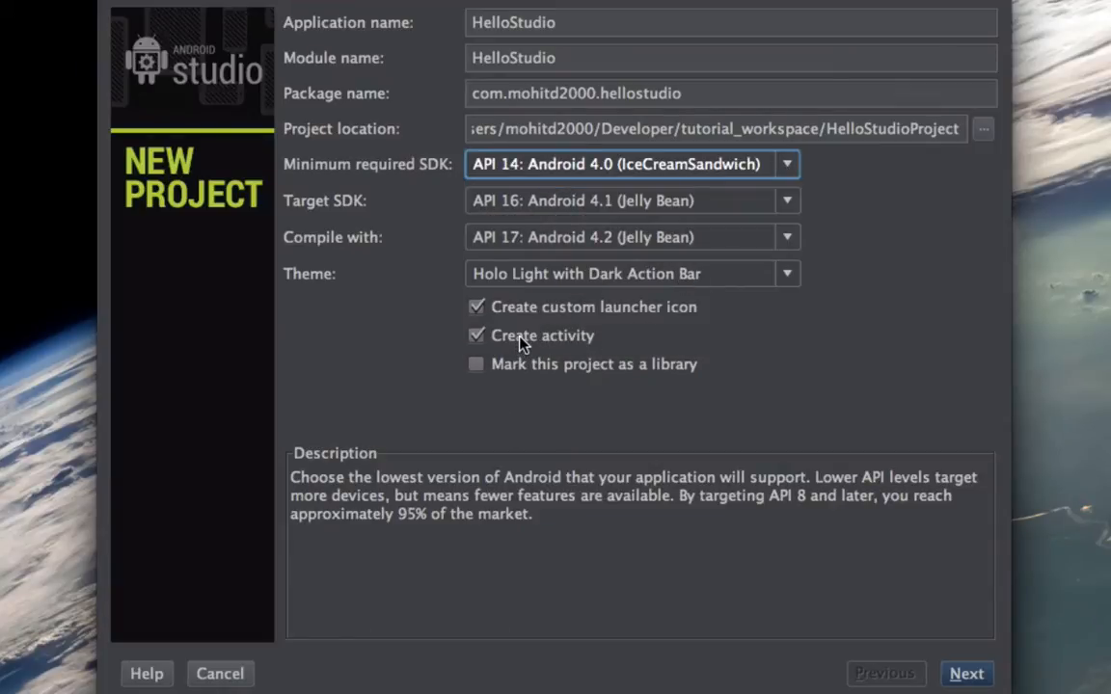
{"action": "mouse_move", "coordinate": [924, 597]}
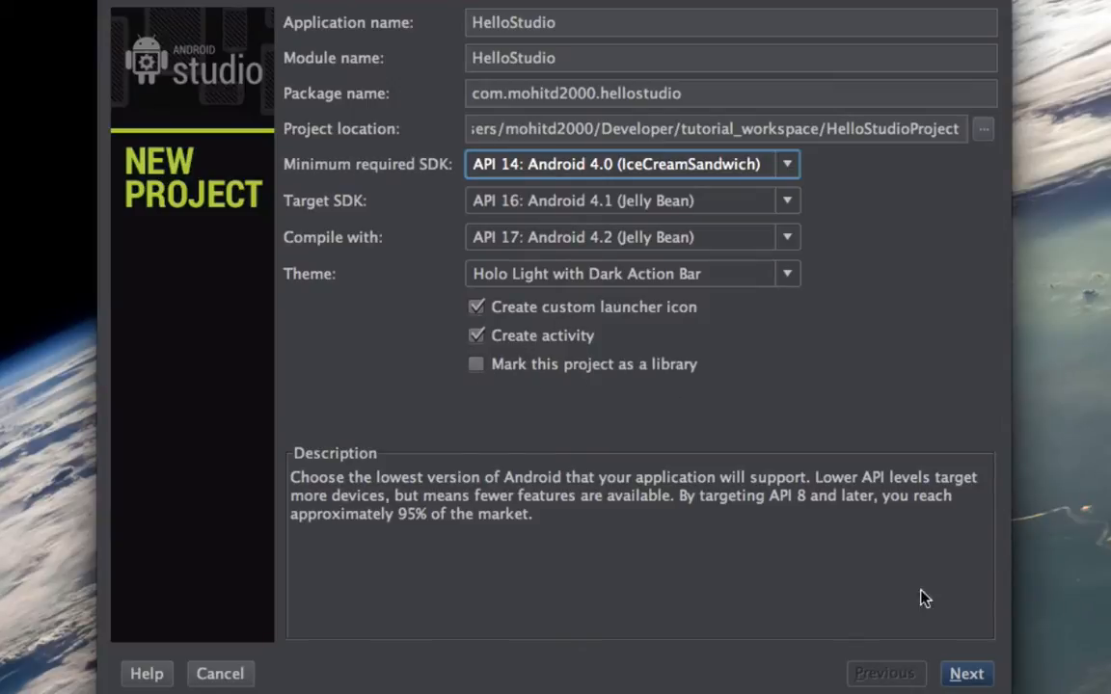
{"action": "left_click", "coordinate": [967, 674]}
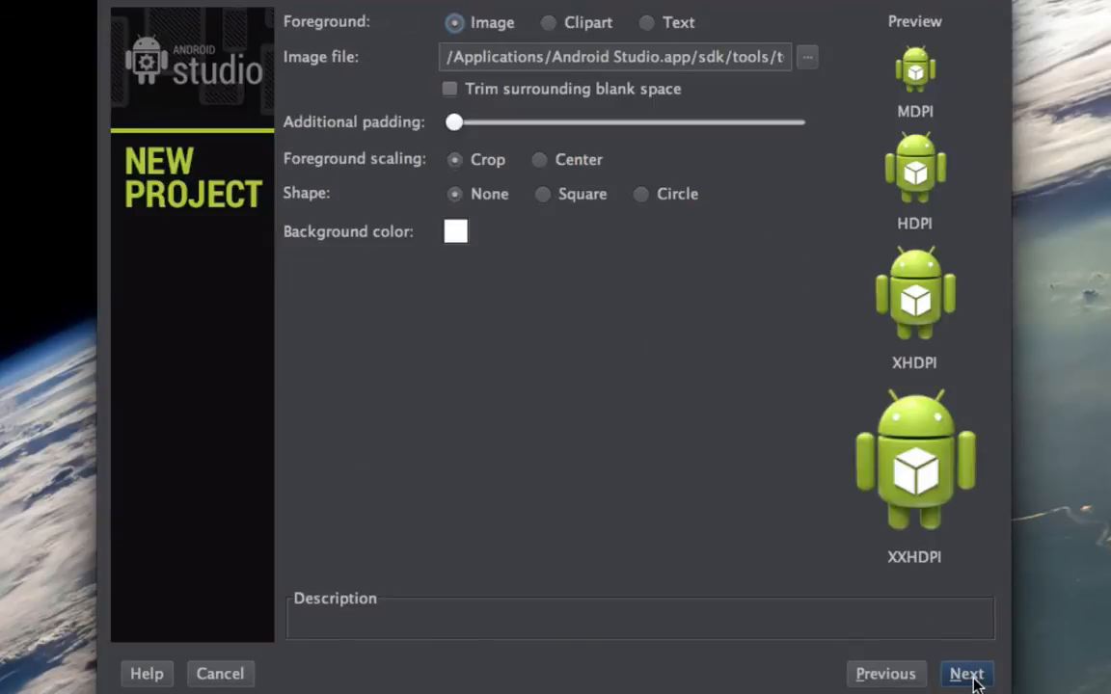
{"action": "left_click", "coordinate": [966, 675]}
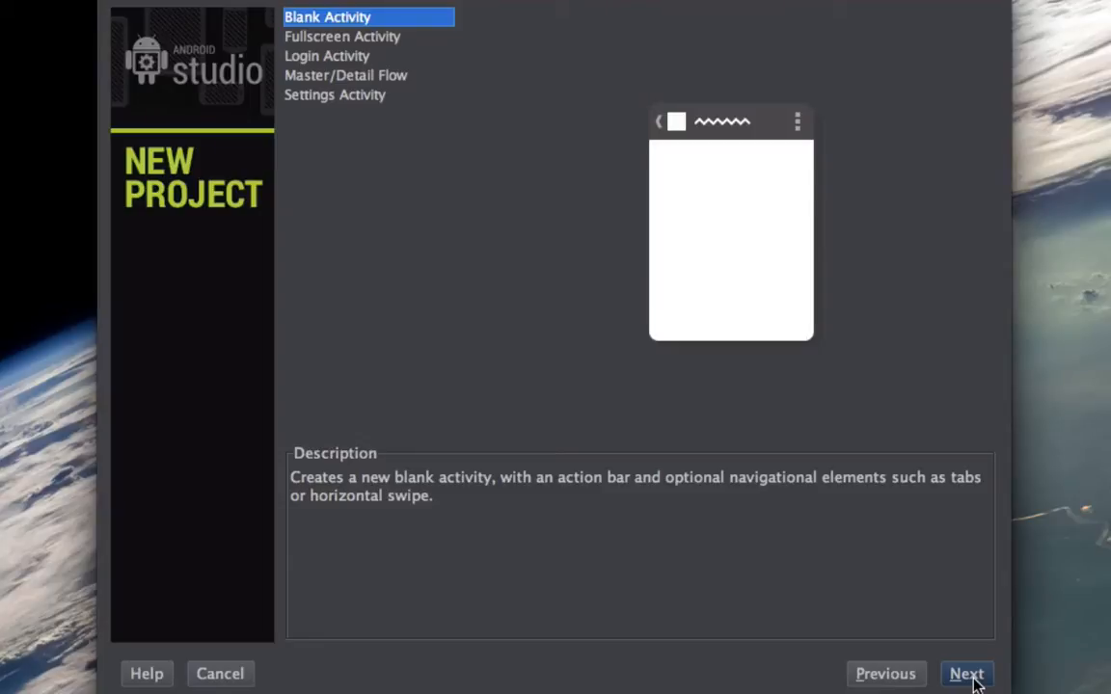
{"action": "left_click", "coordinate": [970, 673]}
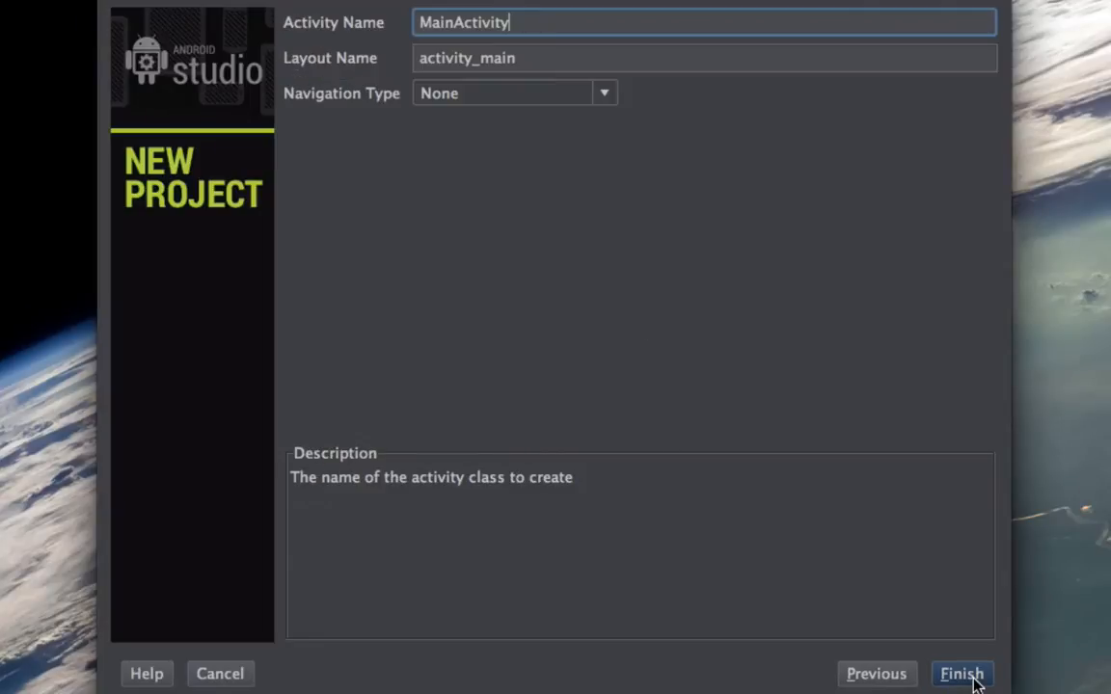
{"action": "left_click", "coordinate": [967, 673]}
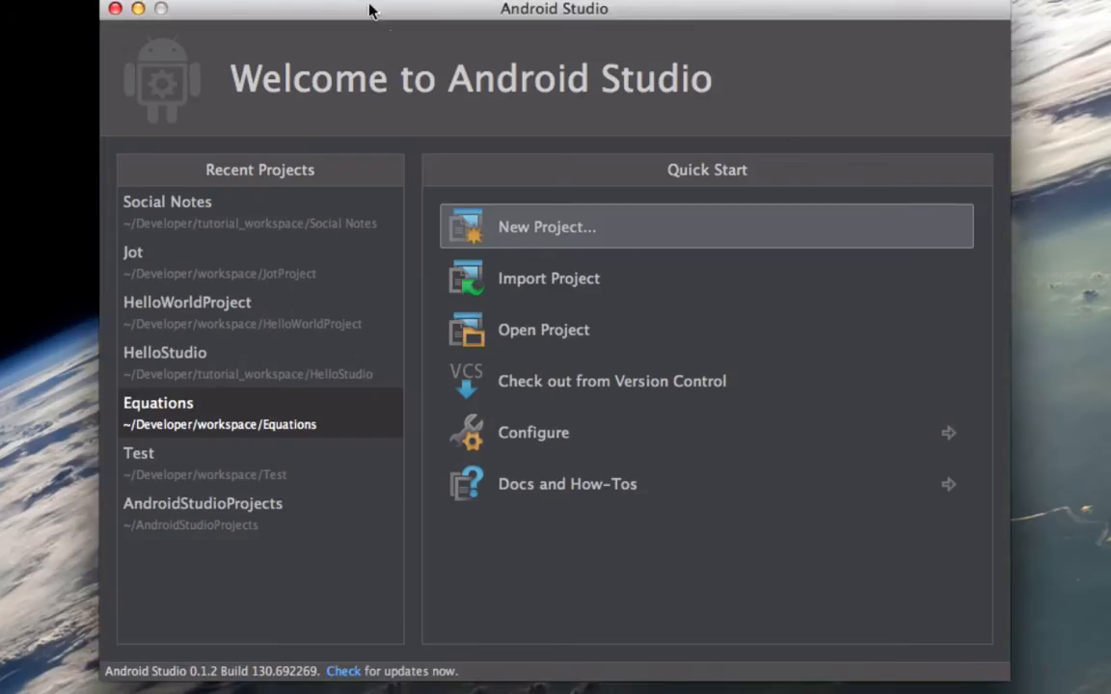
{"action": "mouse_move", "coordinate": [426, 60]}
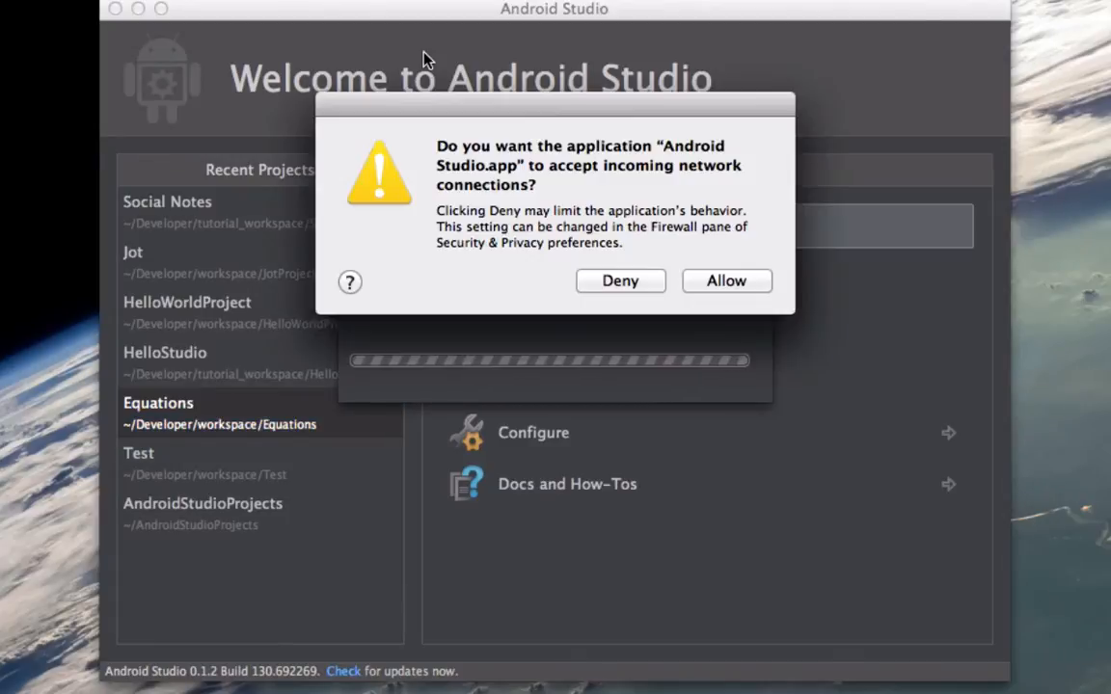
Step: Answer the incoming network connections prompt while HelloStudio opens
{"action": "left_click", "coordinate": [726, 281]}
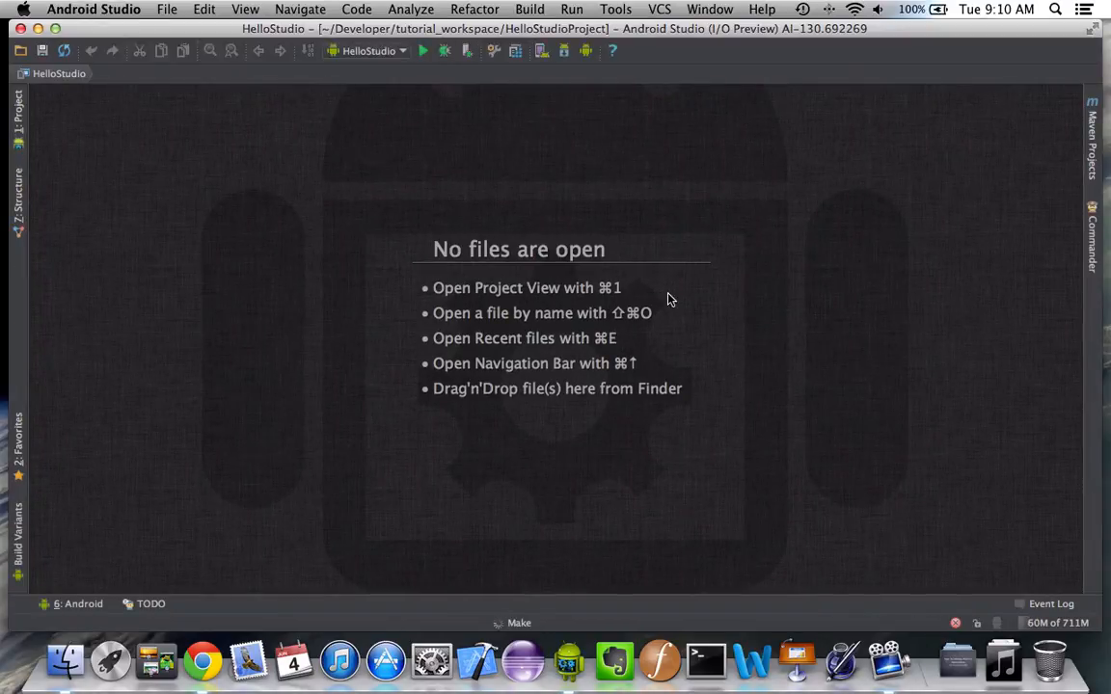
{"action": "mouse_move", "coordinate": [669, 337]}
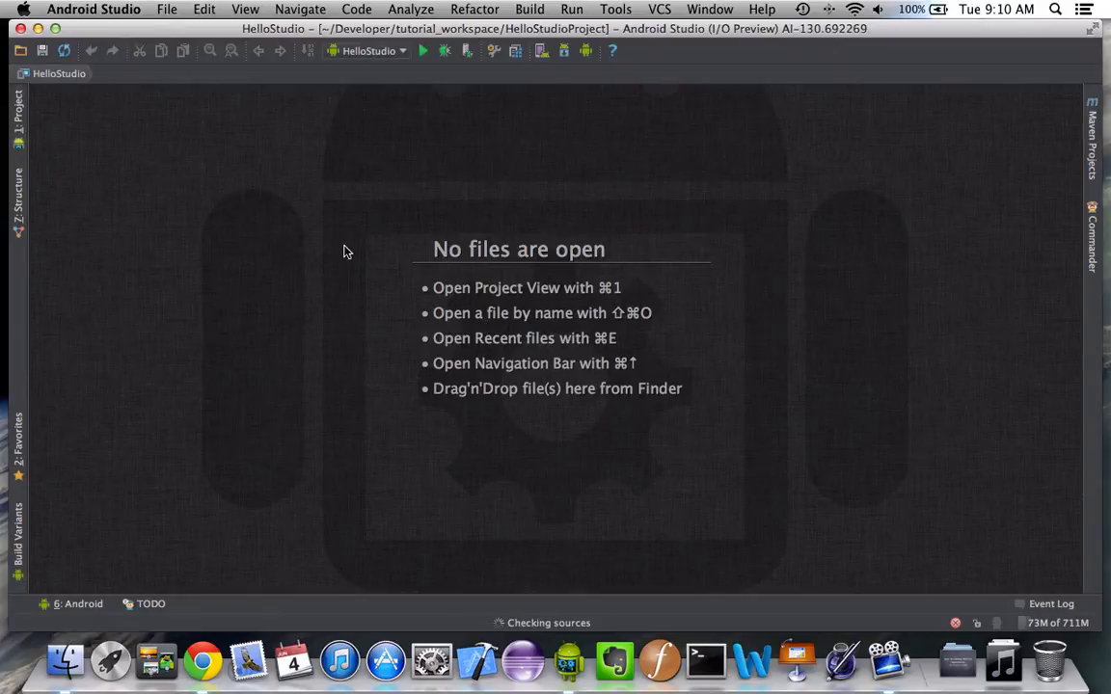
{"action": "mouse_move", "coordinate": [682, 62]}
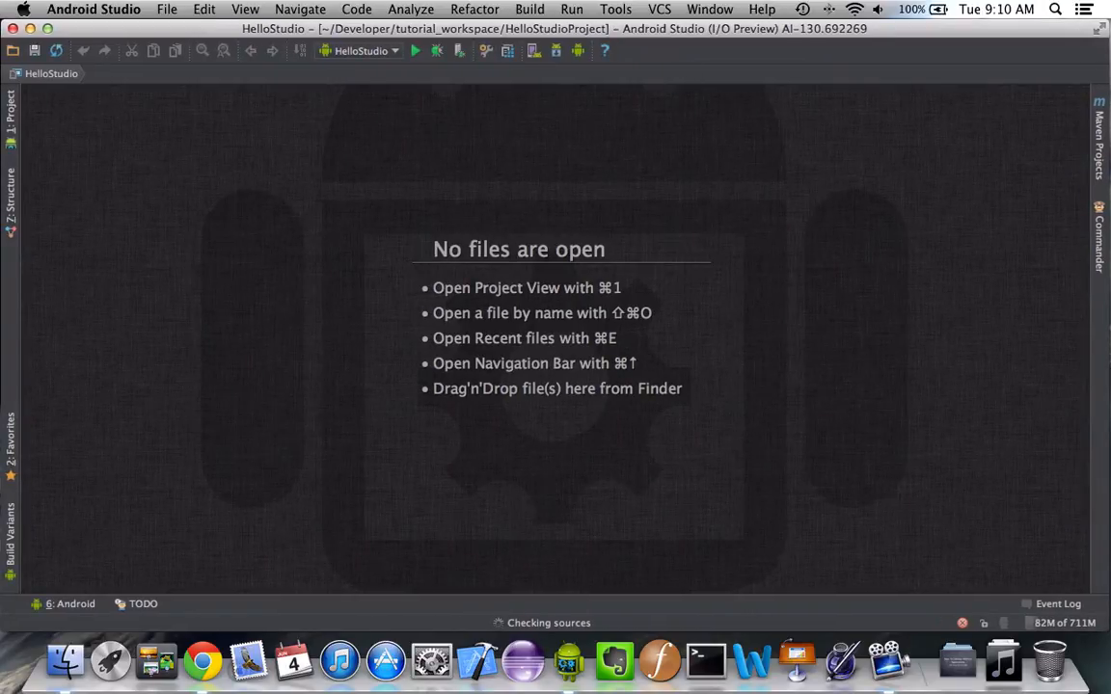
{"action": "mouse_move", "coordinate": [300, 156]}
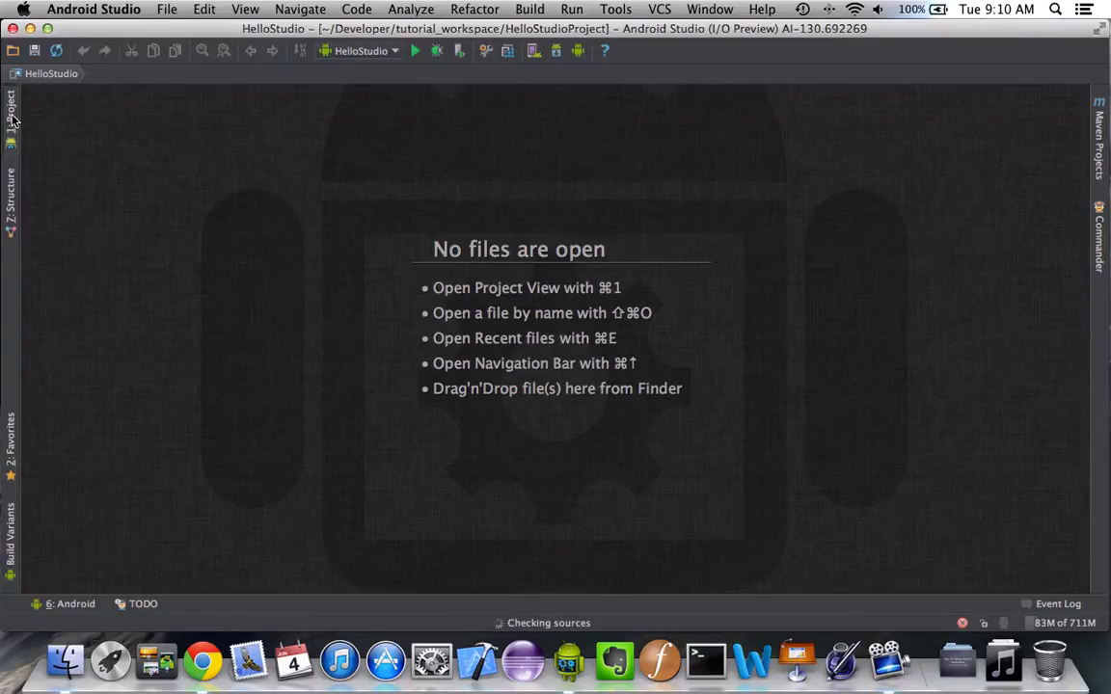
Step: Expand HelloStudioProject and the HelloStudio module, selecting the module build.gradle
{"action": "left_click", "coordinate": [13, 124]}
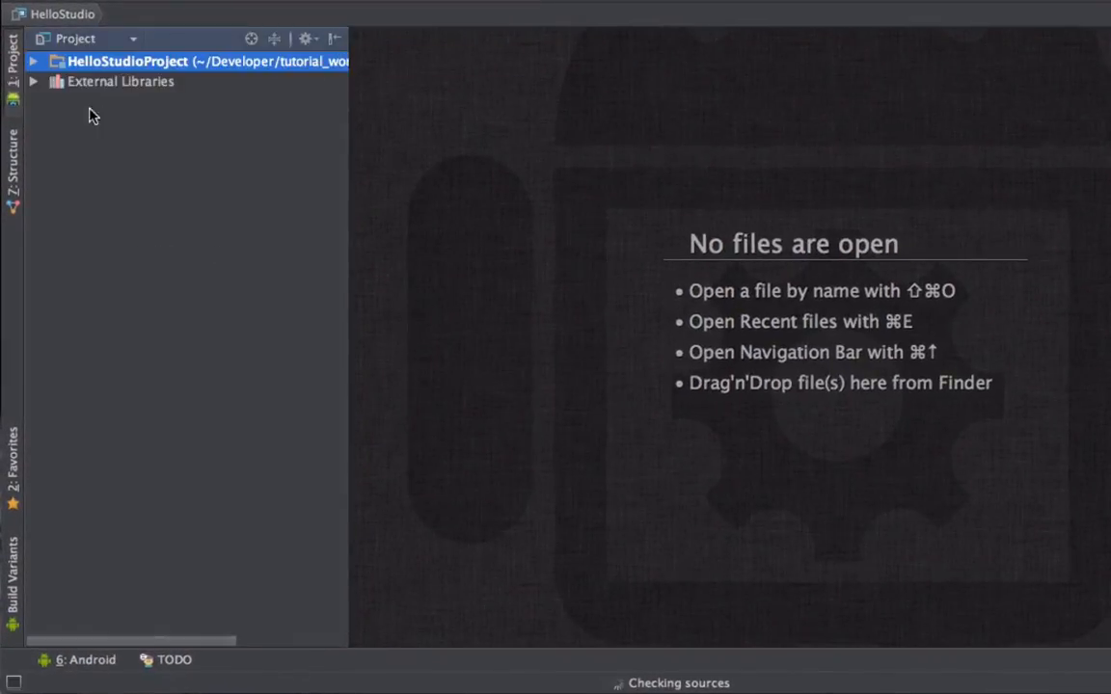
{"action": "left_click", "coordinate": [39, 62]}
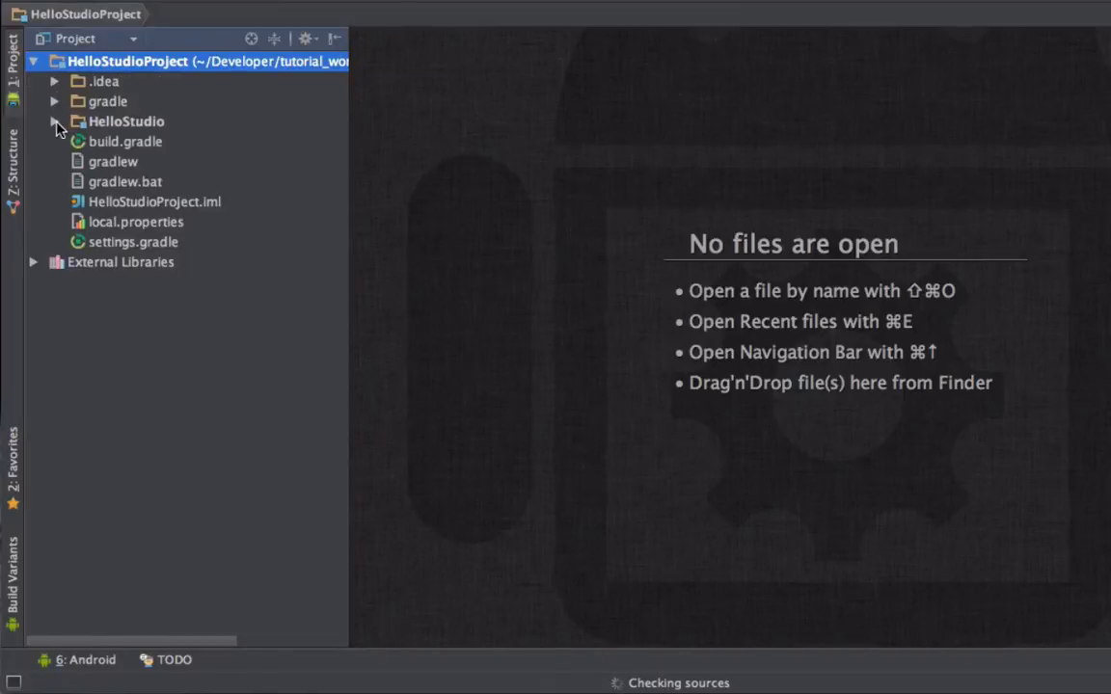
{"action": "left_click", "coordinate": [55, 120]}
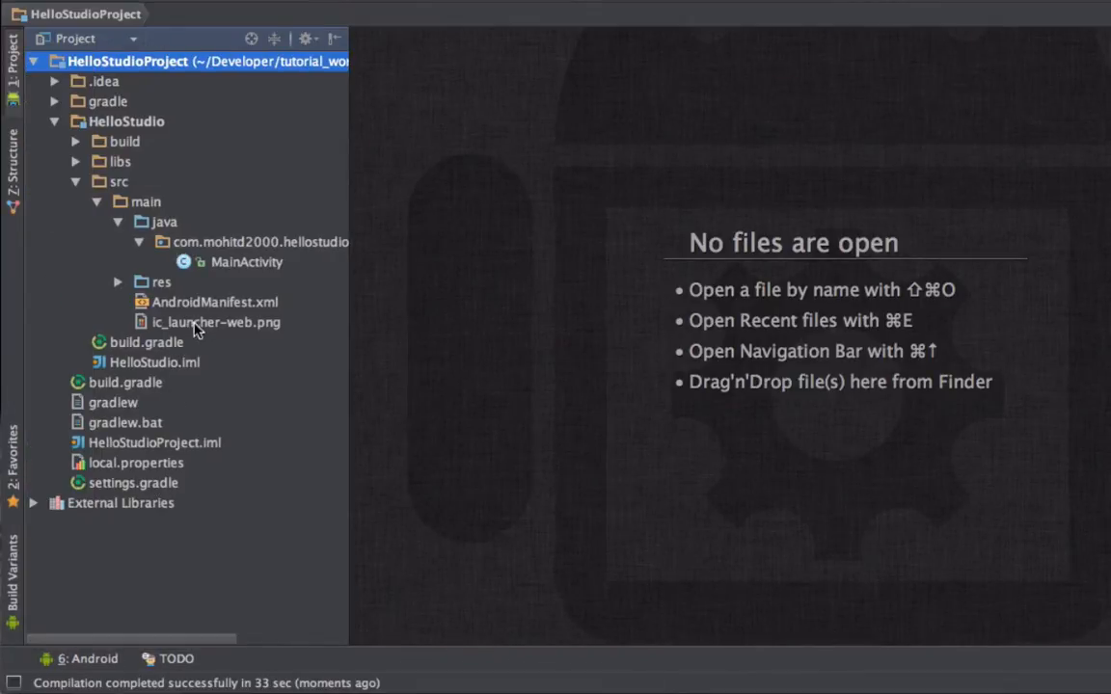
{"action": "mouse_move", "coordinate": [155, 182]}
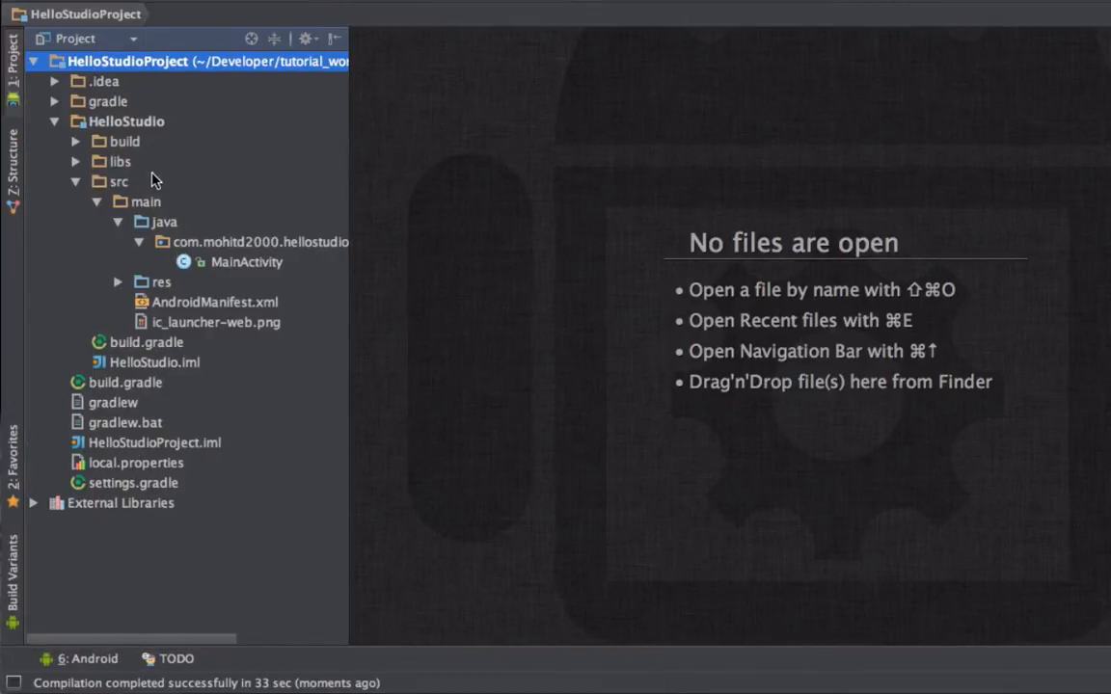
{"action": "left_click", "coordinate": [13, 574]}
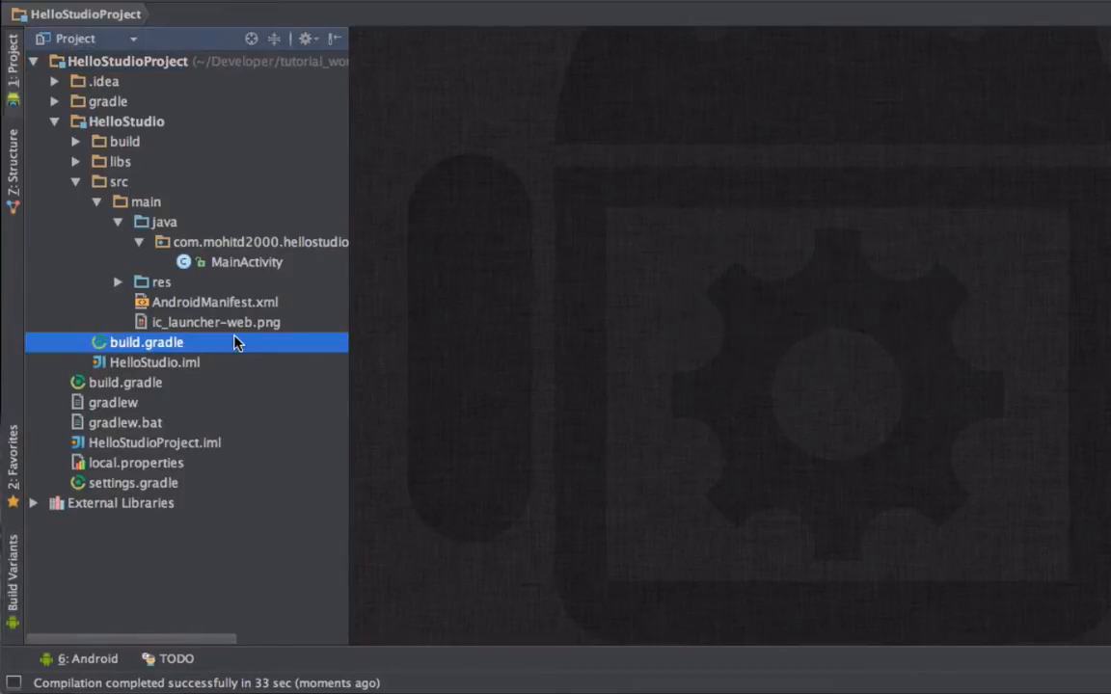
Step: Open build.gradle to review compileSdkVersion 17, minSdkVersion 14 and targetSdkVersion 16
{"action": "double_click", "coordinate": [145, 342]}
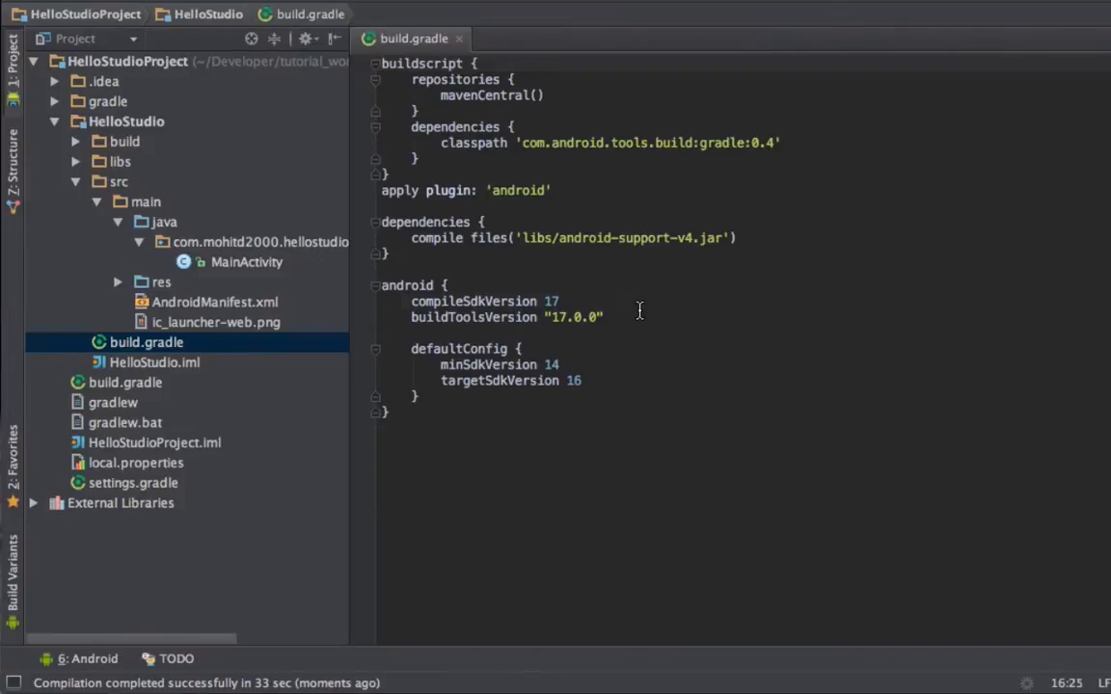
{"action": "left_click", "coordinate": [606, 318]}
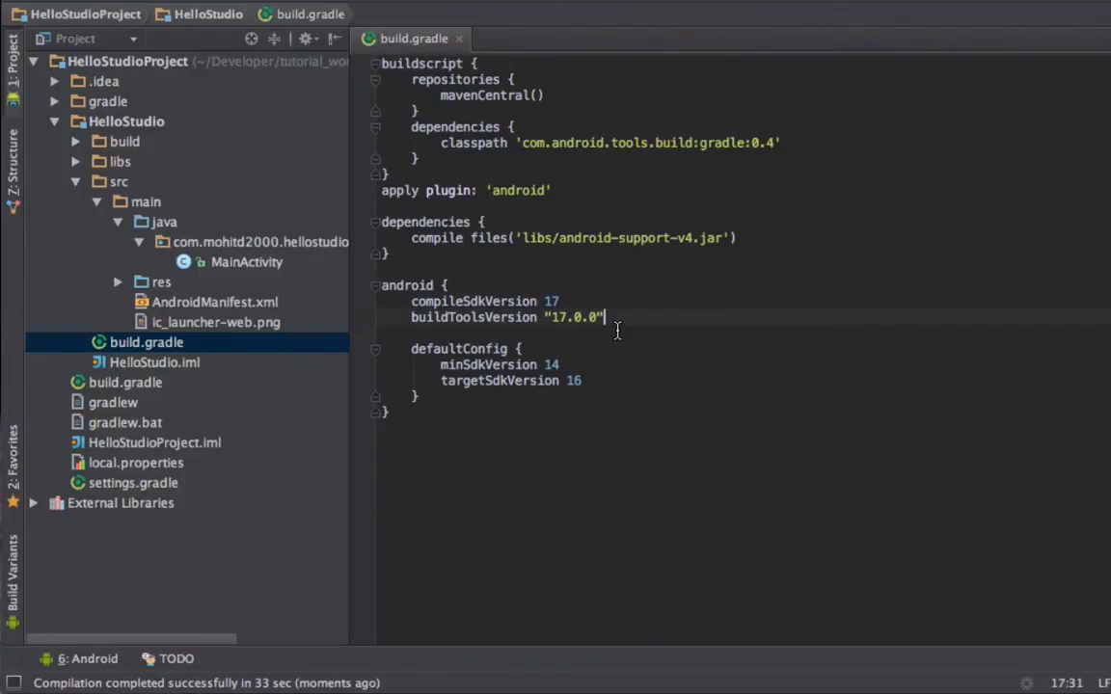
{"action": "mouse_move", "coordinate": [595, 347]}
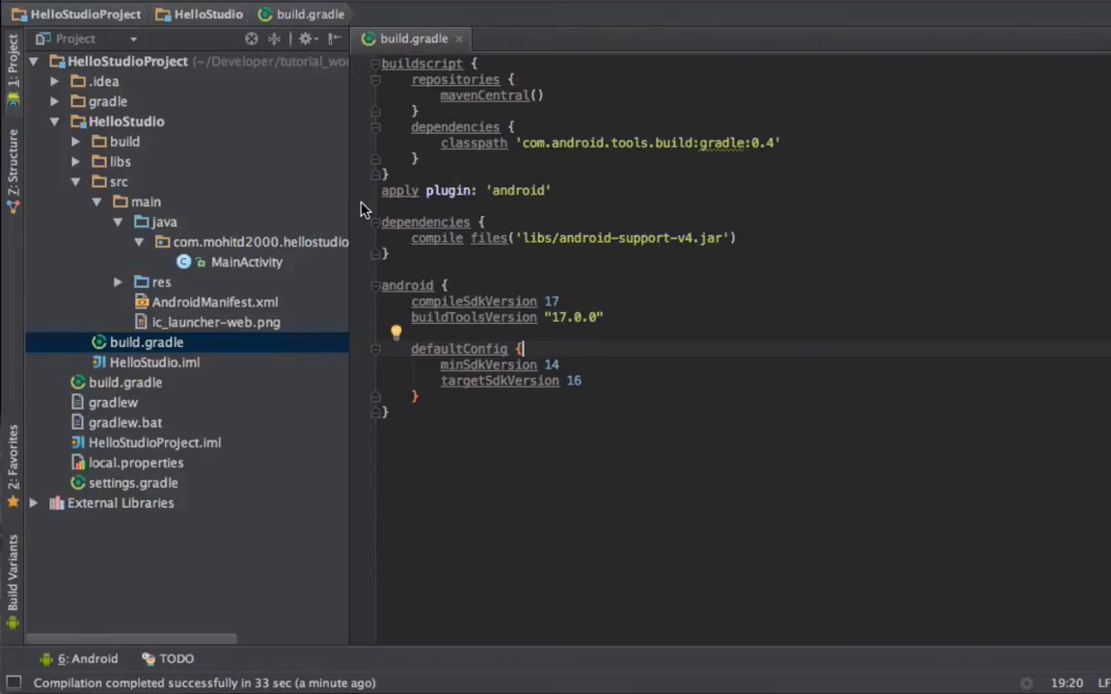
{"action": "mouse_move", "coordinate": [39, 201]}
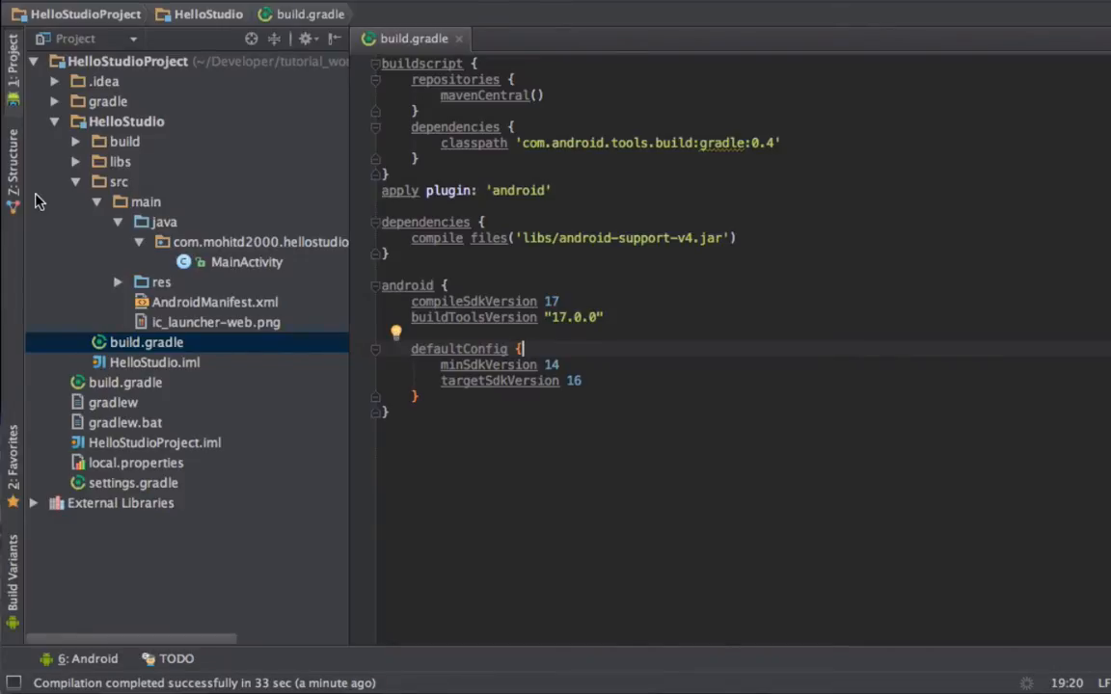
{"action": "left_click", "coordinate": [246, 262]}
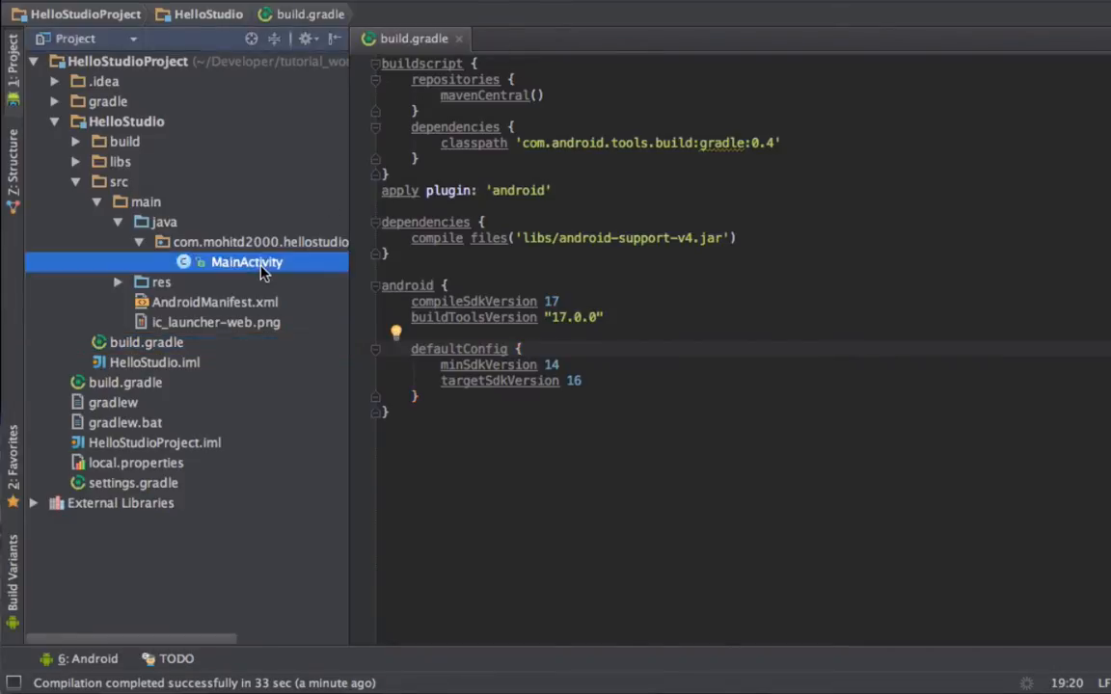
Step: Open MainActivity.java in its own editor tab beside build.gradle
{"action": "double_click", "coordinate": [245, 262]}
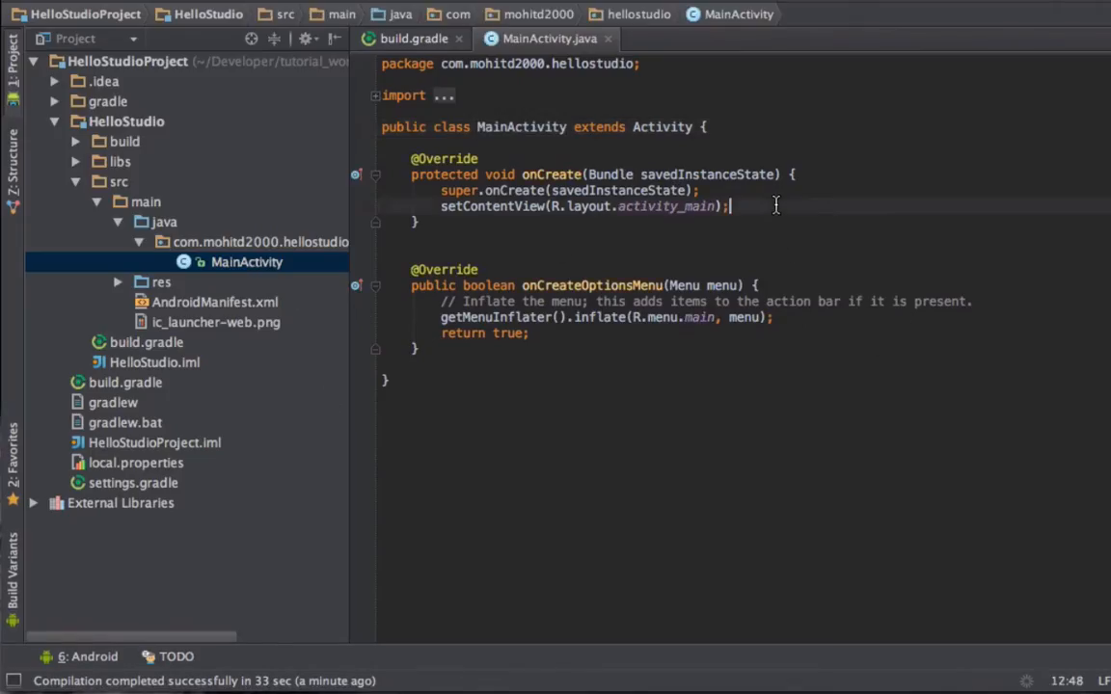
{"action": "mouse_move", "coordinate": [771, 22]}
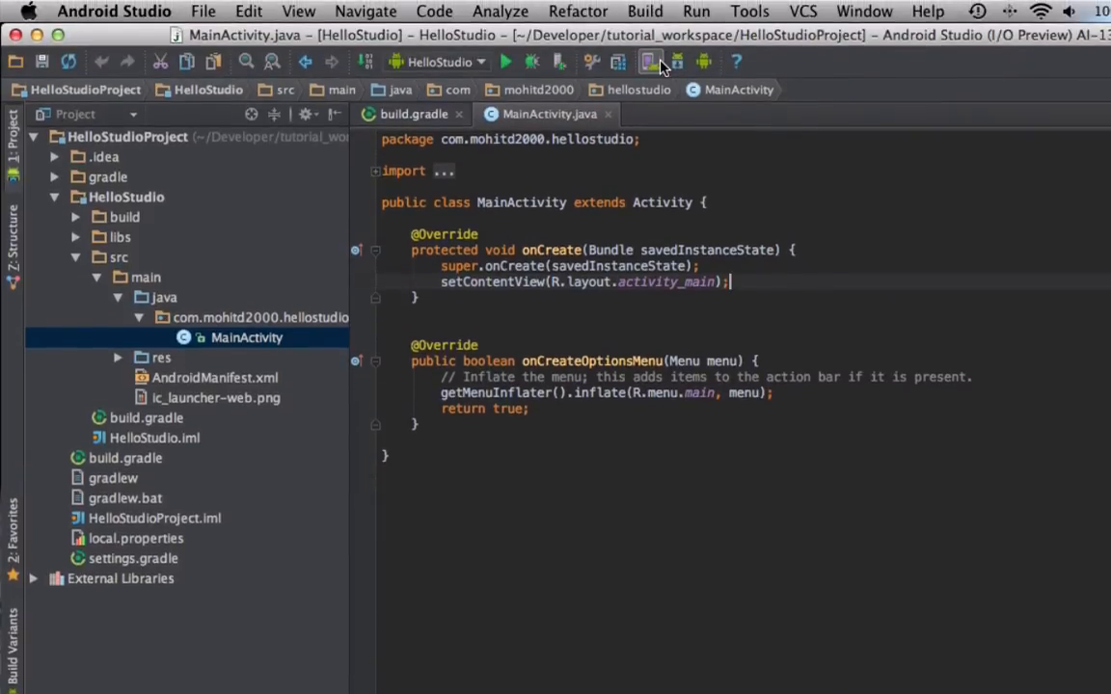
{"action": "mouse_move", "coordinate": [676, 62]}
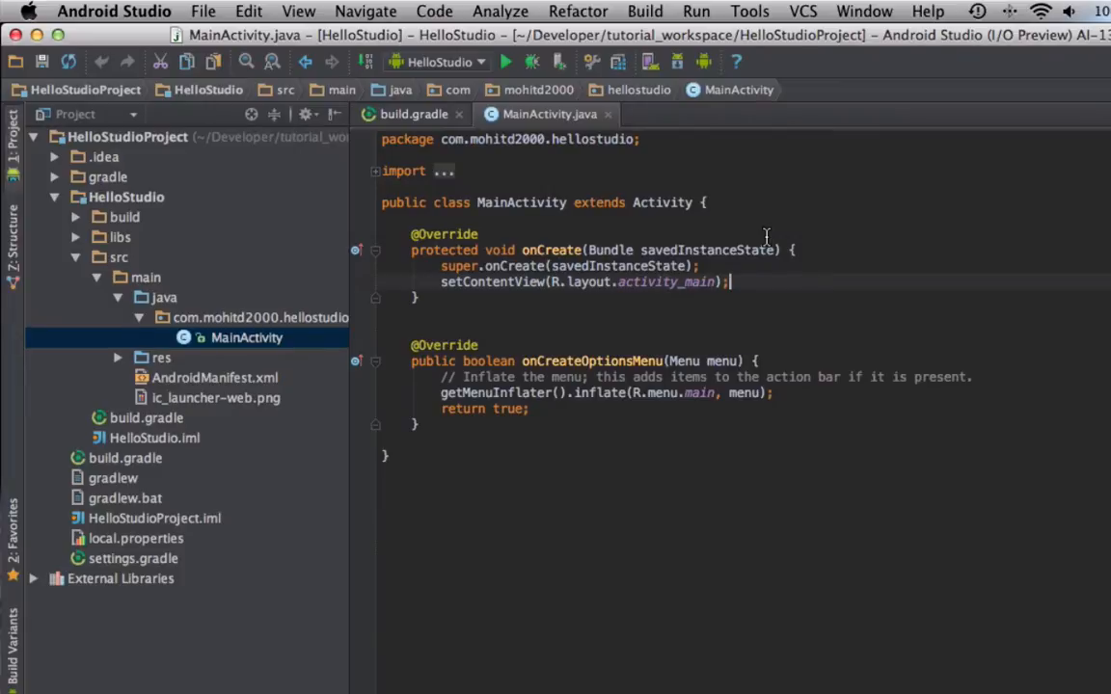
{"action": "mouse_move", "coordinate": [741, 214]}
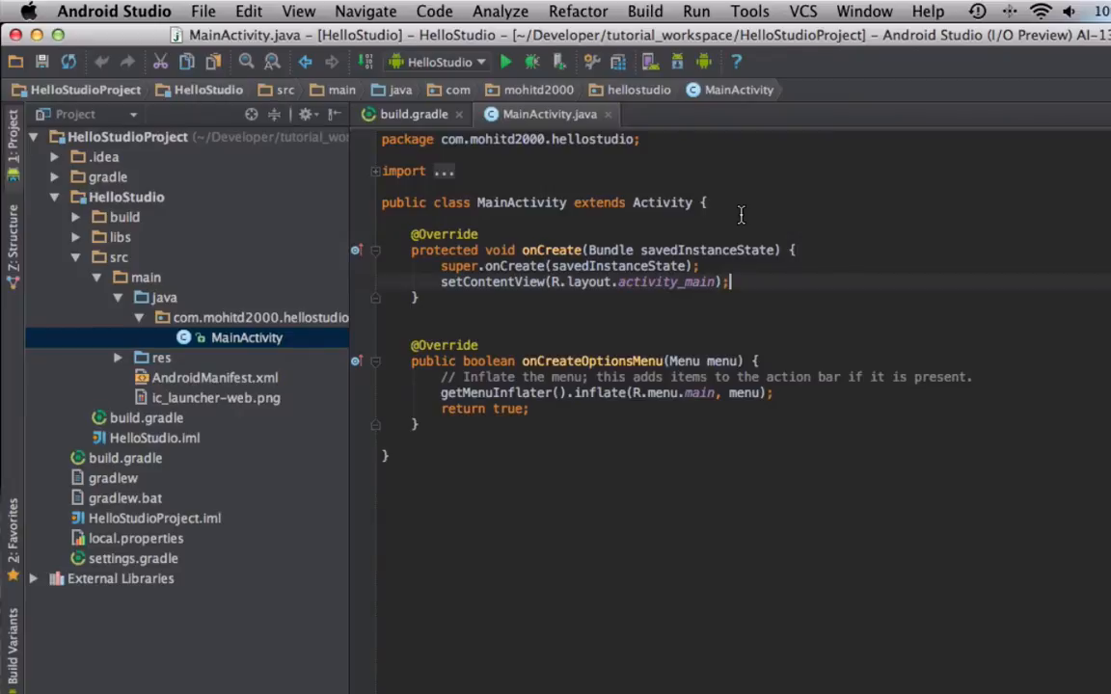
{"action": "mouse_move", "coordinate": [426, 56]}
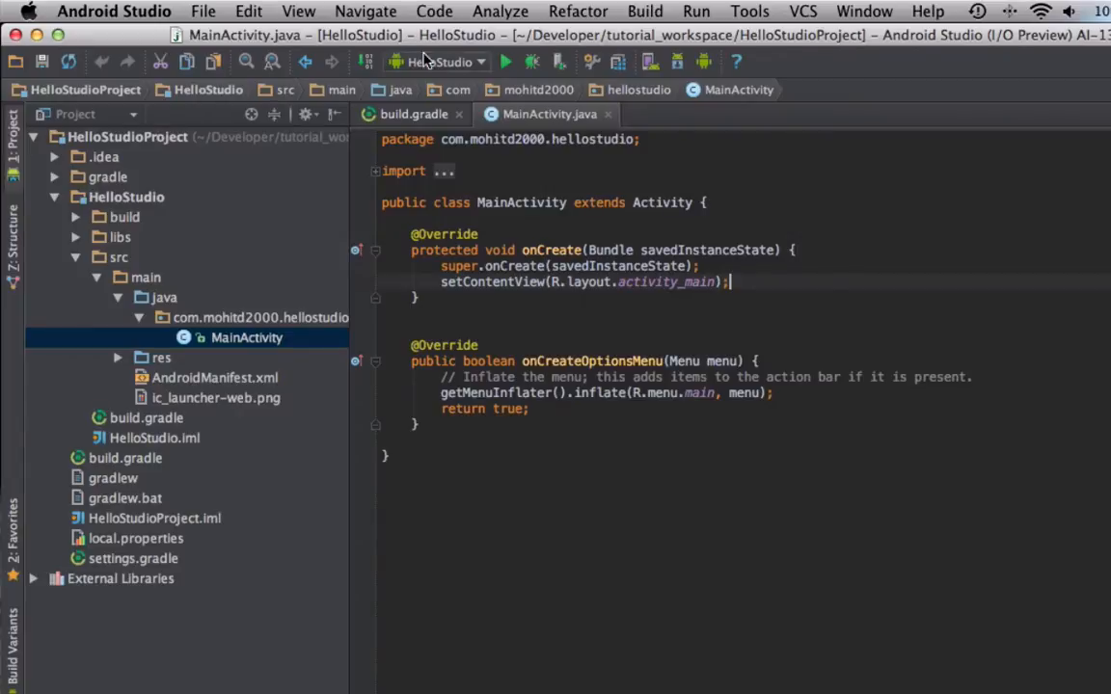
{"action": "mouse_move", "coordinate": [362, 62]}
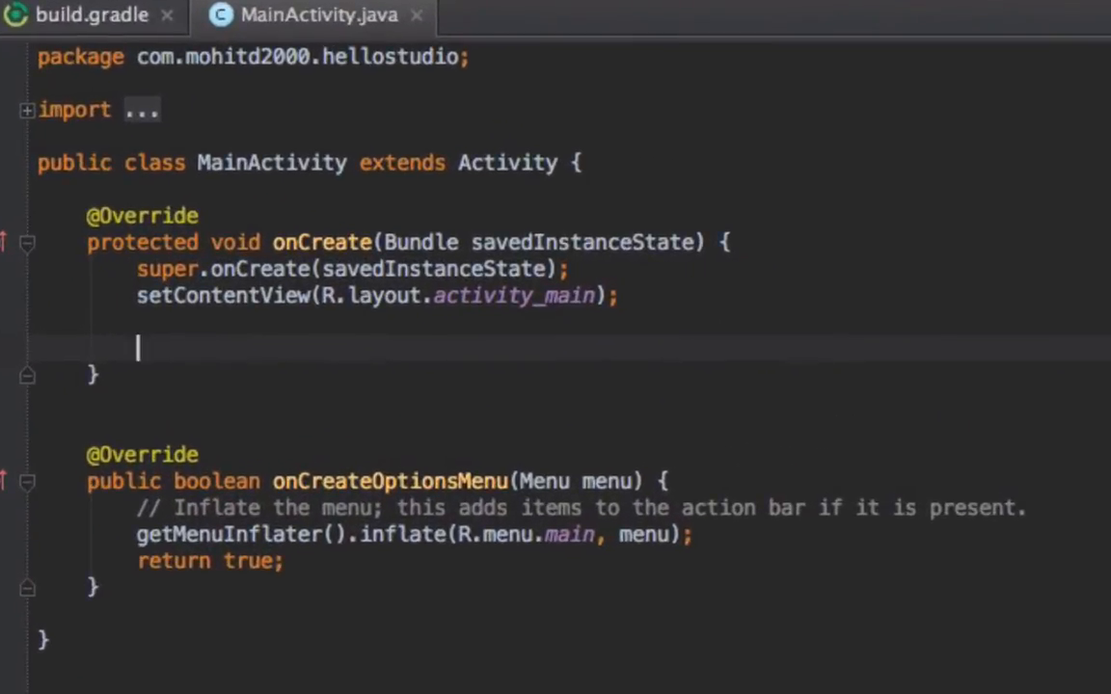
Step: Add a doSomething(); call in onCreate and generate its empty private method
{"action": "type", "text": "doSom"}
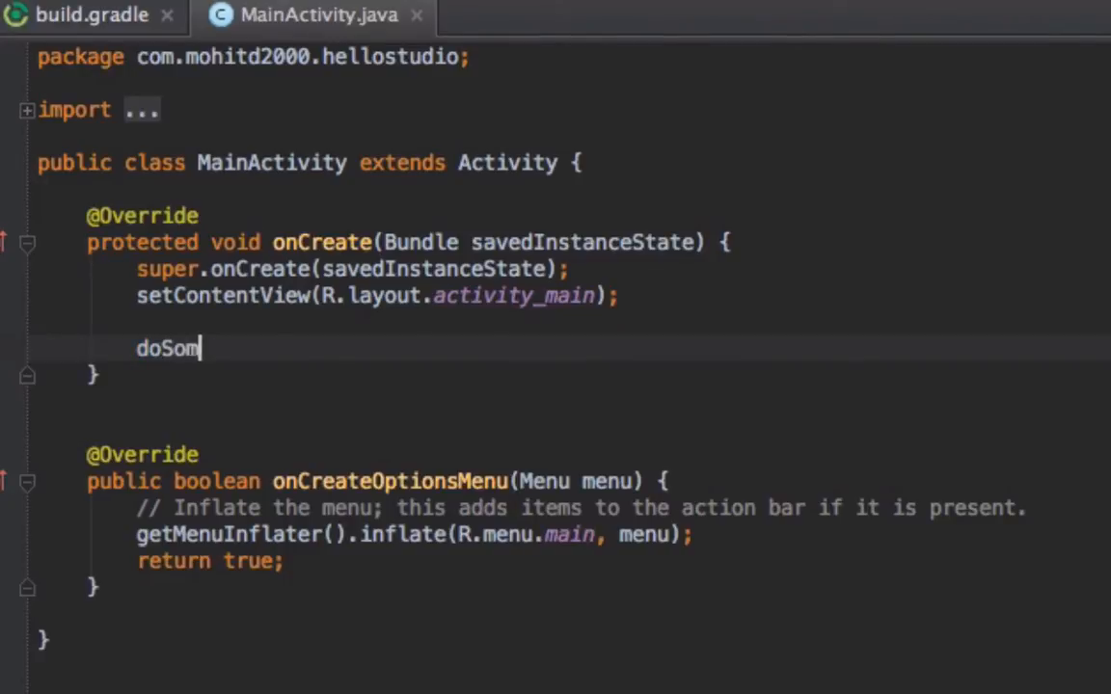
{"action": "type", "text": "ething();"}
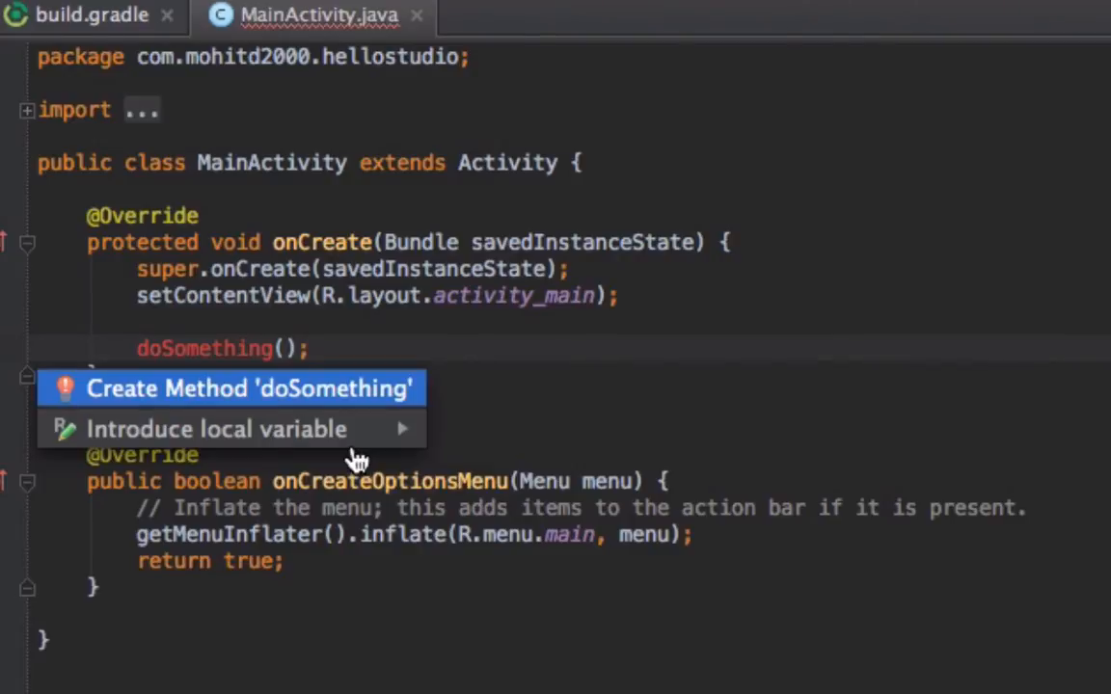
{"action": "left_click", "coordinate": [247, 388]}
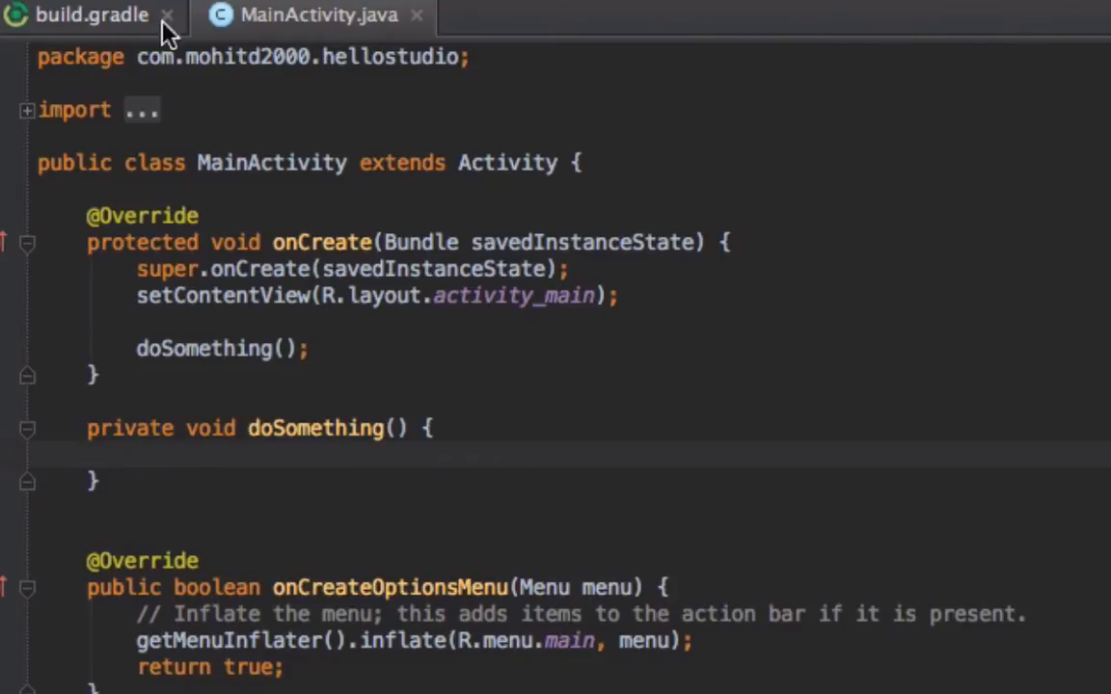
{"action": "mouse_move", "coordinate": [198, 519]}
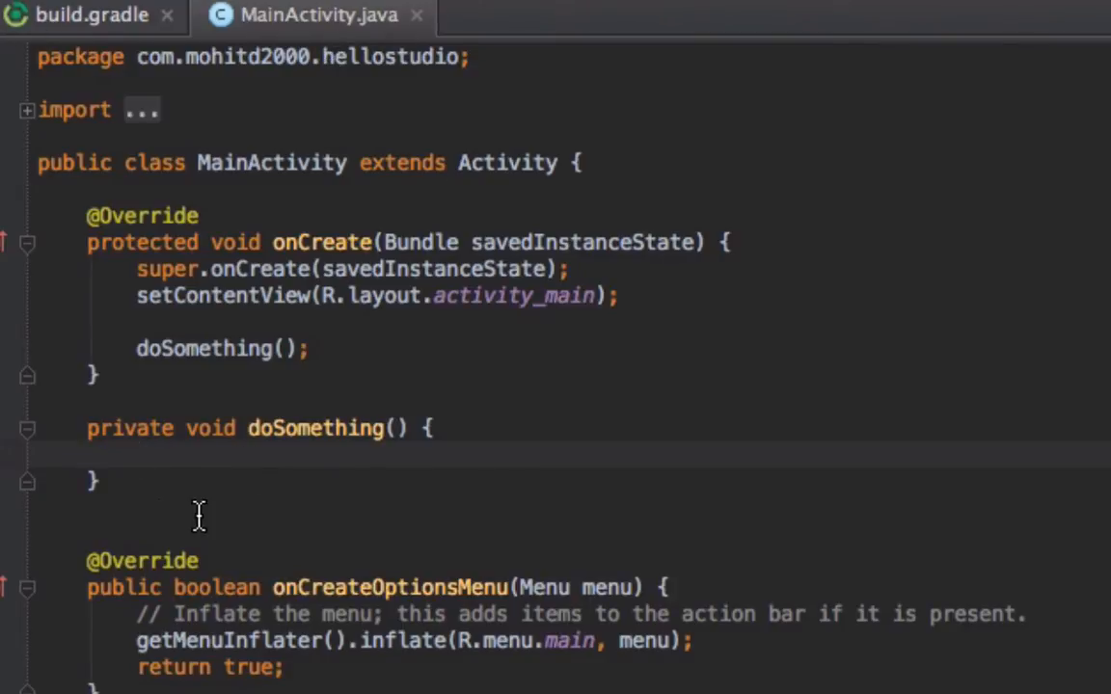
Step: Type a partial findViewById(R.id. call inside doSomething with code completion
{"action": "type", "text": "find"}
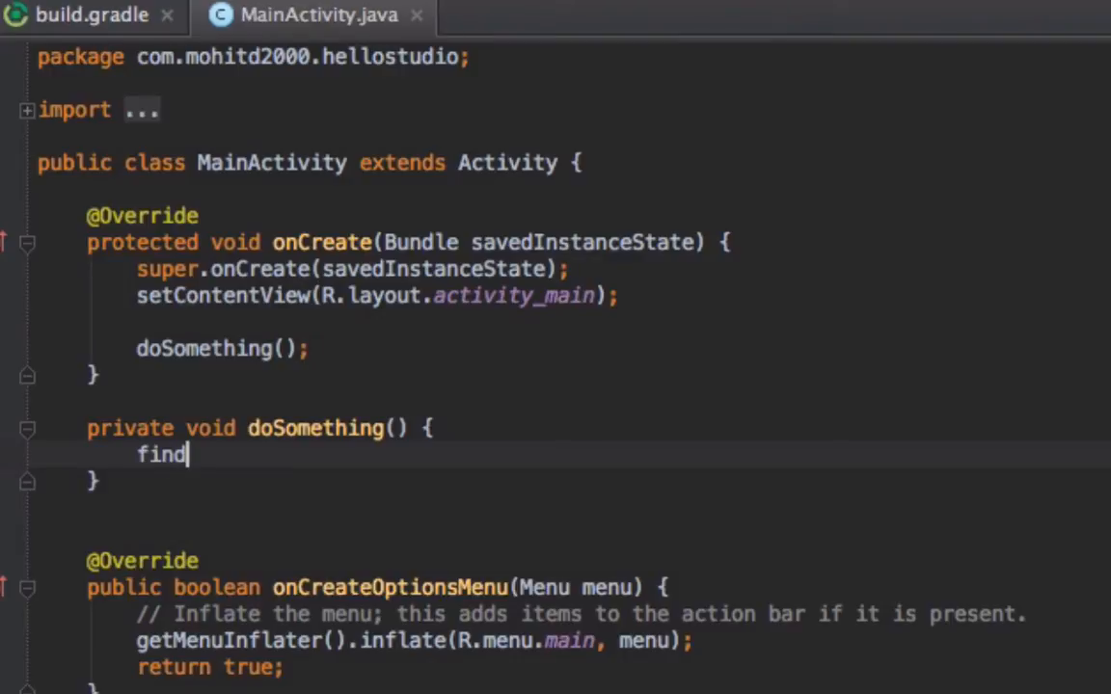
{"action": "type", "text": "ViewById("}
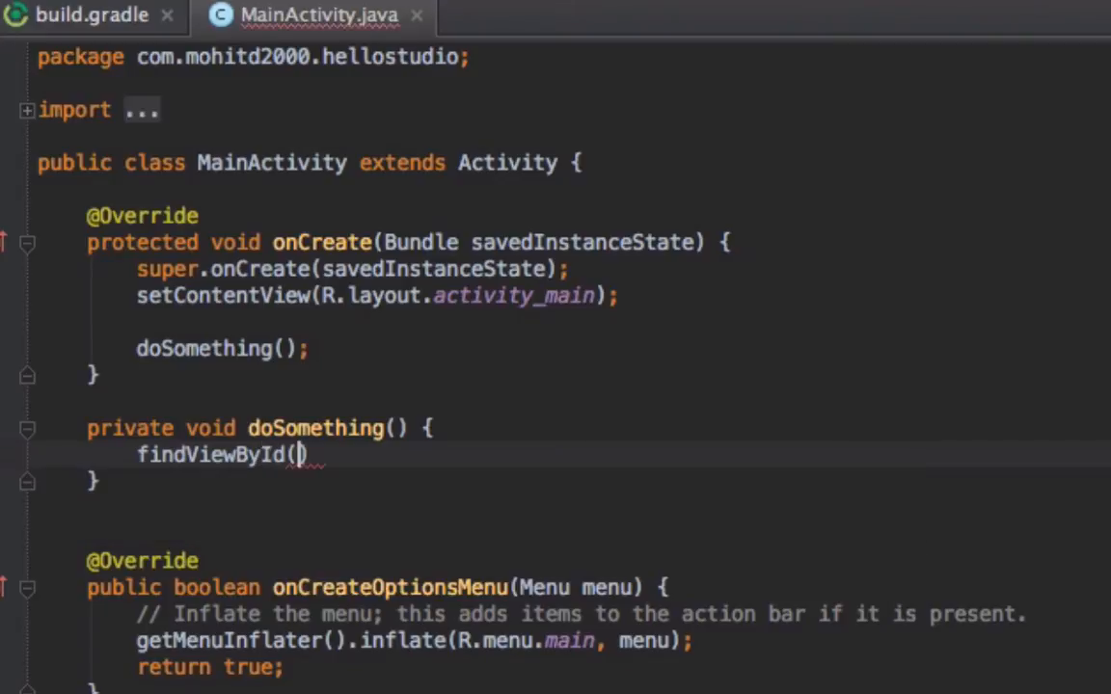
{"action": "type", "text": "R"}
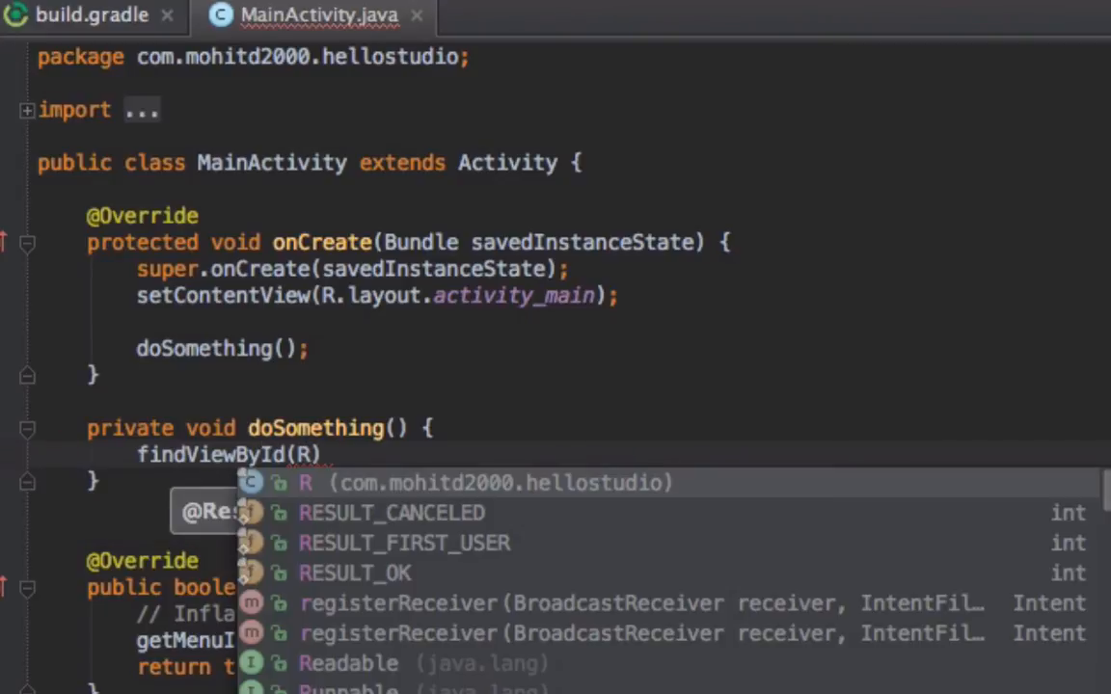
{"action": "type", "text": ".id"}
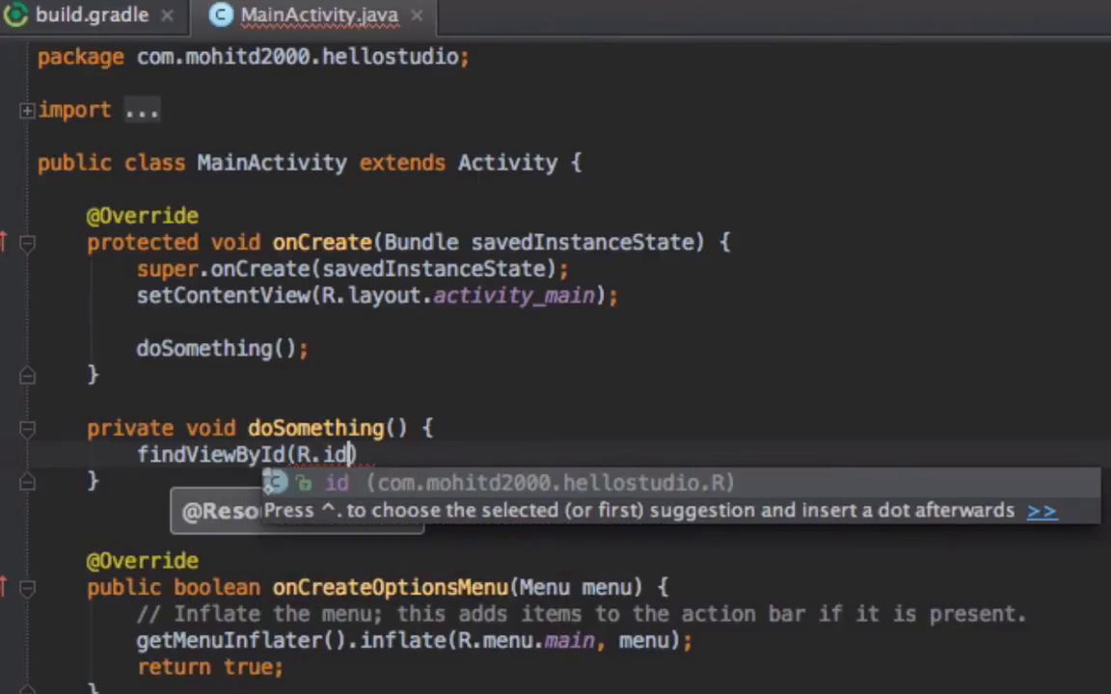
{"action": "type", "text": "."}
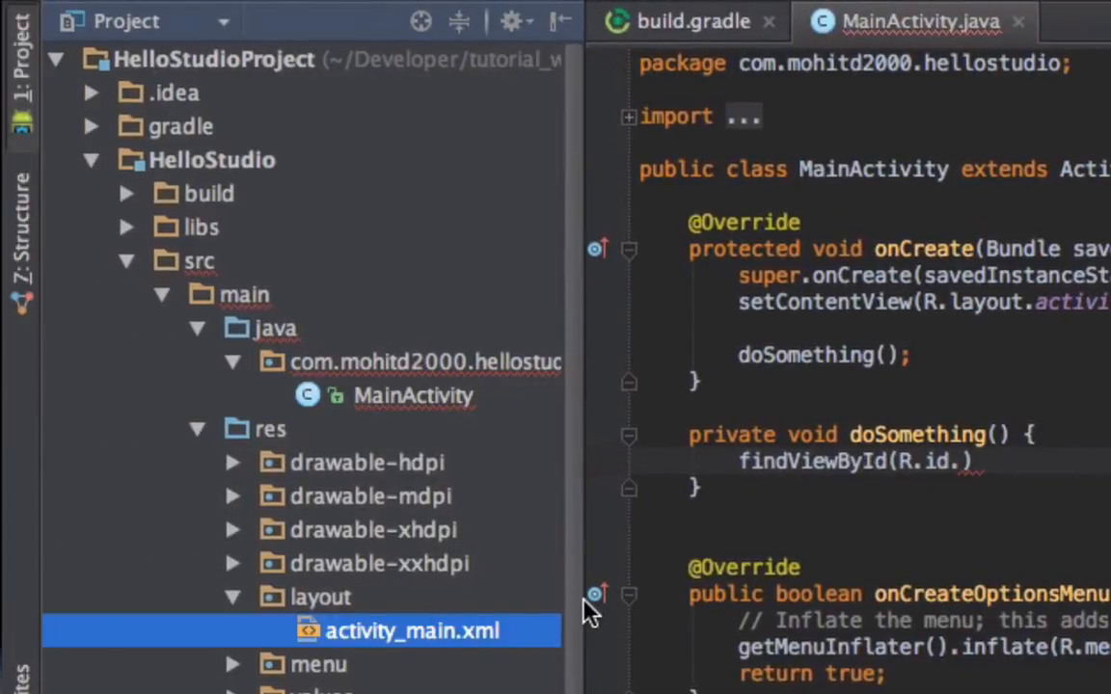
Step: Open activity_main.xml in the designer, select the Hello world TextView and browse its properties
{"action": "double_click", "coordinate": [412, 631]}
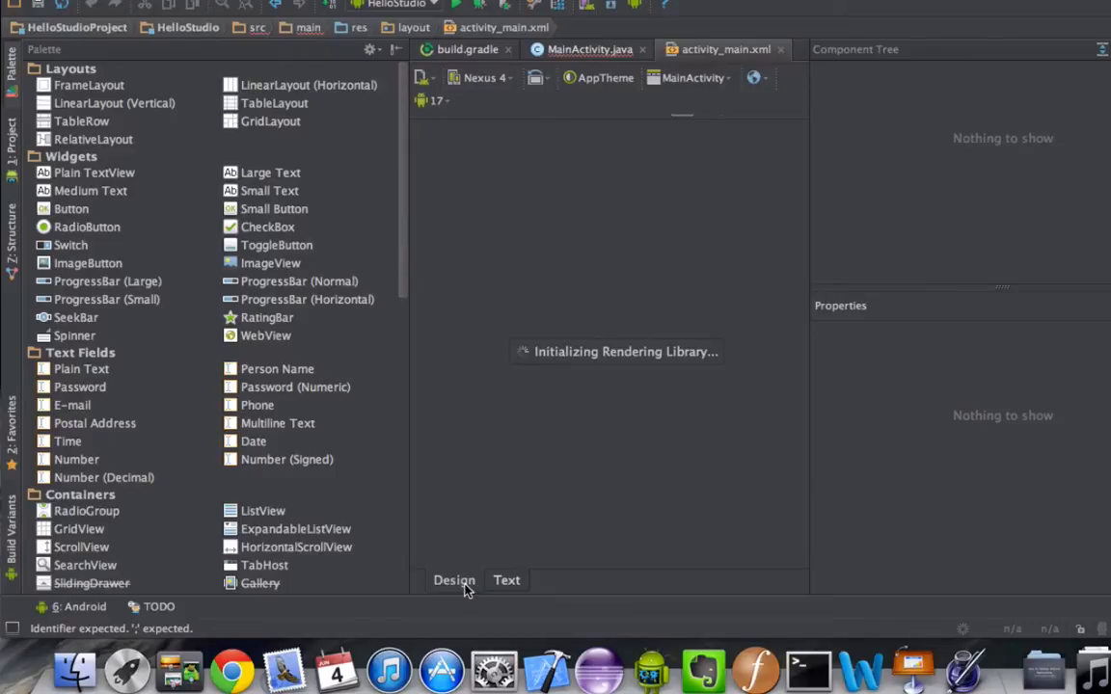
{"action": "scroll", "scroll_direction": "down", "scroll_amount": 3}
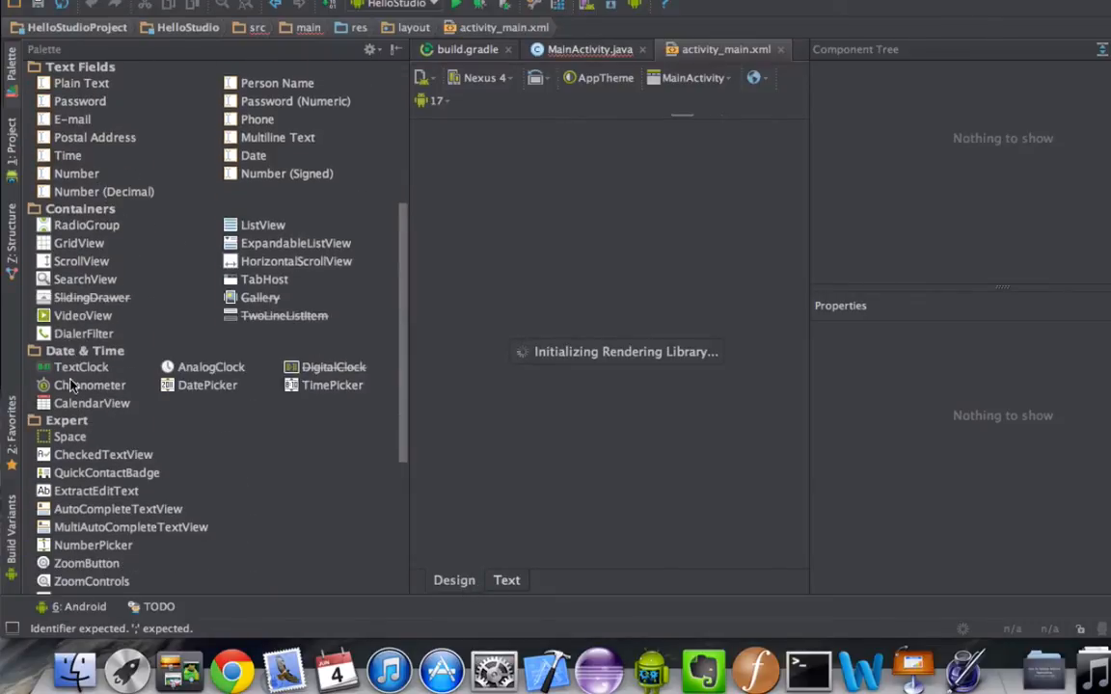
{"action": "scroll", "scroll_direction": "up", "scroll_amount": 3}
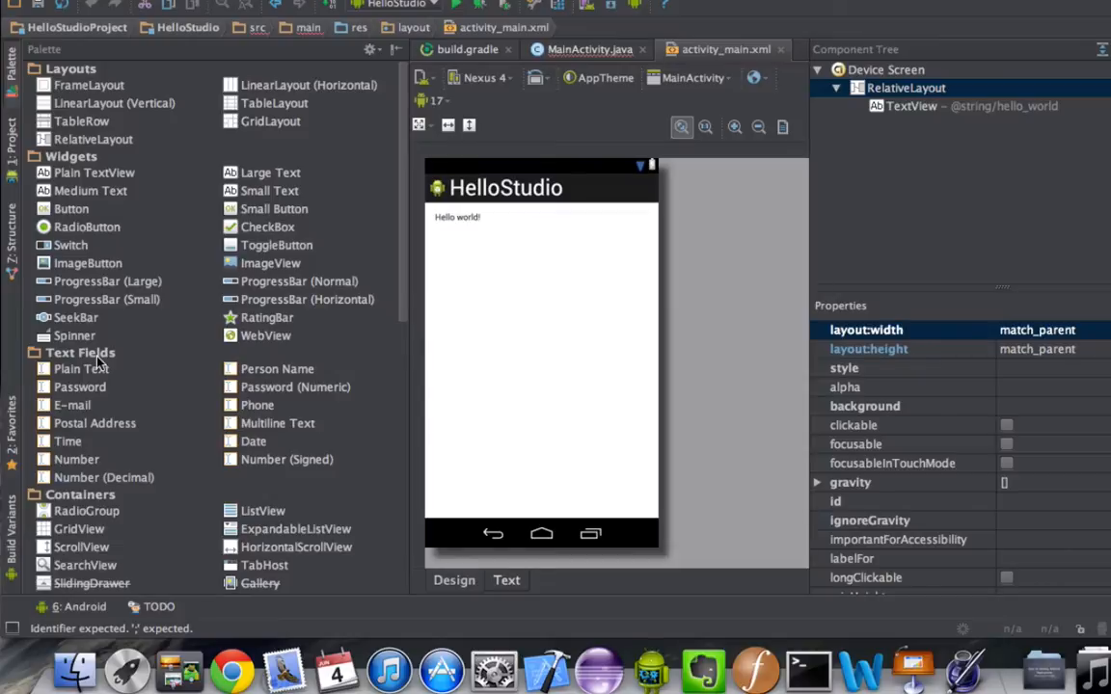
{"action": "left_click", "coordinate": [455, 216]}
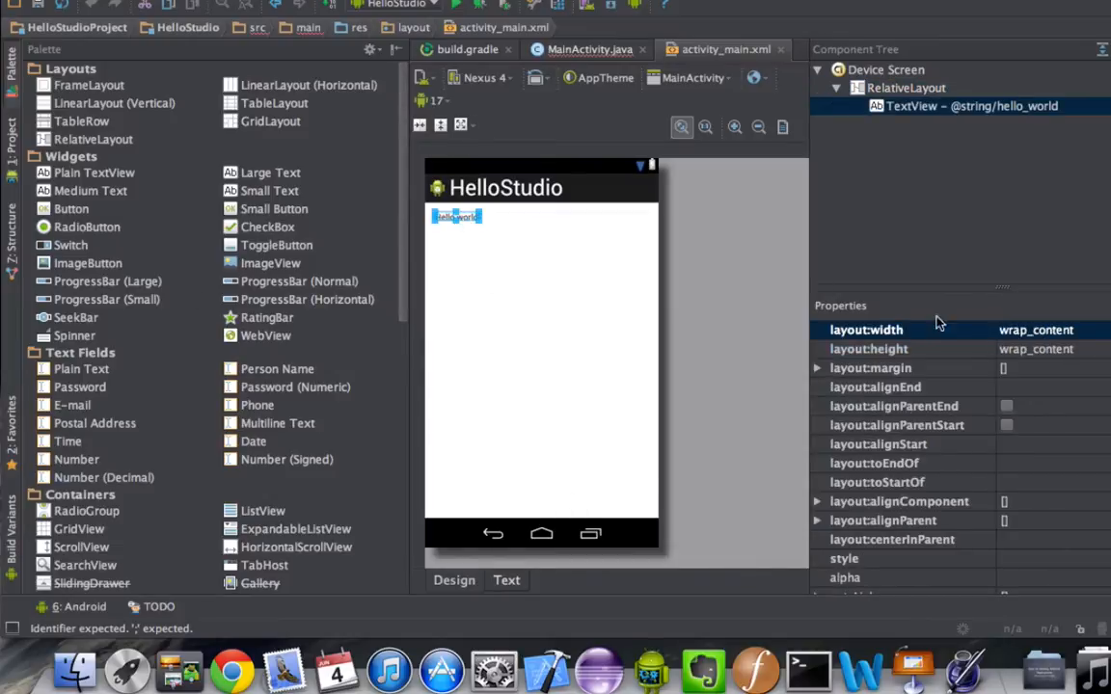
{"action": "scroll", "scroll_direction": "down", "scroll_amount": 3}
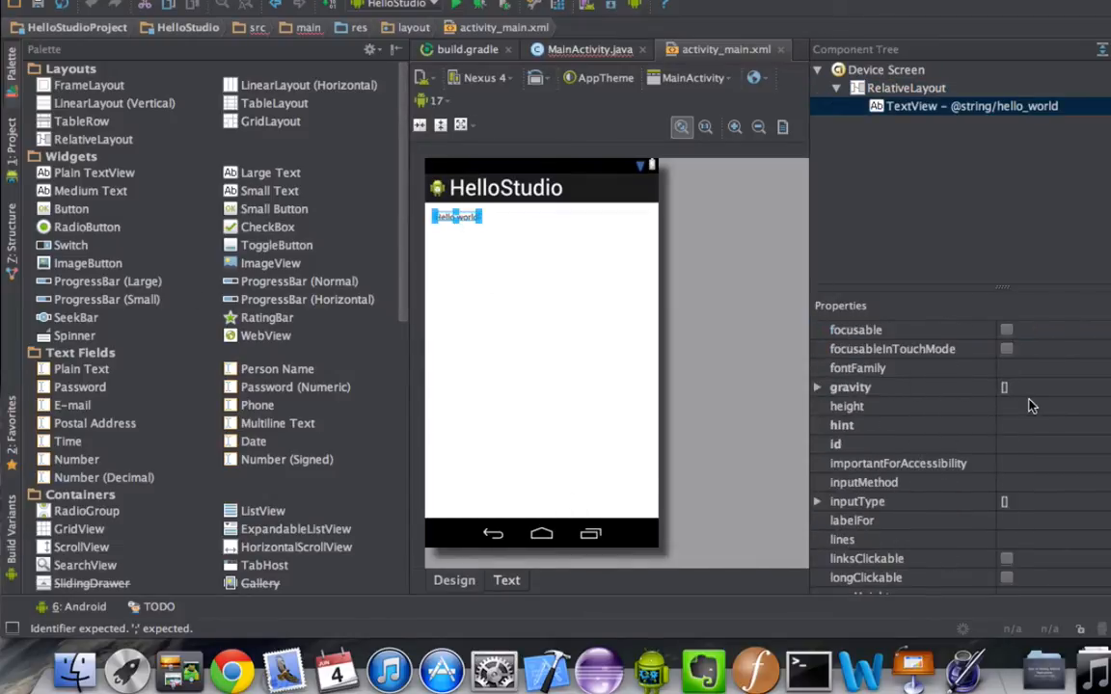
{"action": "left_click", "coordinate": [835, 444]}
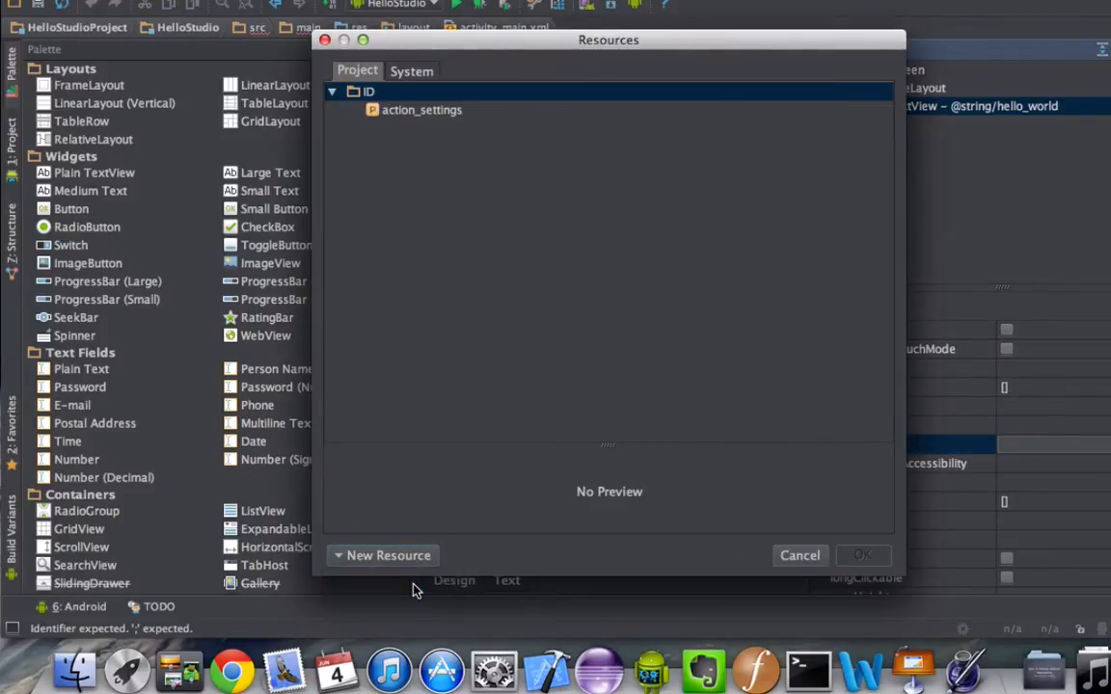
Step: Begin a New ID Value resource, then cancel it and the Resources dialog
{"action": "left_click", "coordinate": [387, 556]}
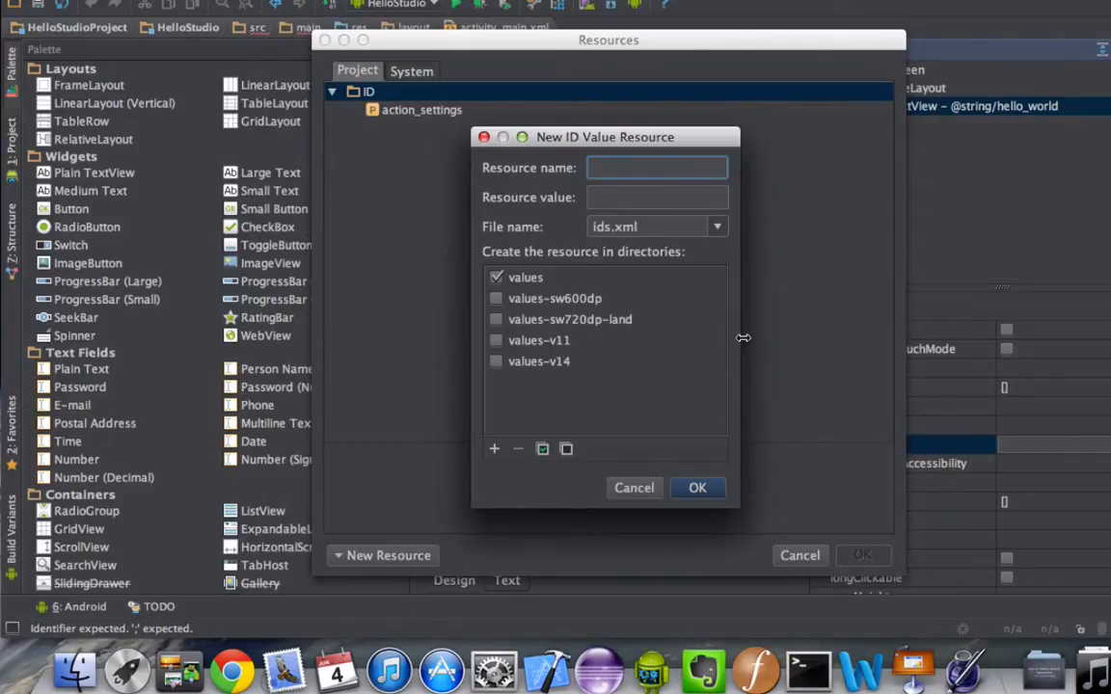
{"action": "left_click", "coordinate": [633, 488]}
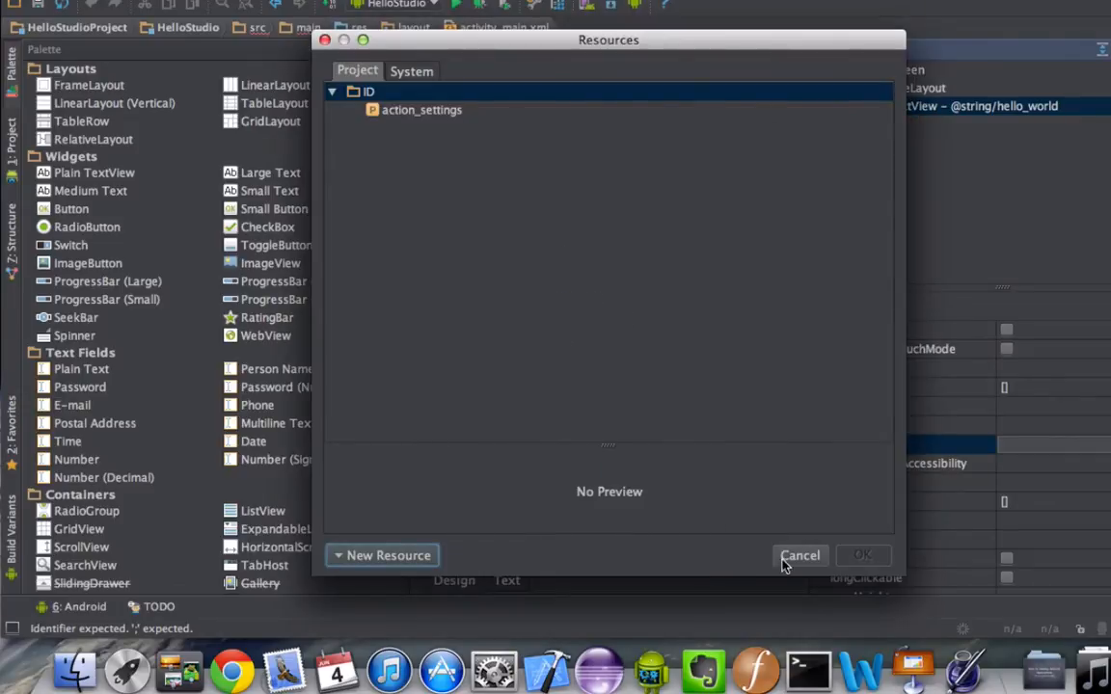
{"action": "left_click", "coordinate": [800, 554]}
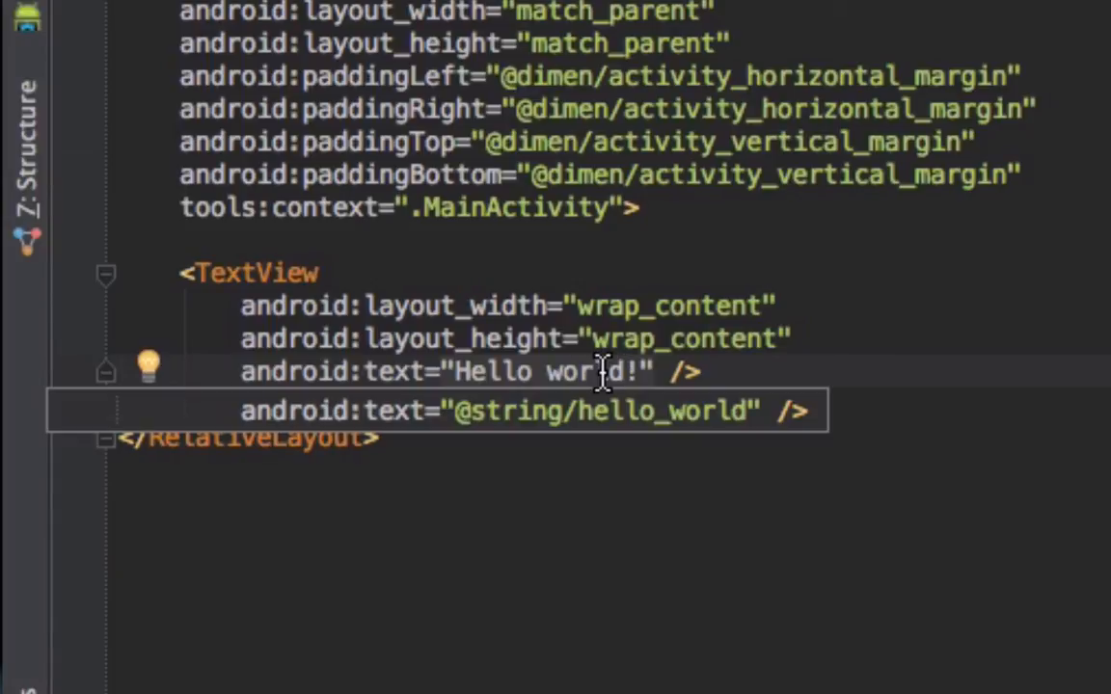
Step: Fold and unfold the TextView, then add android:id="@+id/textView" above android:text
{"action": "left_click", "coordinate": [100, 276]}
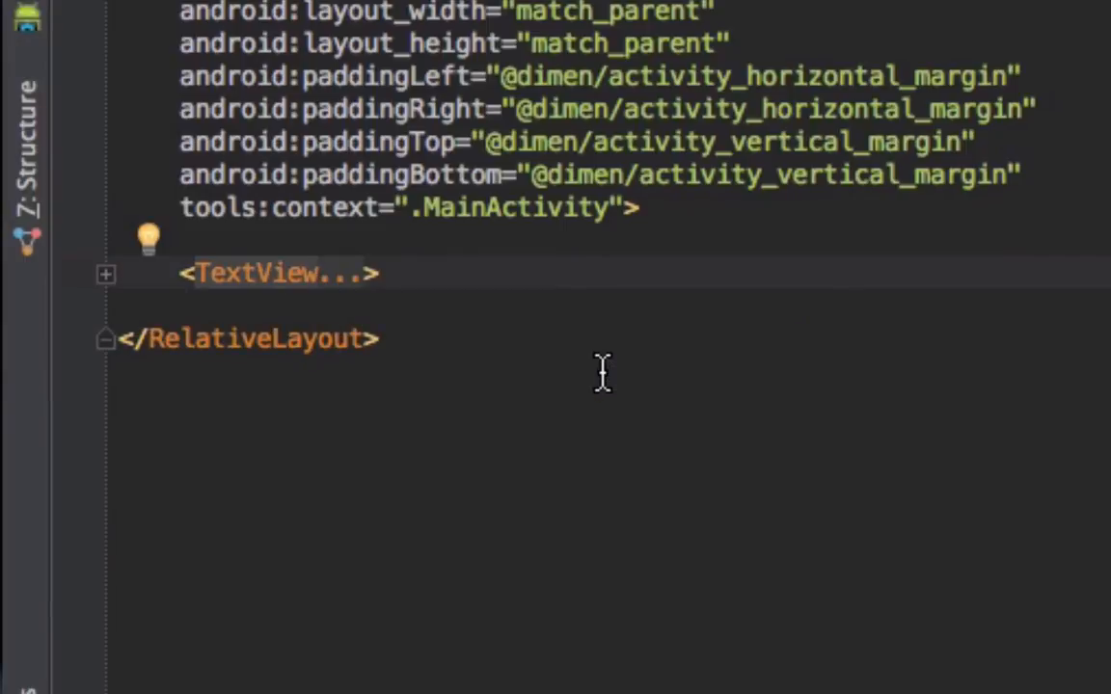
{"action": "left_click", "coordinate": [104, 274]}
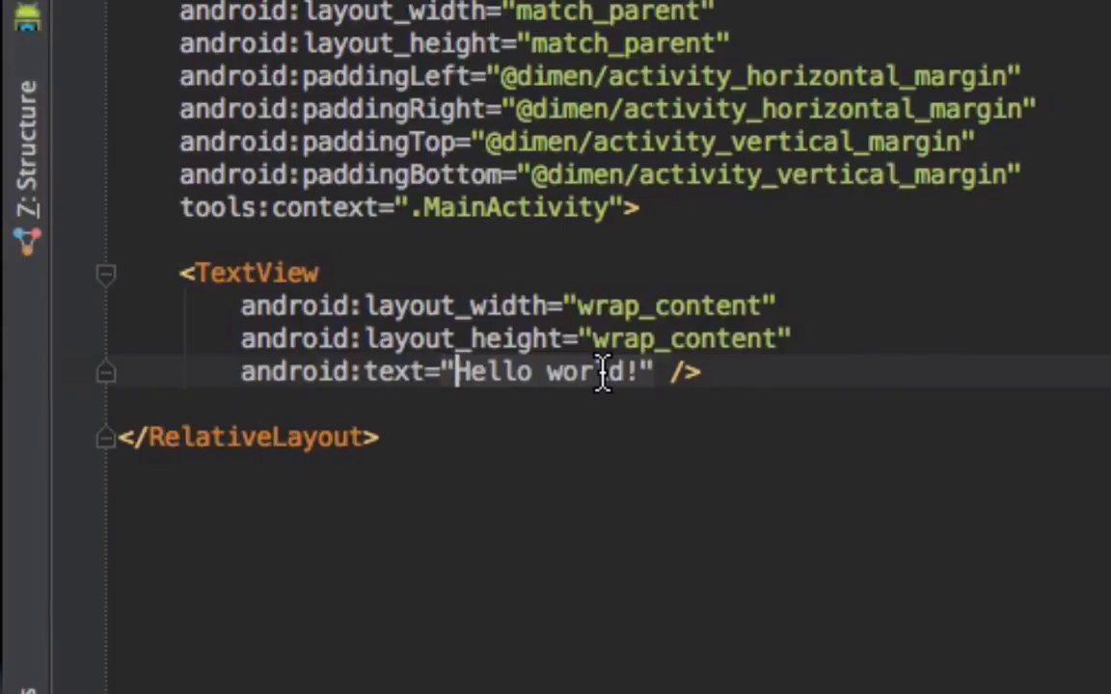
{"action": "type", "text": "@string/hello_world"}
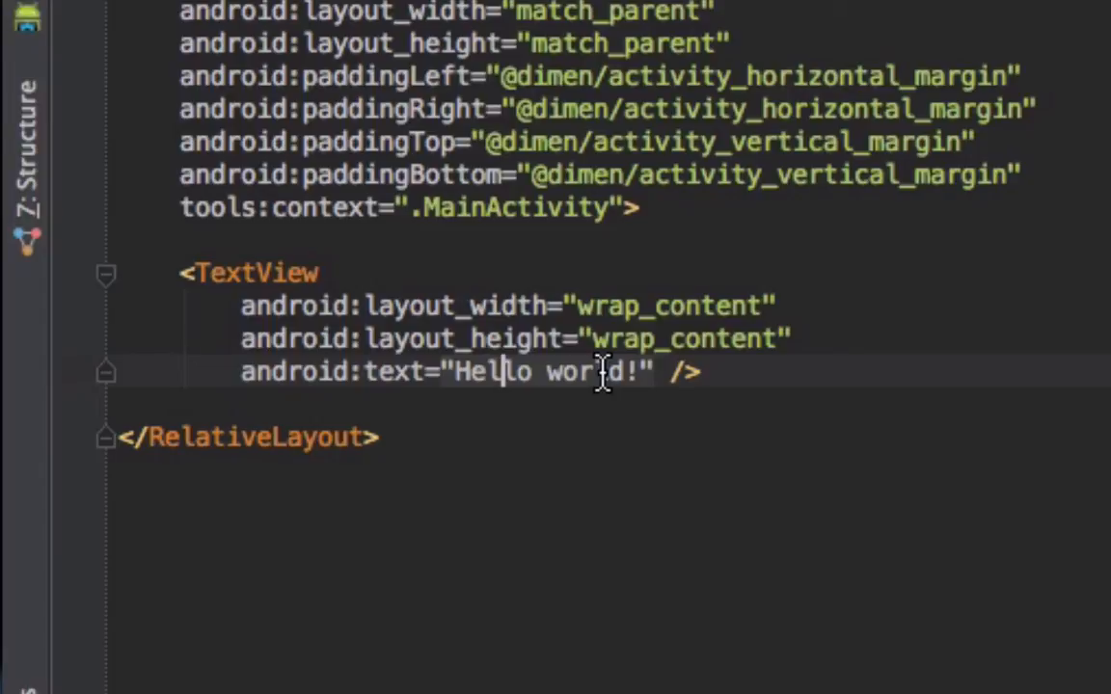
{"action": "type", "text": "and"}
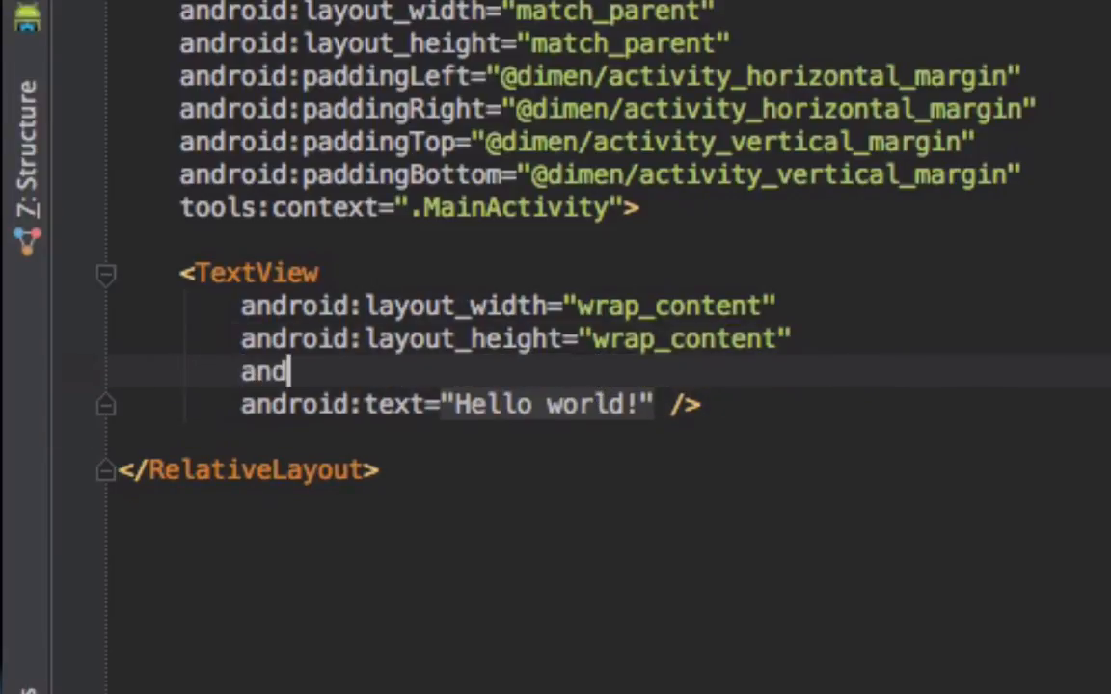
{"action": "type", "text": "roid:"}
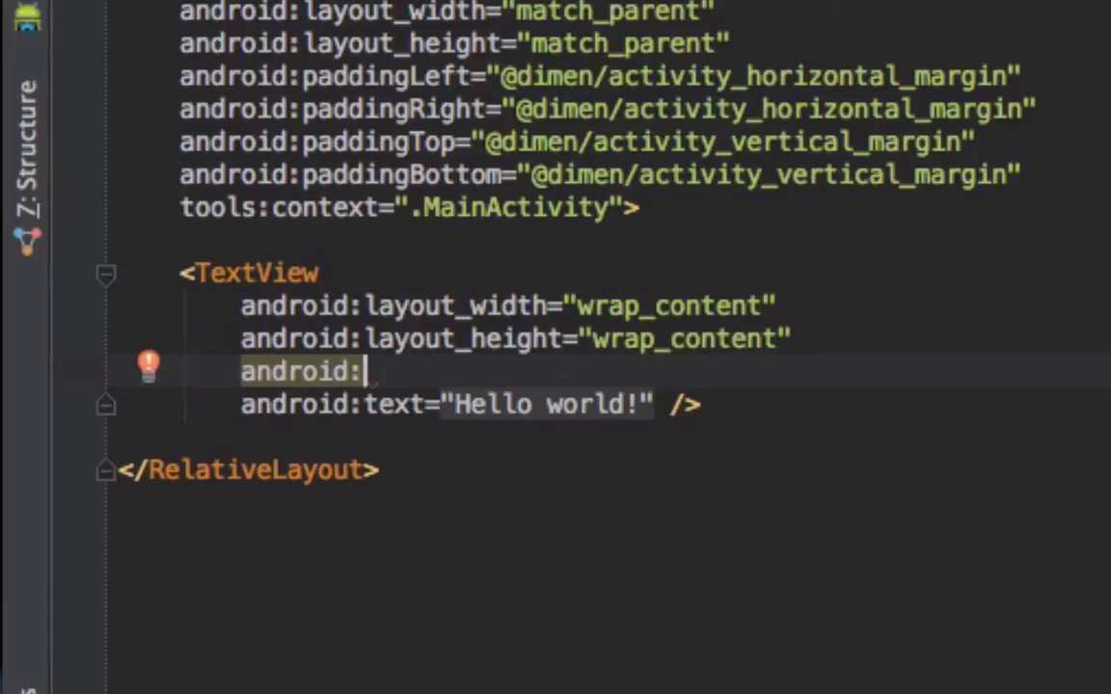
{"action": "type", "text": "id=\"@+id/text"}
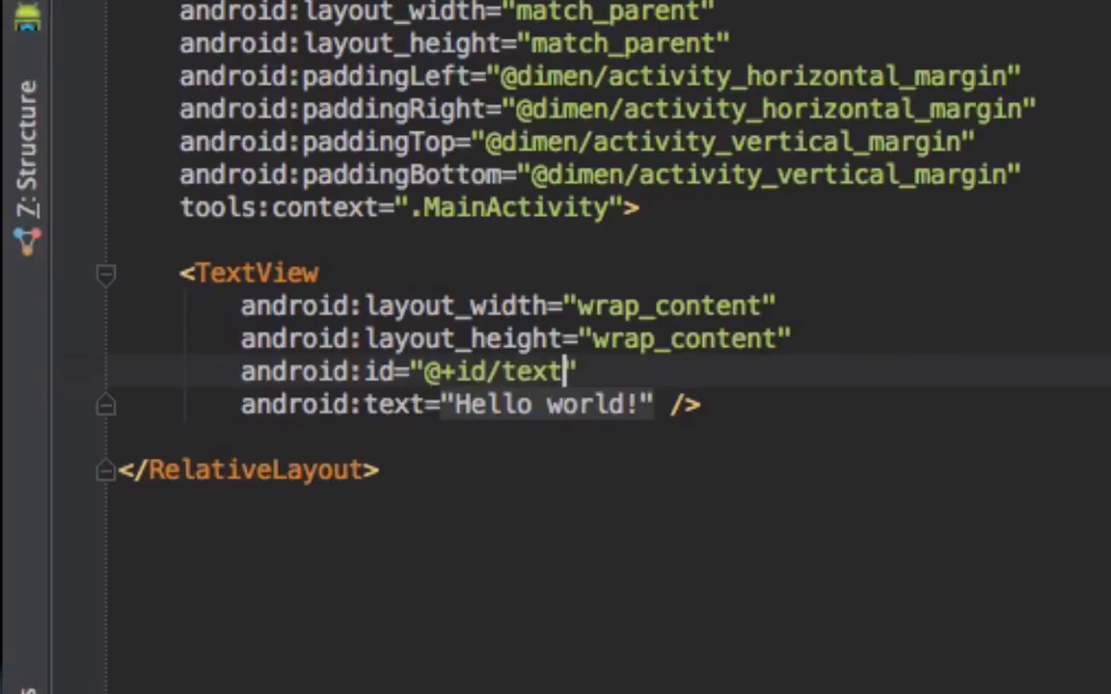
{"action": "type", "text": "ViewById(R.id.textView);"}
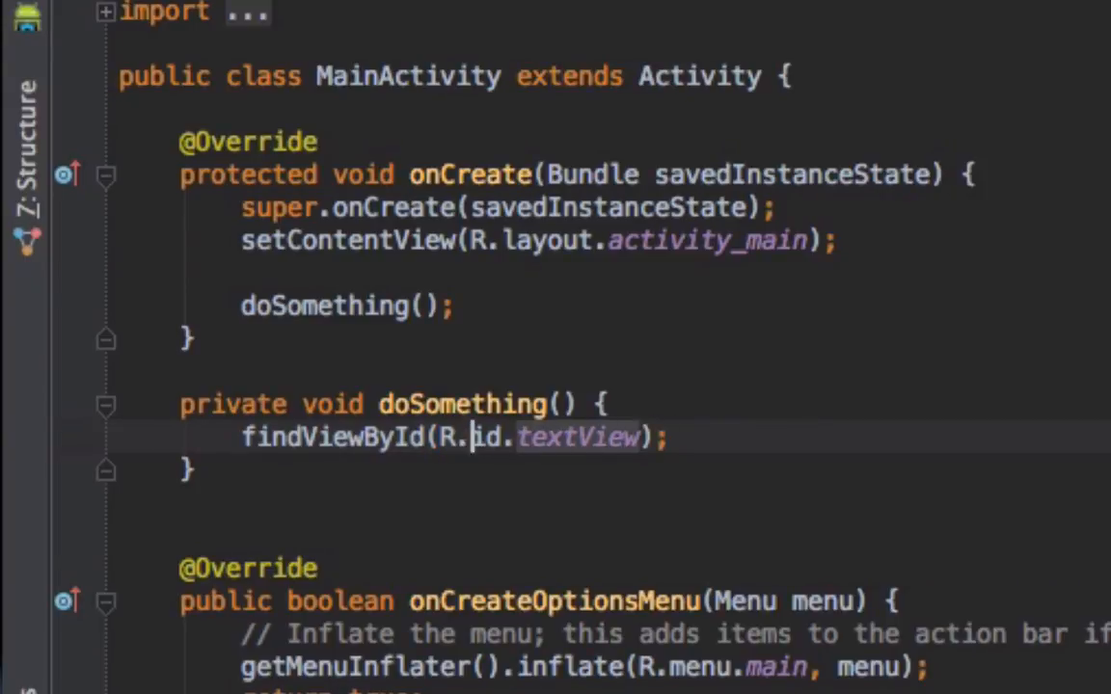
Step: Cast the findViewById(R.id.textView) result to TextView for the view variable
{"action": "left_click", "coordinate": [407, 438]}
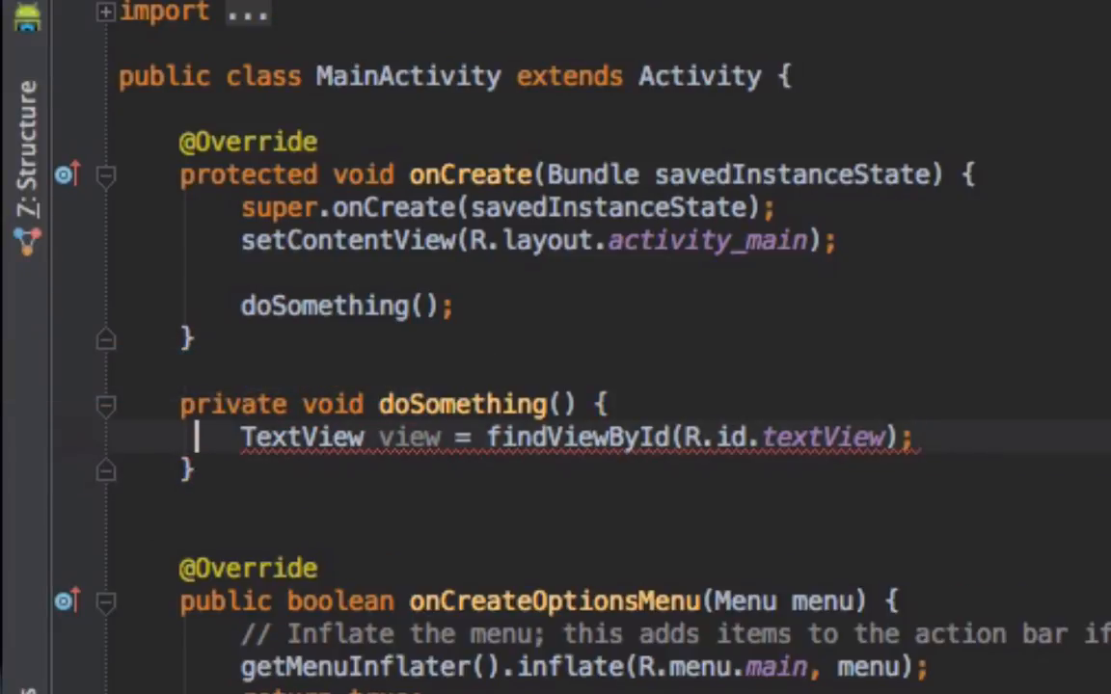
{"action": "type", "text": "(TextView)"}
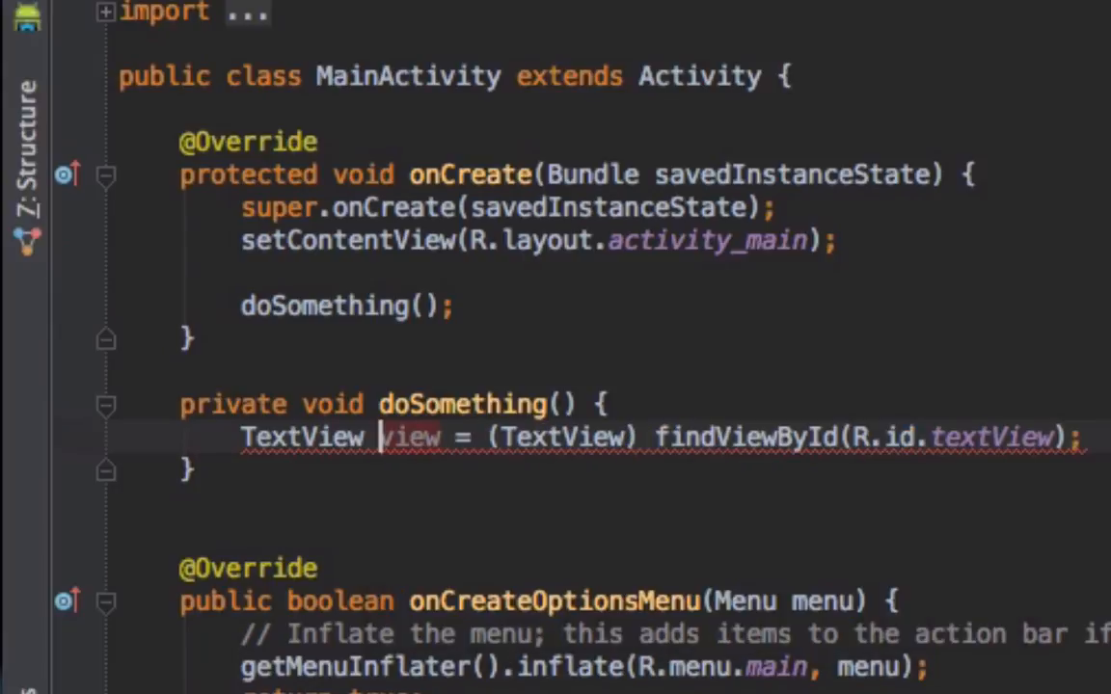
{"action": "left_click", "coordinate": [878, 434]}
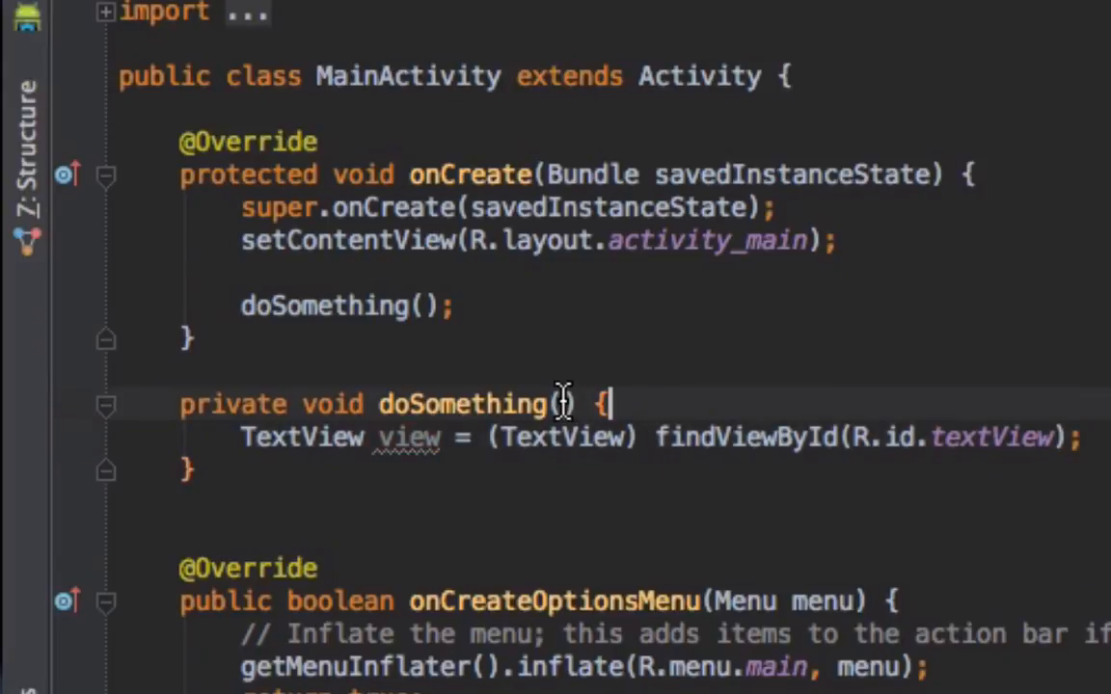
Step: Try passing "Hello Studio" to doSomething and adding a String text parameter
{"action": "type", "text": "String text"}
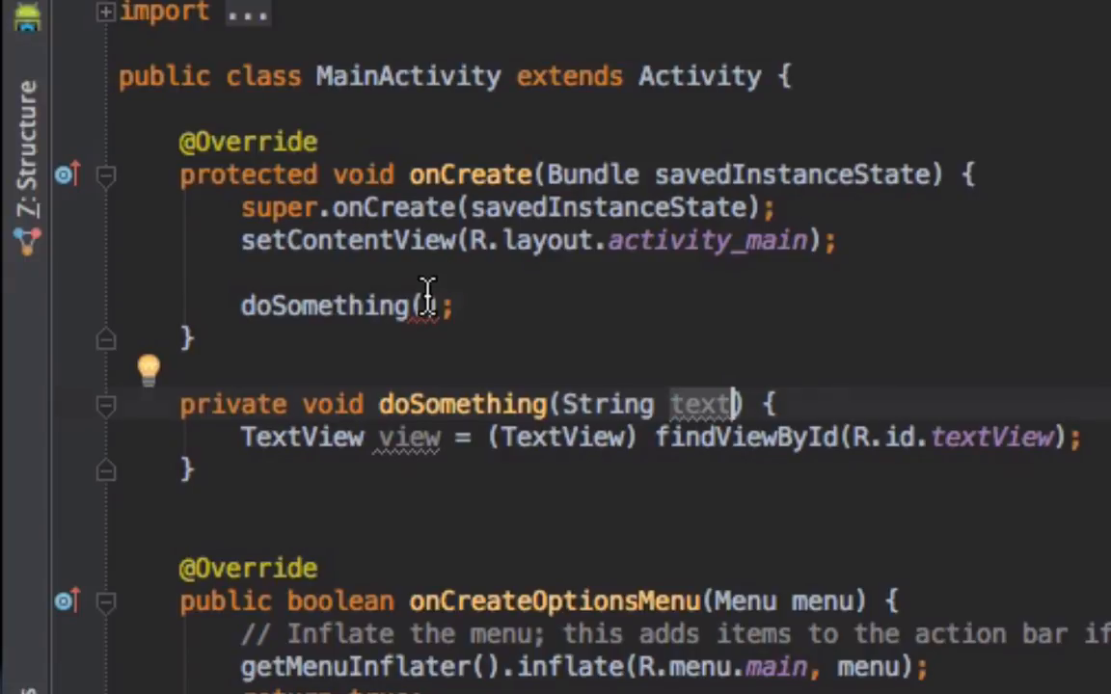
{"action": "left_click", "coordinate": [149, 364]}
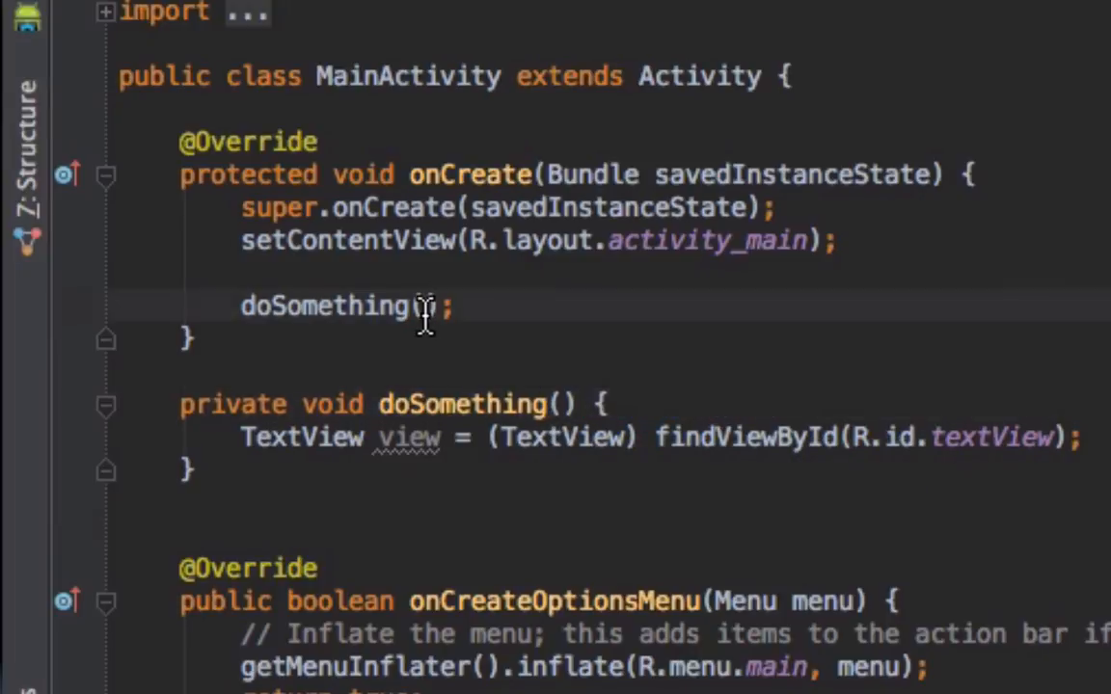
{"action": "type", "text": "\"H"}
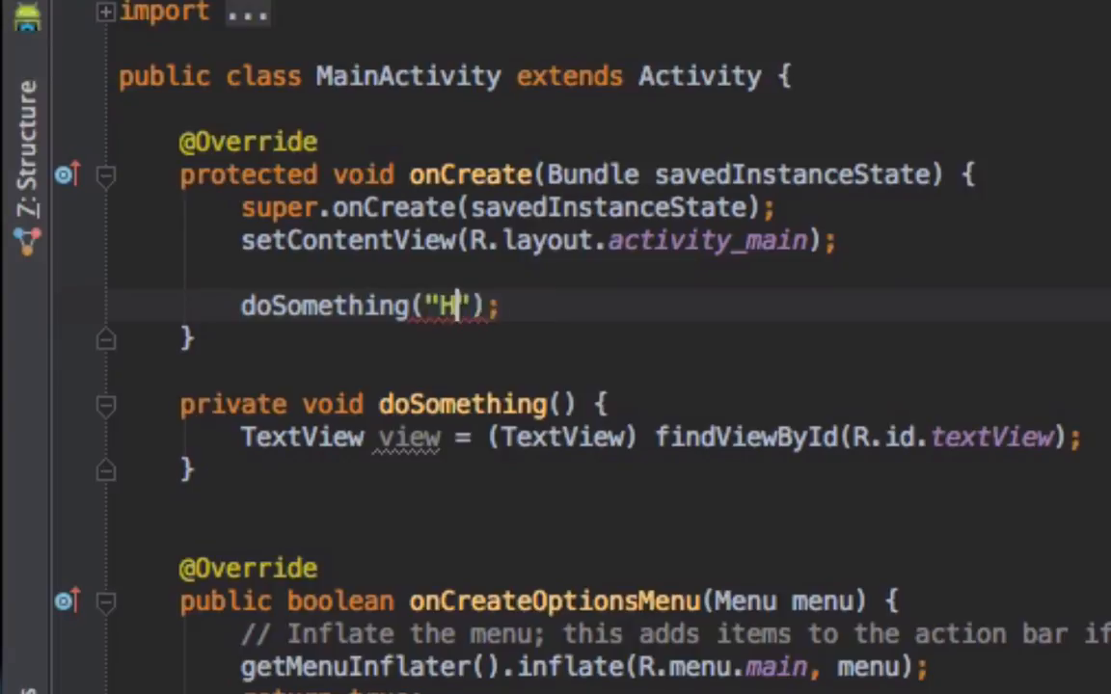
{"action": "type", "text": "ello W"}
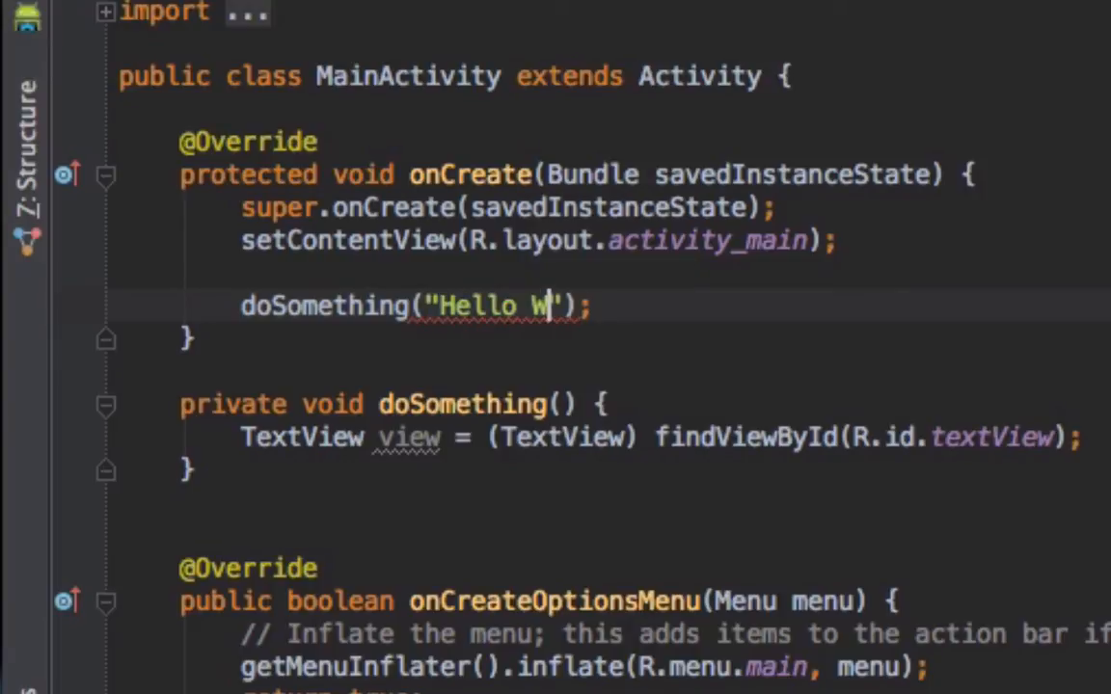
{"action": "type", "text": "Studio"}
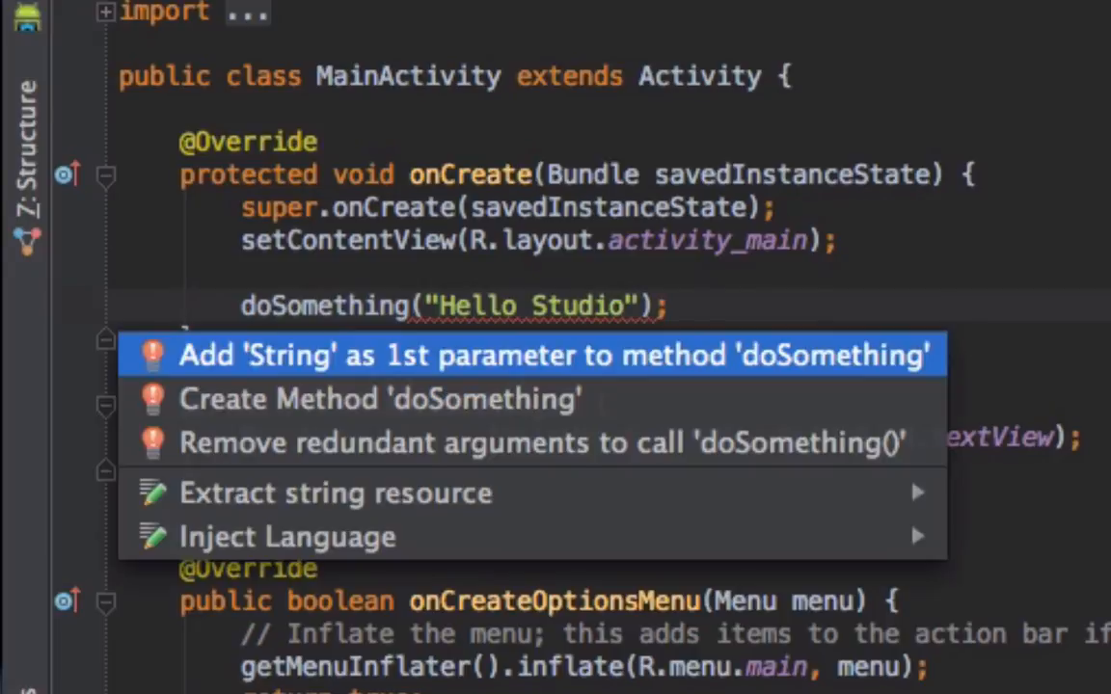
{"action": "left_click", "coordinate": [379, 400]}
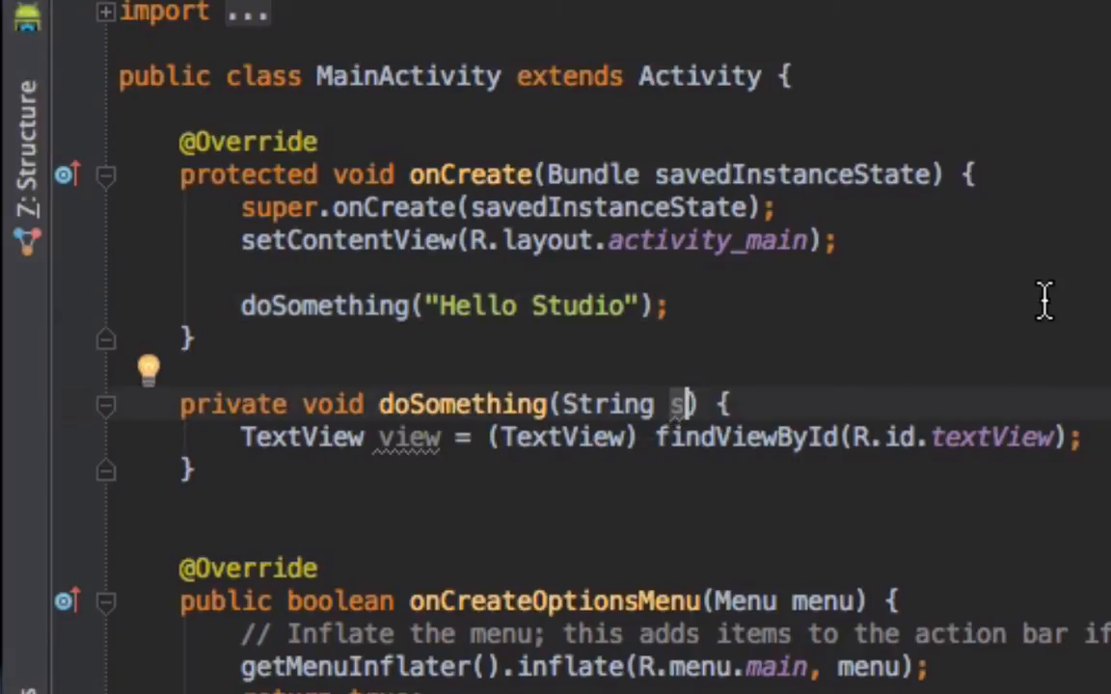
{"action": "mouse_move", "coordinate": [941, 357]}
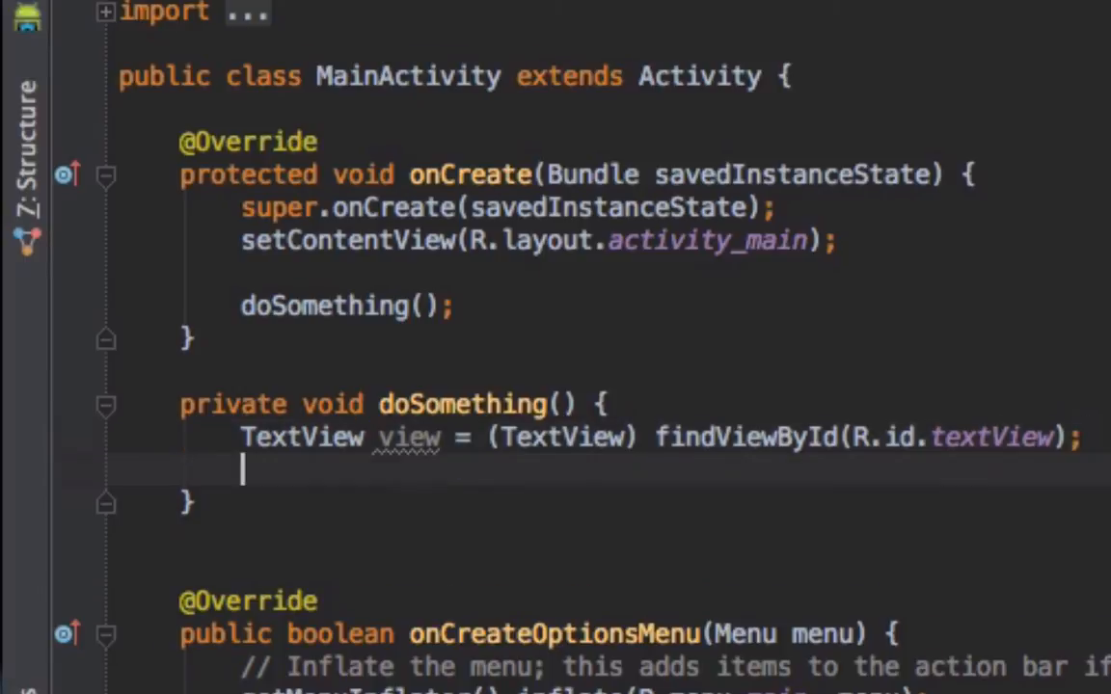
Step: Add view.setText("Hello World") to doSomething and bring up fixes for the literal
{"action": "type", "text": "view."}
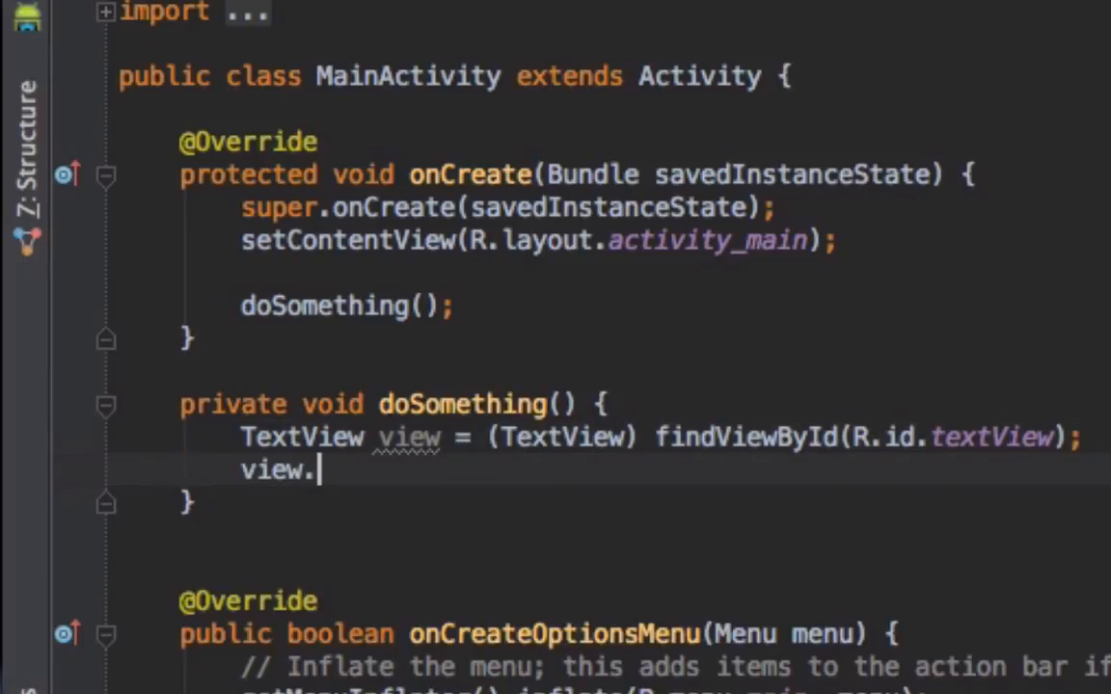
{"action": "type", "text": "setText(\"\");"}
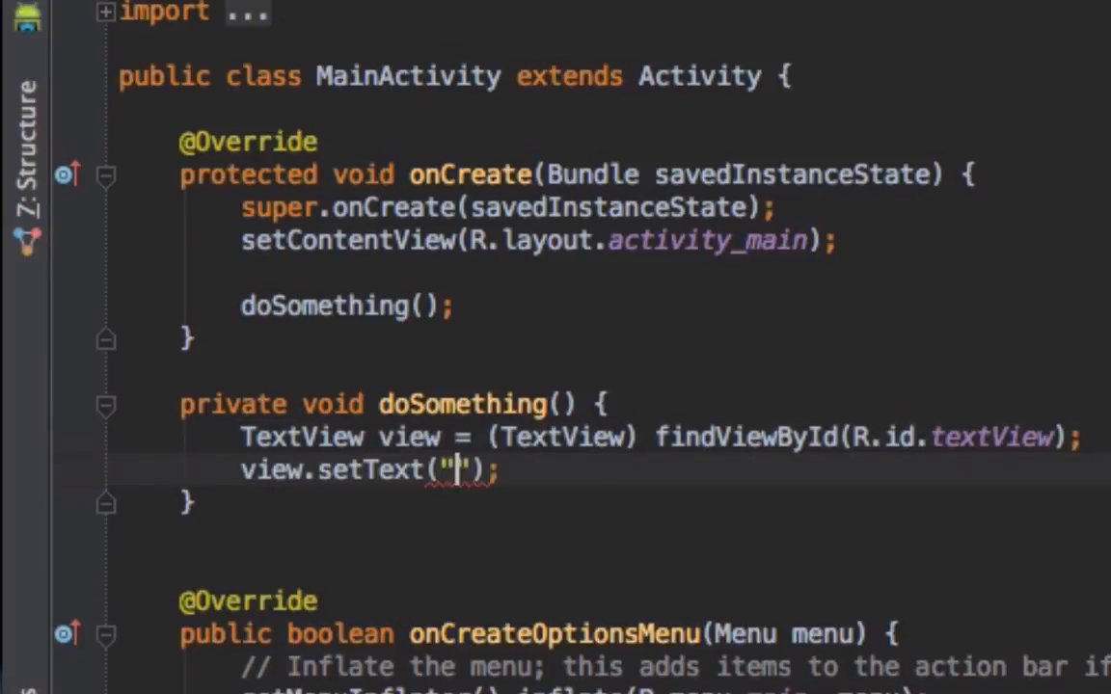
{"action": "type", "text": "Hello W"}
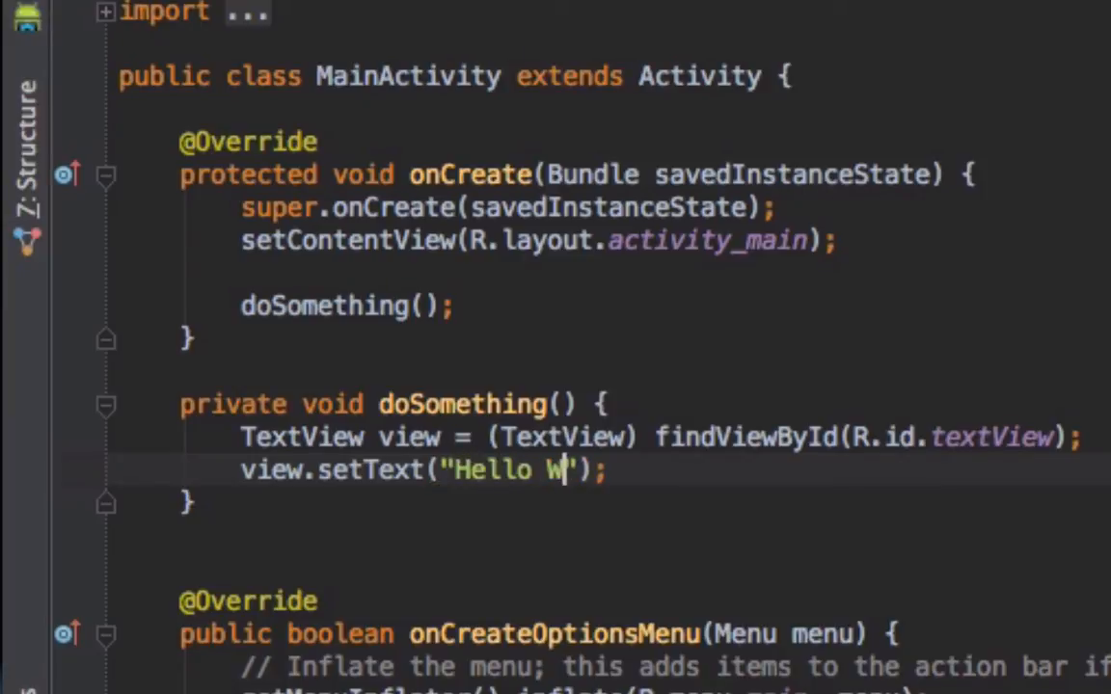
{"action": "type", "text": "orld"}
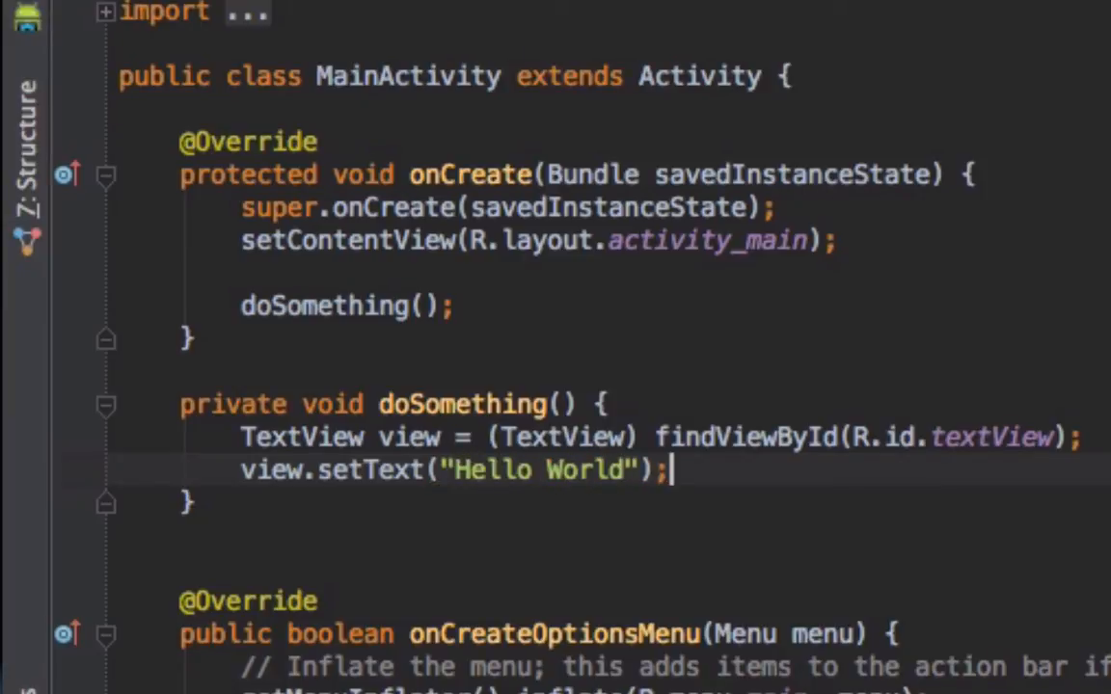
{"action": "left_click", "coordinate": [590, 470]}
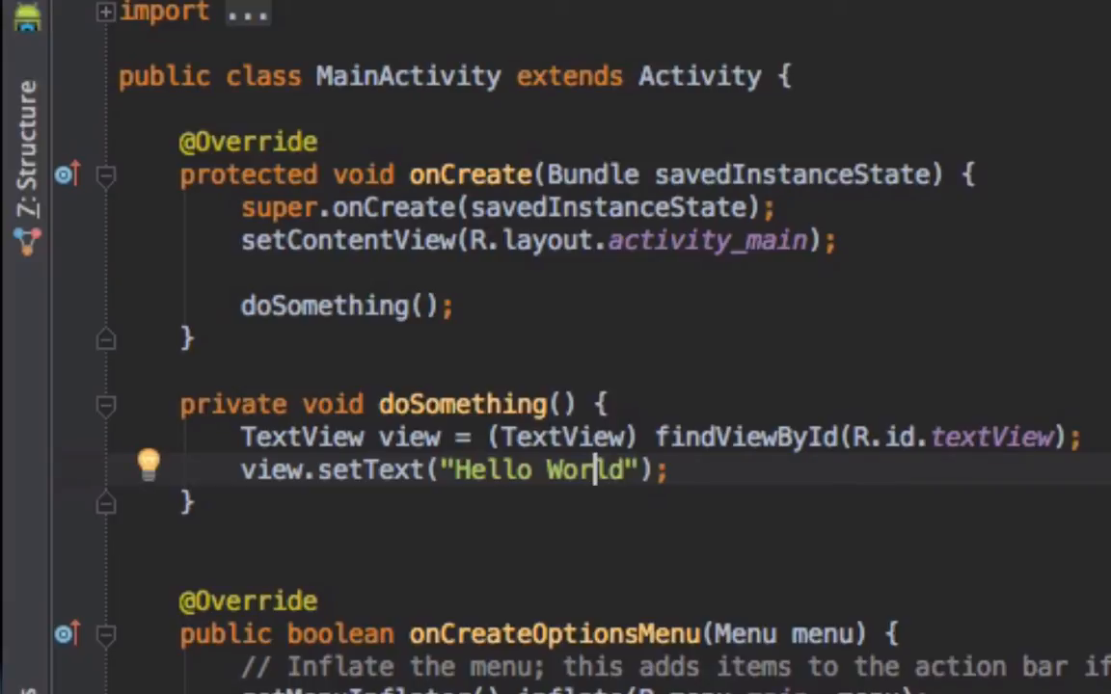
{"action": "left_click", "coordinate": [149, 464]}
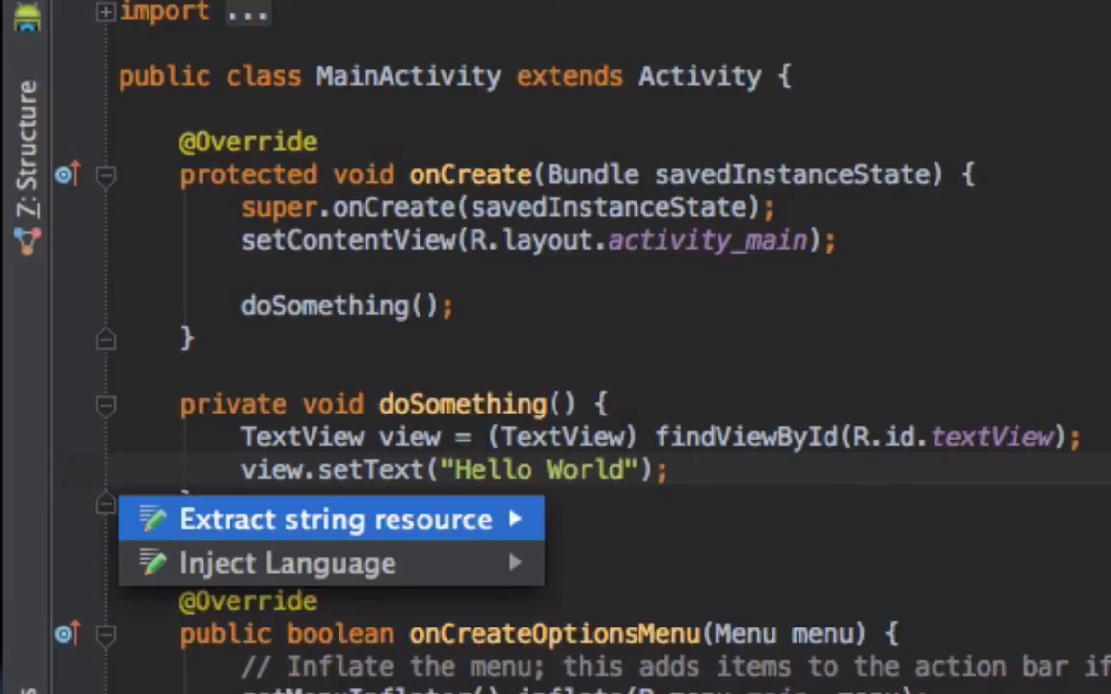
Step: Extract the "Hello World" literal as a string resource named helloworld
{"action": "left_click", "coordinate": [328, 520]}
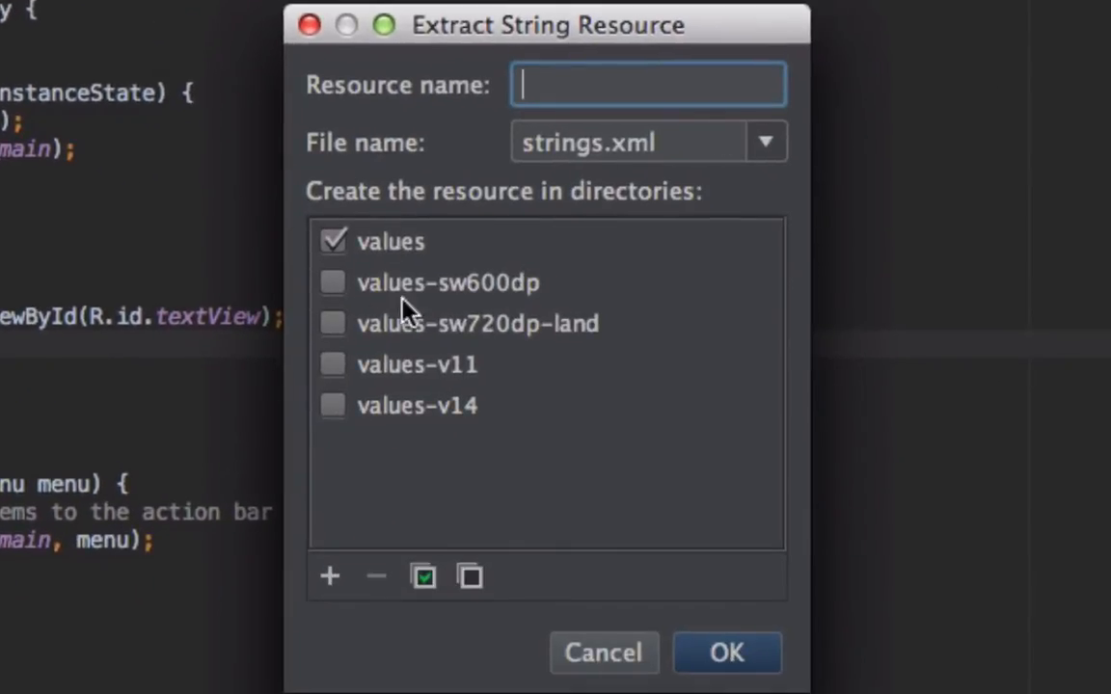
{"action": "mouse_move", "coordinate": [458, 442]}
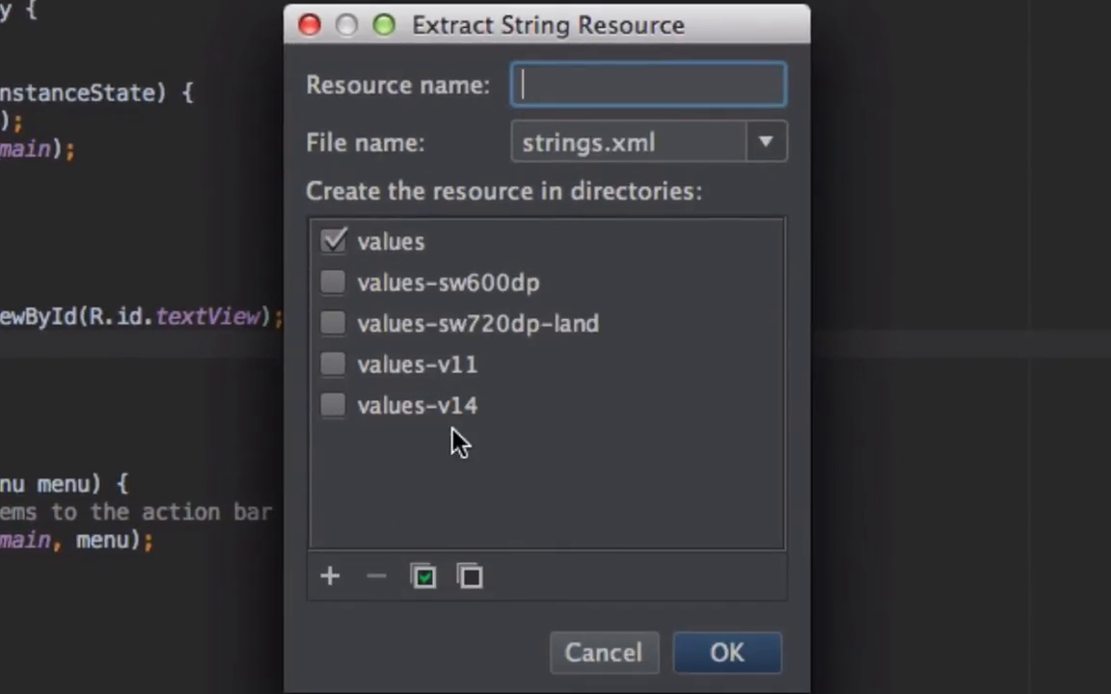
{"action": "type", "text": "hello_wor"}
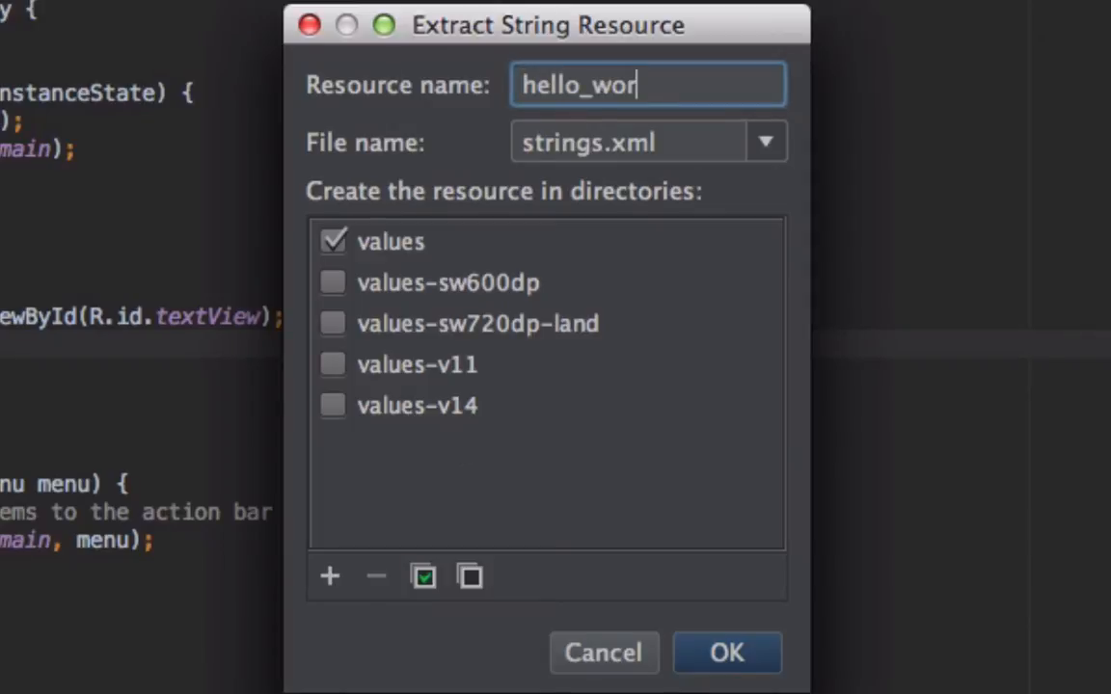
{"action": "key", "text": "Backspace"}
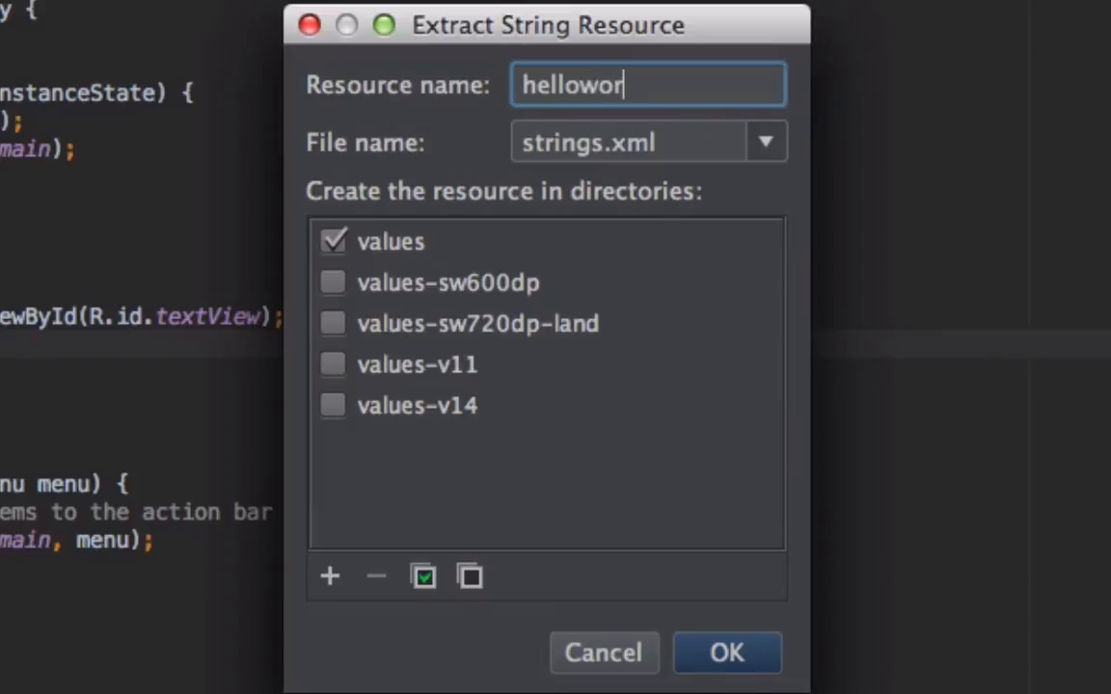
{"action": "type", "text": "ld"}
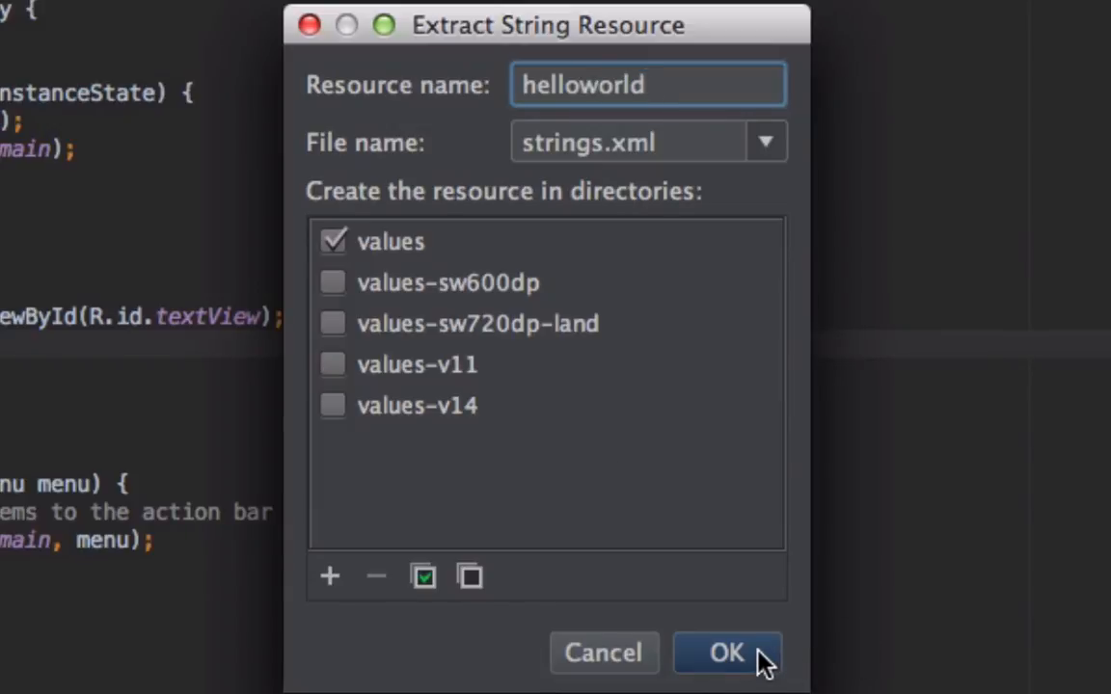
{"action": "left_click", "coordinate": [726, 653]}
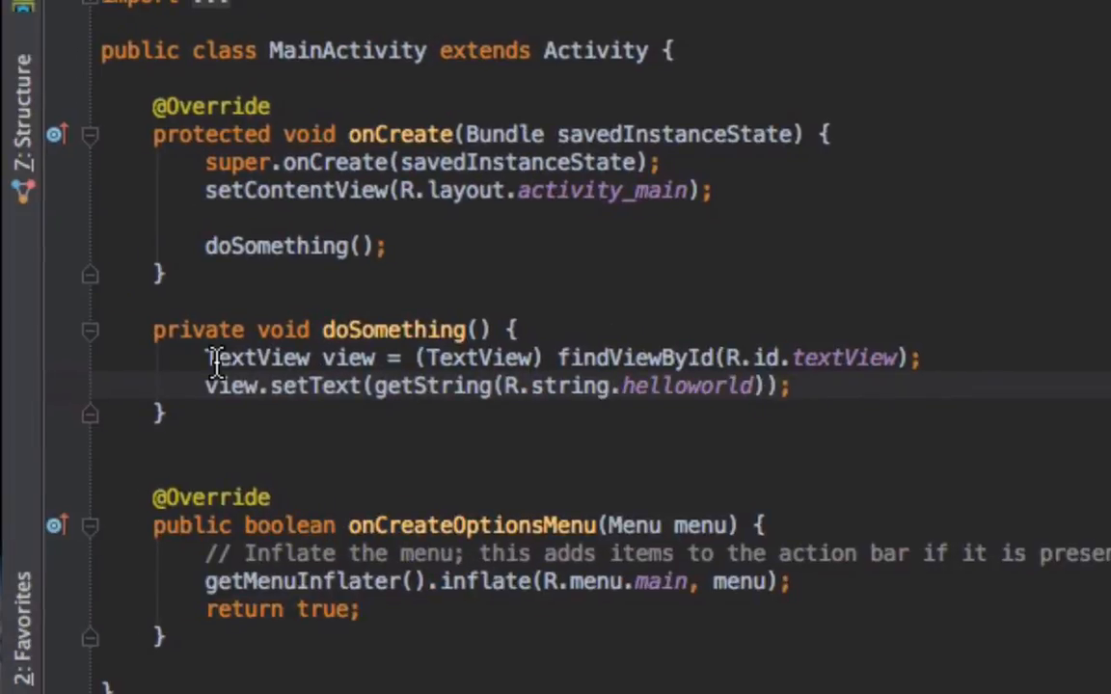
{"action": "mouse_move", "coordinate": [859, 535]}
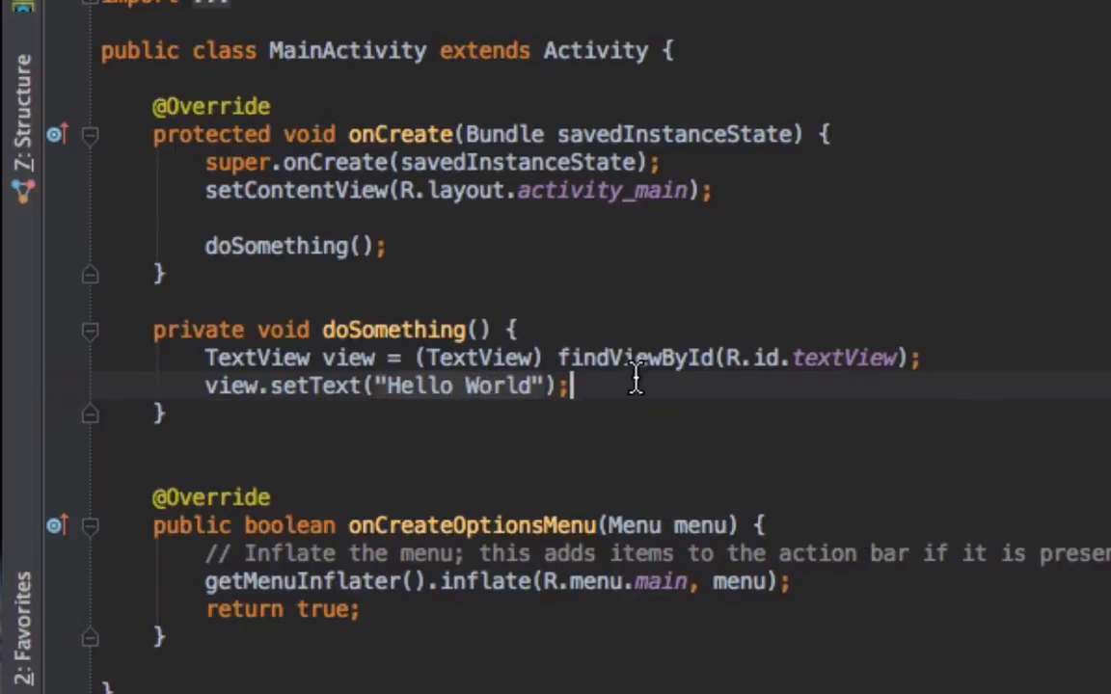
{"action": "mouse_move", "coordinate": [704, 526]}
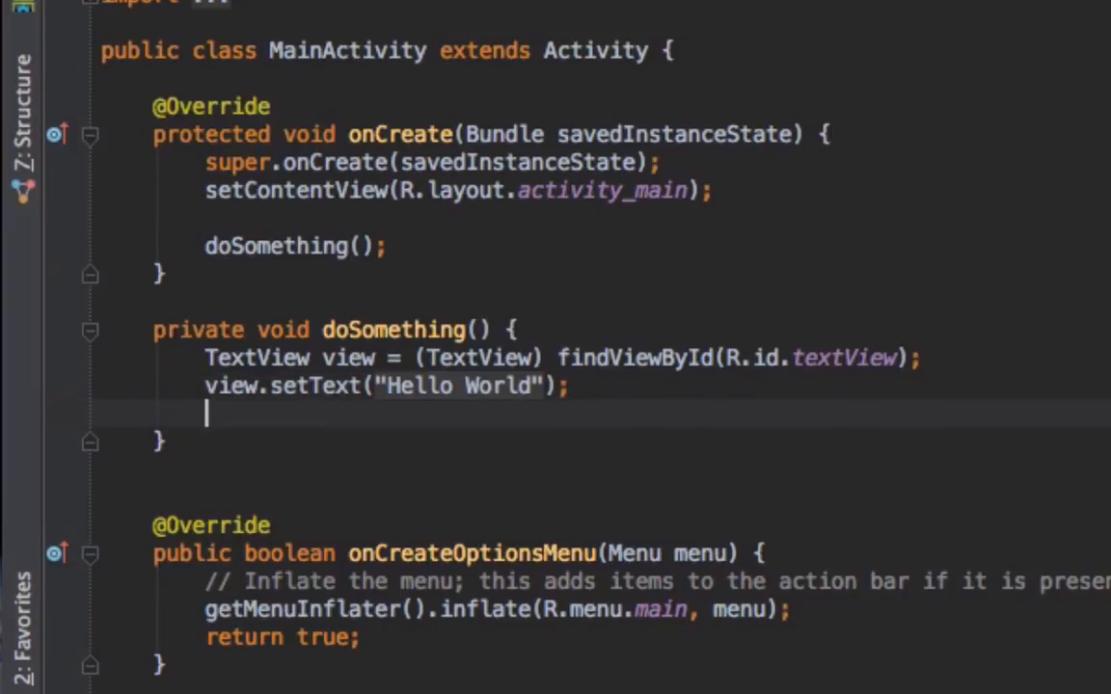
Step: Add an if (5 > 1) { } block at the end of doSomething
{"action": "type", "text": "if ("}
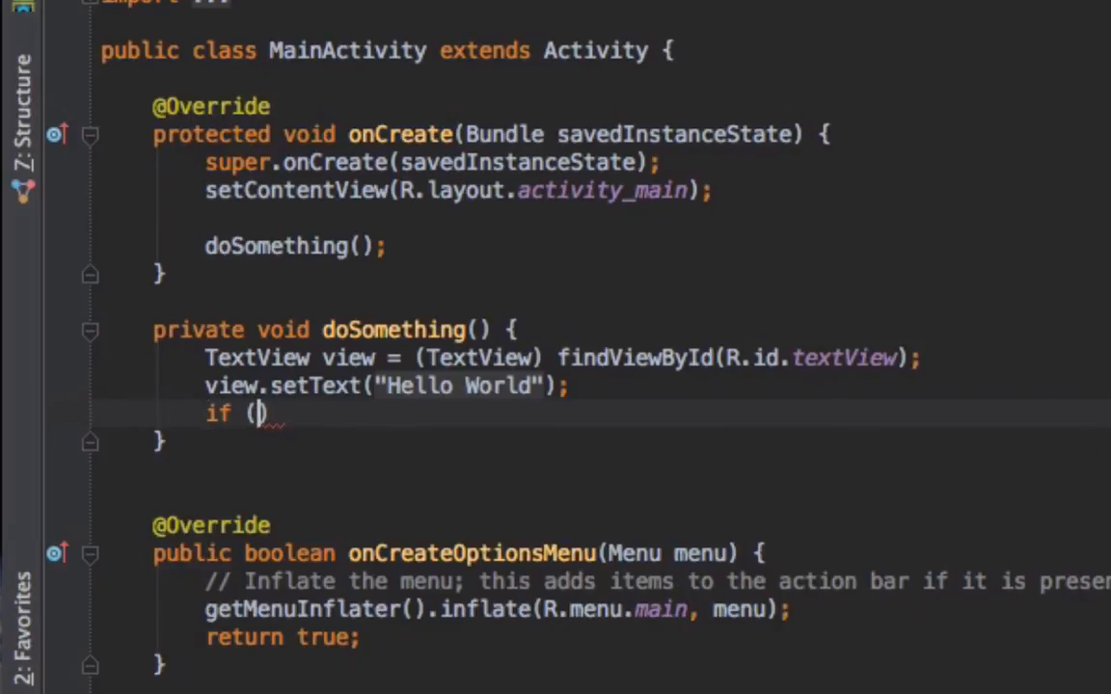
{"action": "type", "text": "5"}
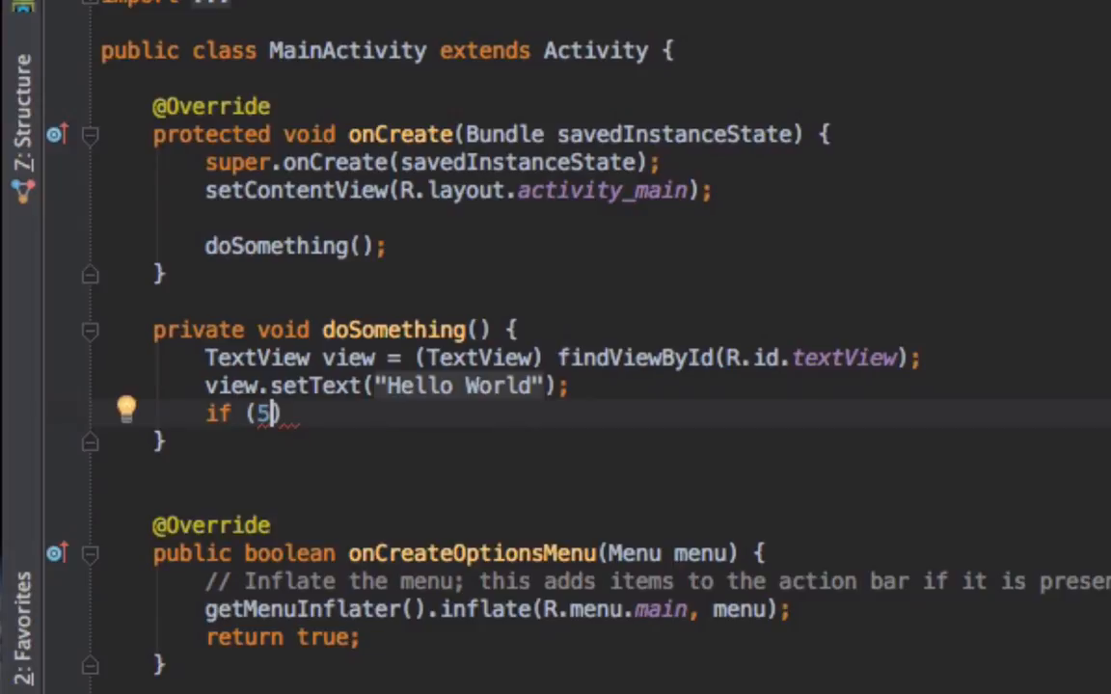
{"action": "type", "text": "> 1)"}
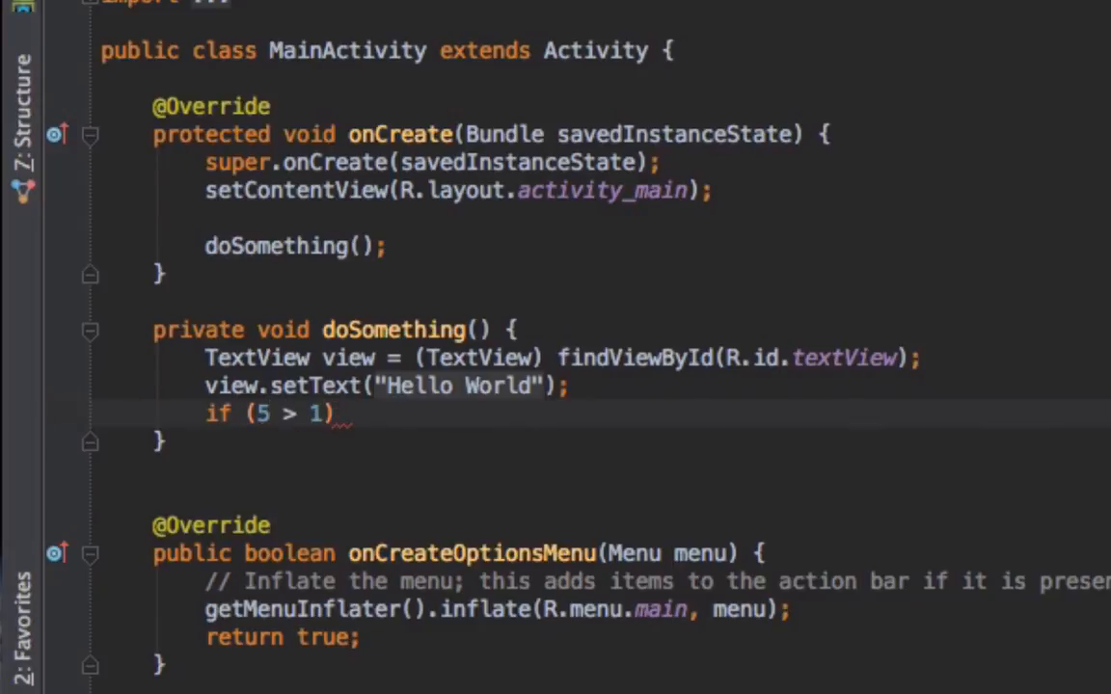
{"action": "type", "text": "{"}
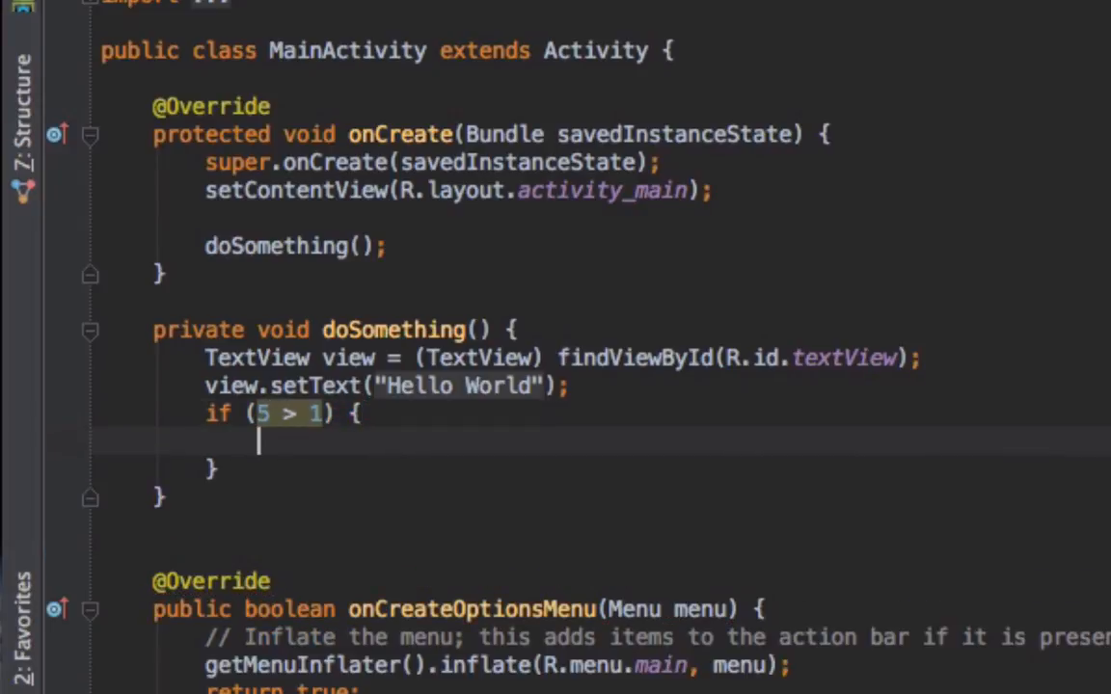
{"action": "left_click", "coordinate": [275, 414]}
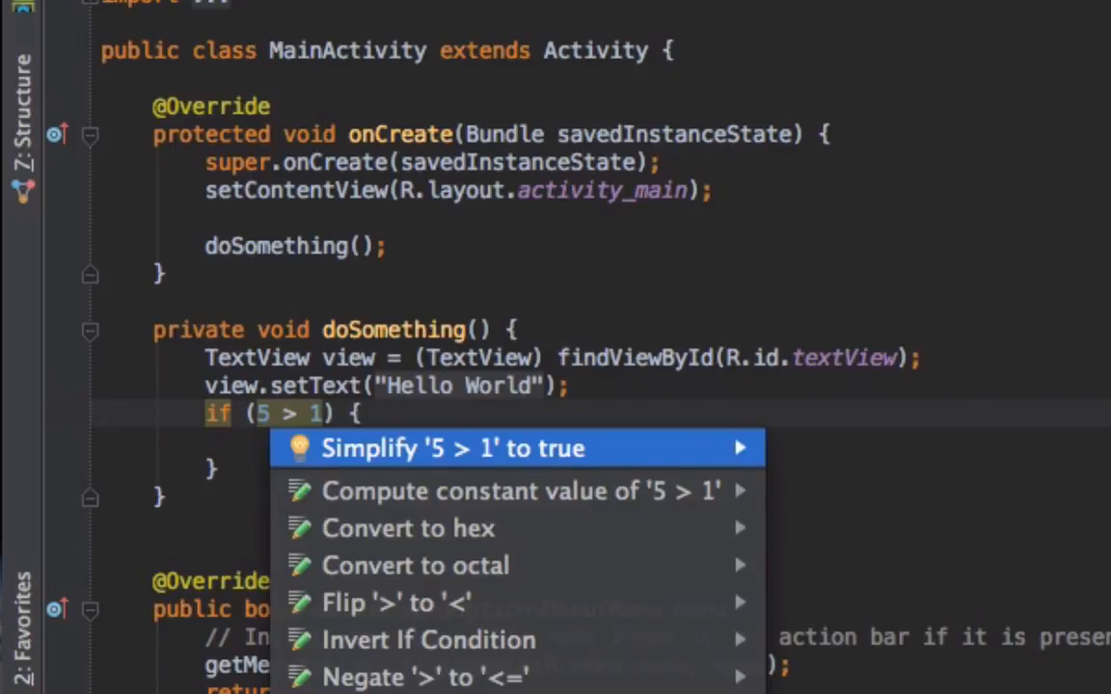
{"action": "mouse_move", "coordinate": [516, 491]}
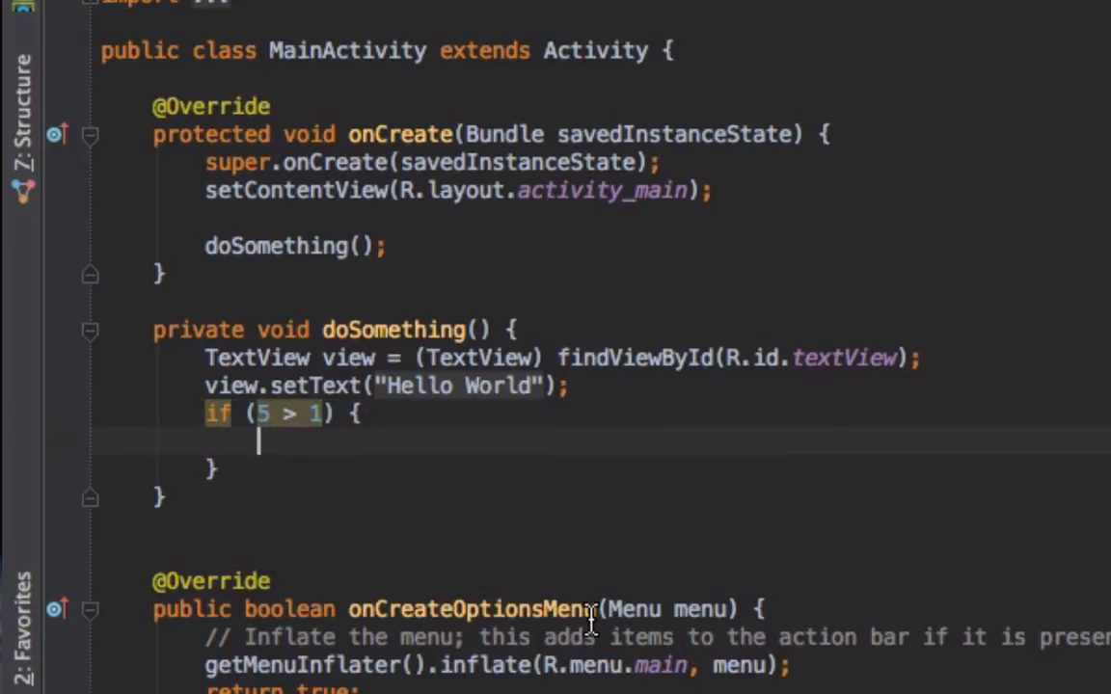
{"action": "mouse_move", "coordinate": [686, 134]}
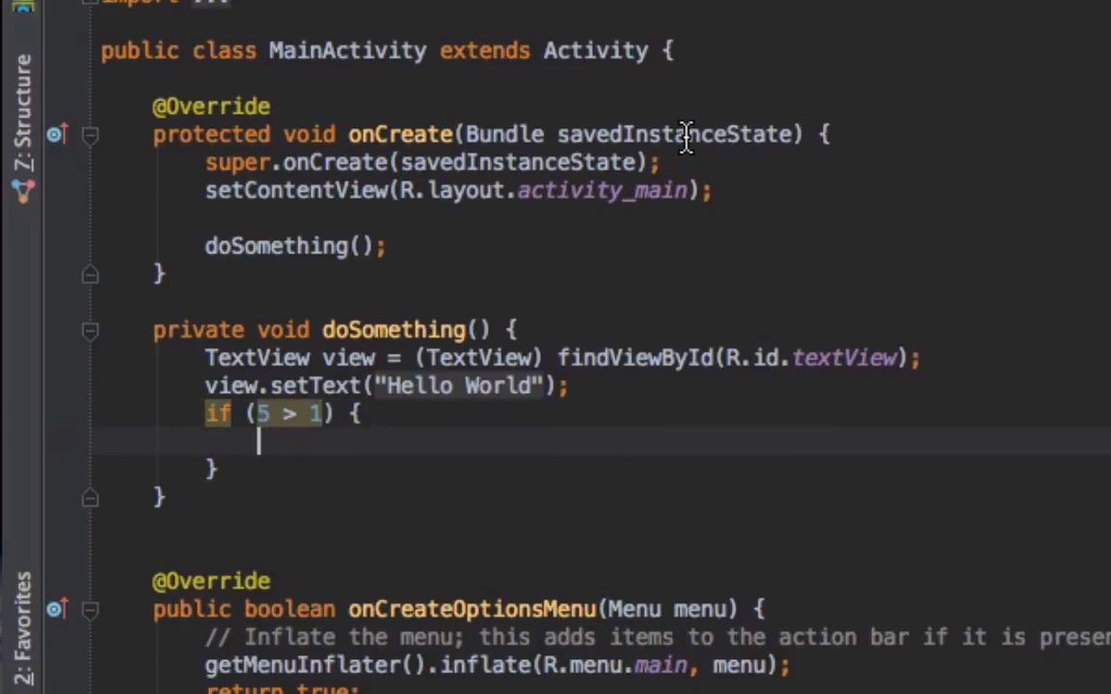
{"action": "mouse_move", "coordinate": [578, 293]}
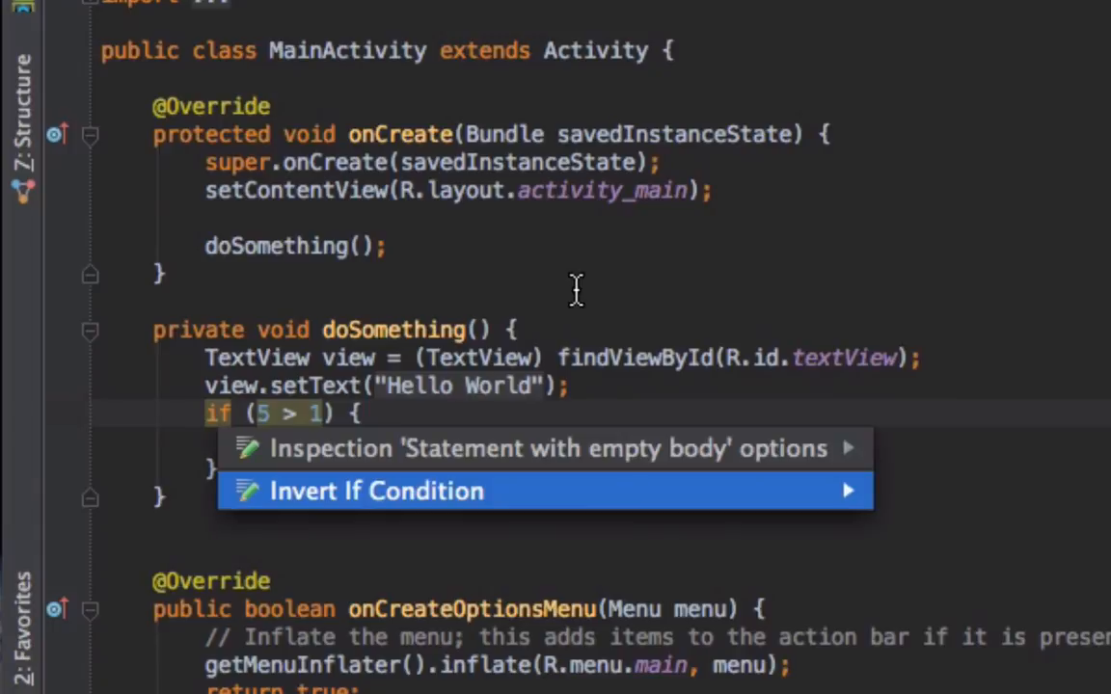
Step: Invert the if condition to 5 <= 1 and remove the unnecessary return
{"action": "left_click", "coordinate": [377, 491]}
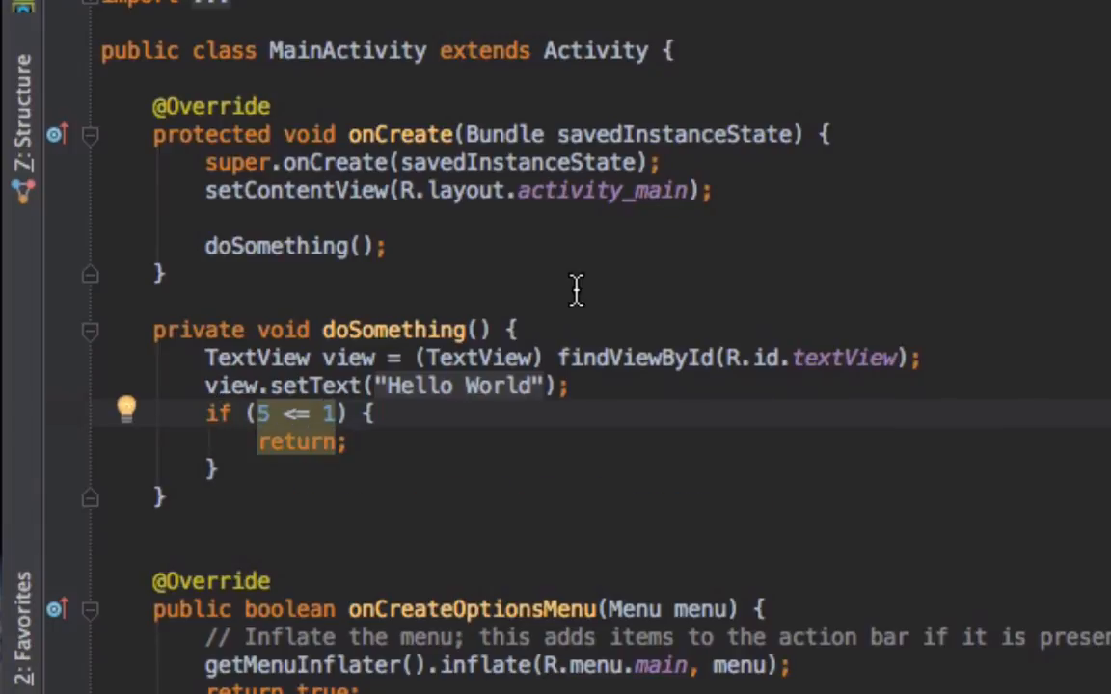
{"action": "left_click", "coordinate": [126, 409]}
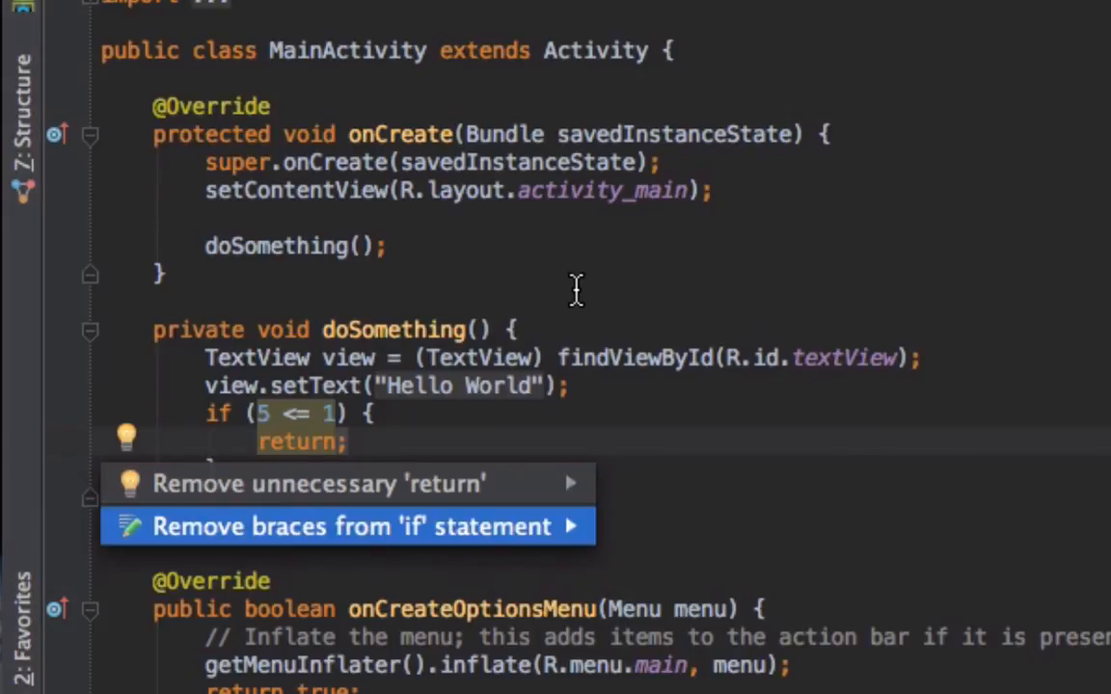
{"action": "left_click", "coordinate": [318, 484]}
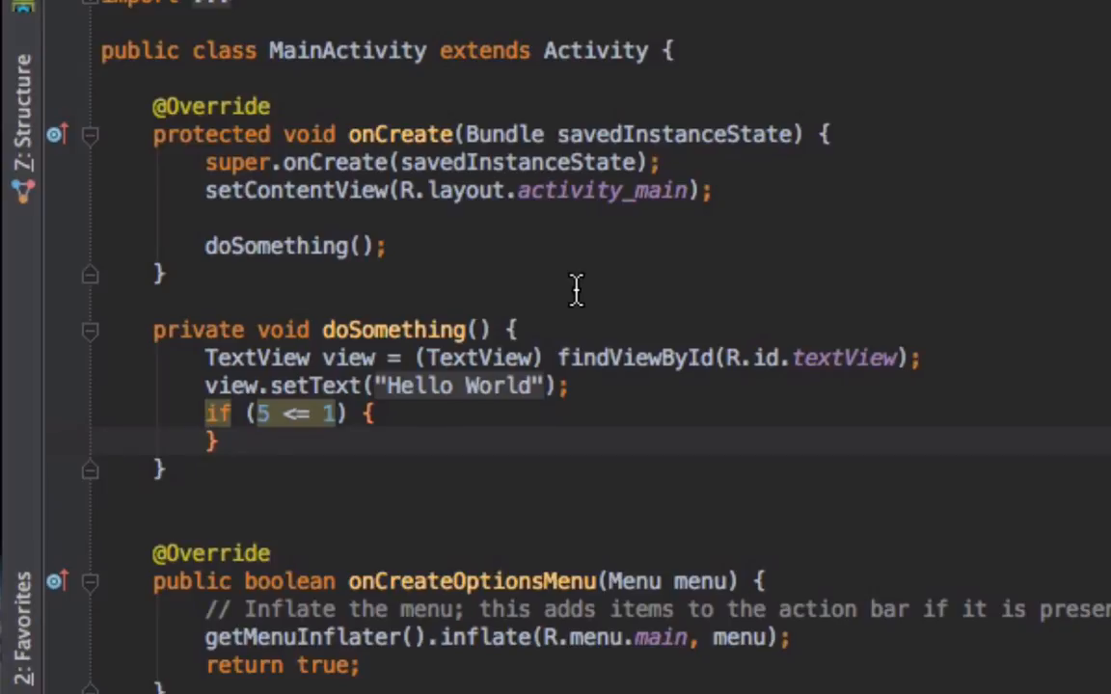
{"action": "mouse_move", "coordinate": [631, 134]}
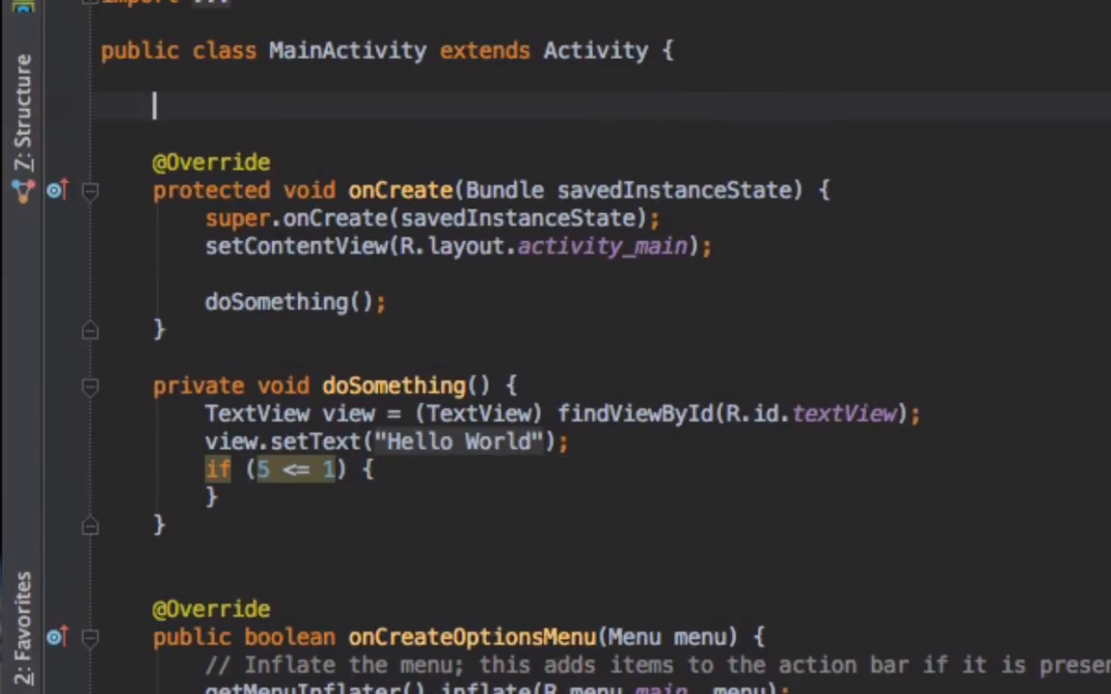
Step: Declare a boolean field isTrue initialized to false in MainActivity
{"action": "type", "text": "boolean"}
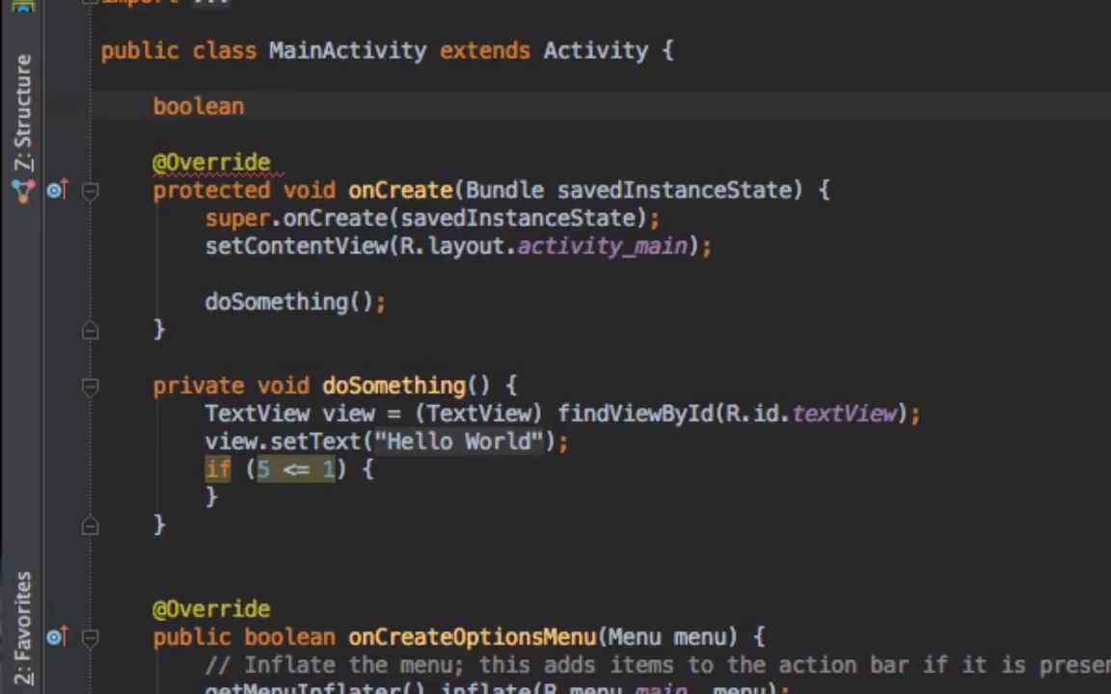
{"action": "type", "text": "isTrue"}
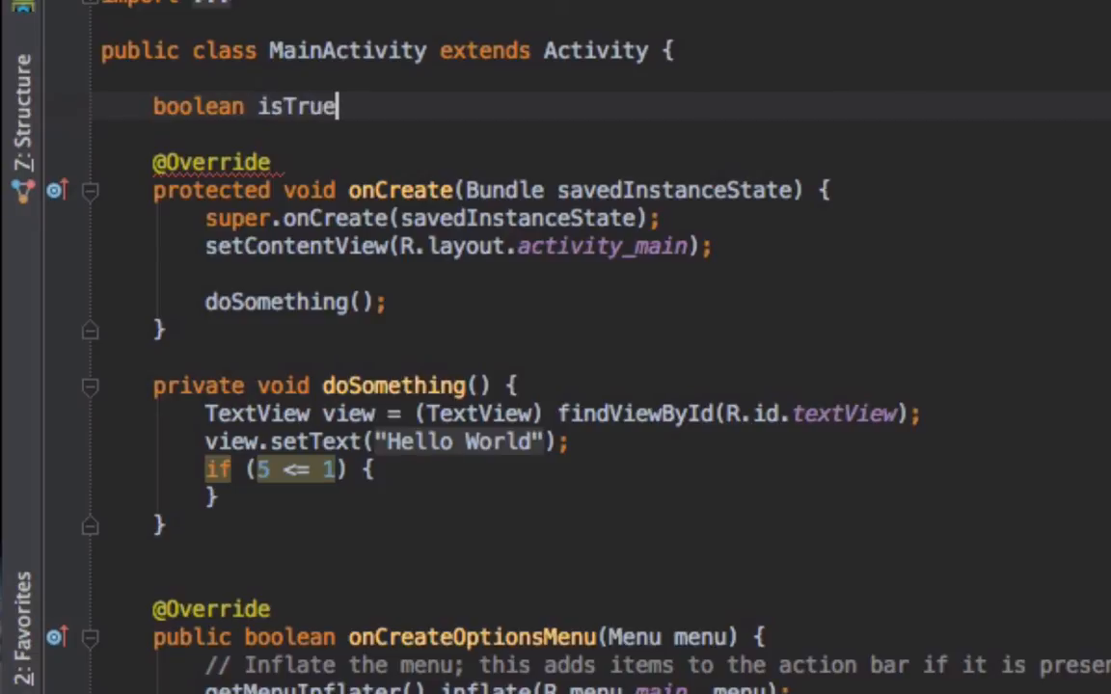
{"action": "type", "text": "= fals"}
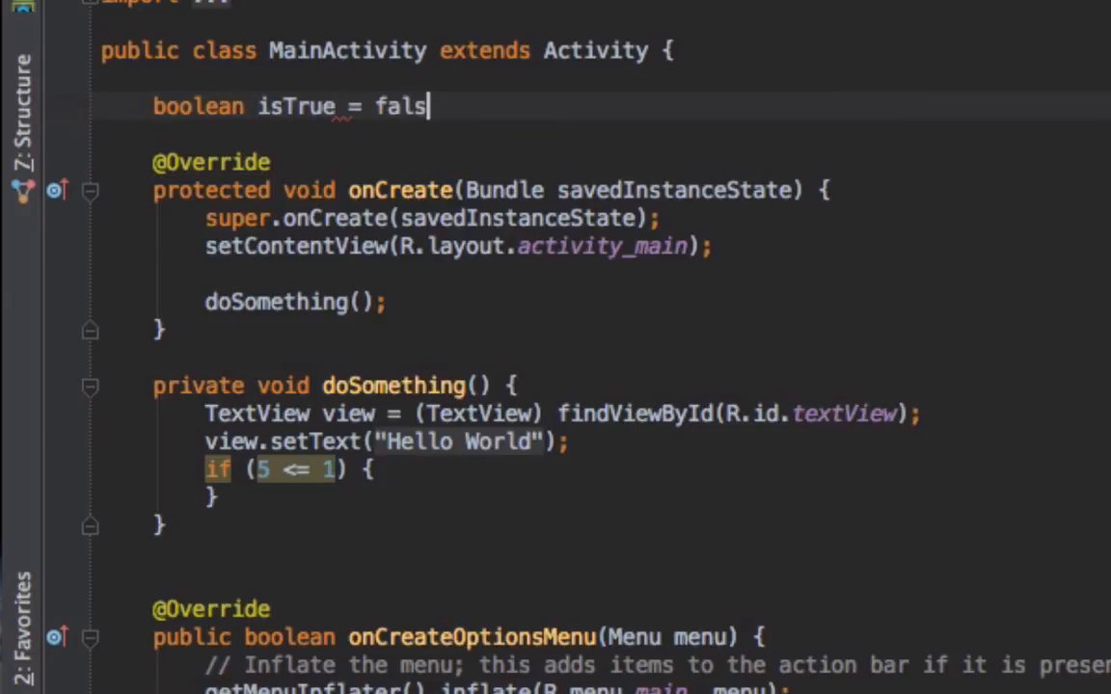
{"action": "type", "text": "e;"}
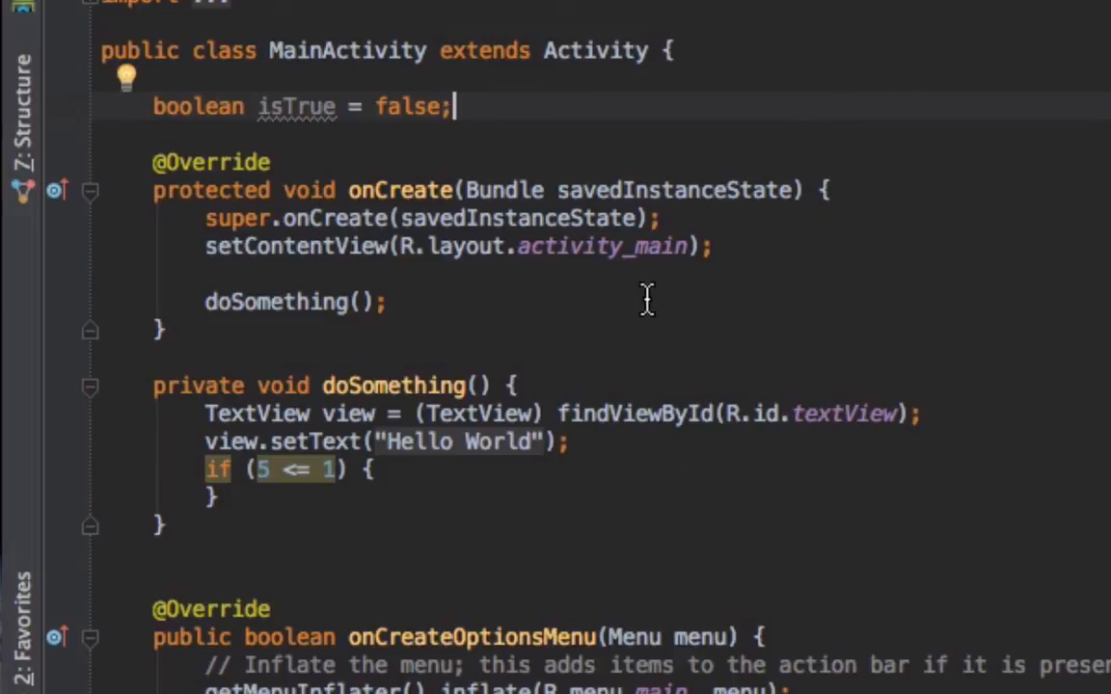
Step: Set isTrue = true before the doSomething call and select the if condition
{"action": "key", "text": "Enter"}
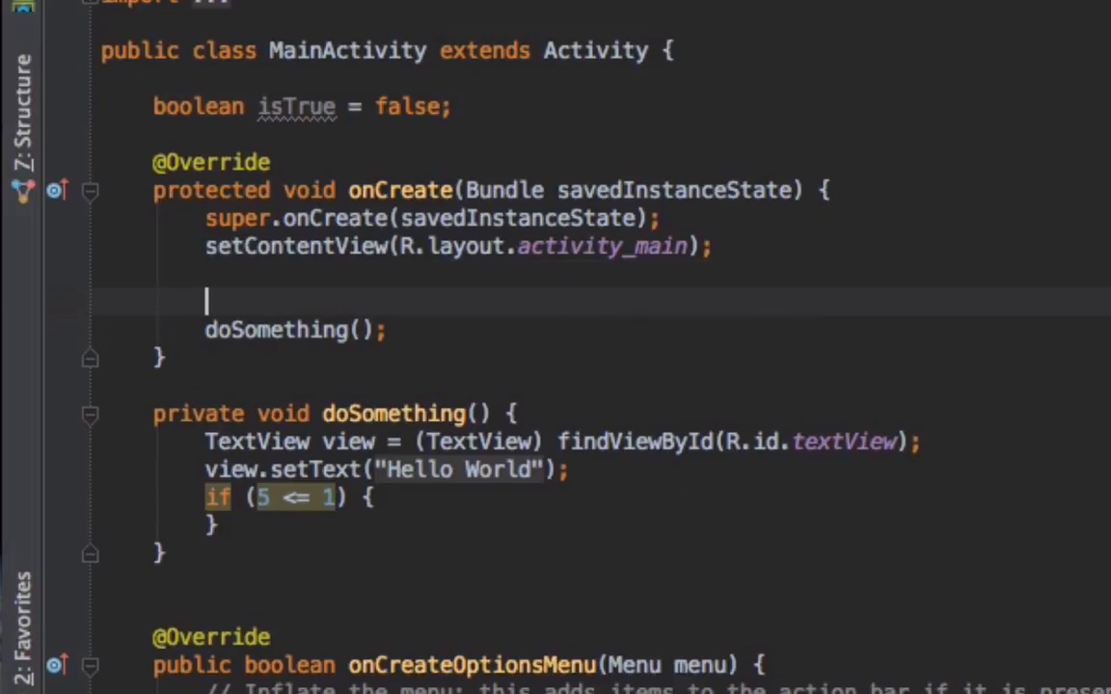
{"action": "type", "text": "isTrue"}
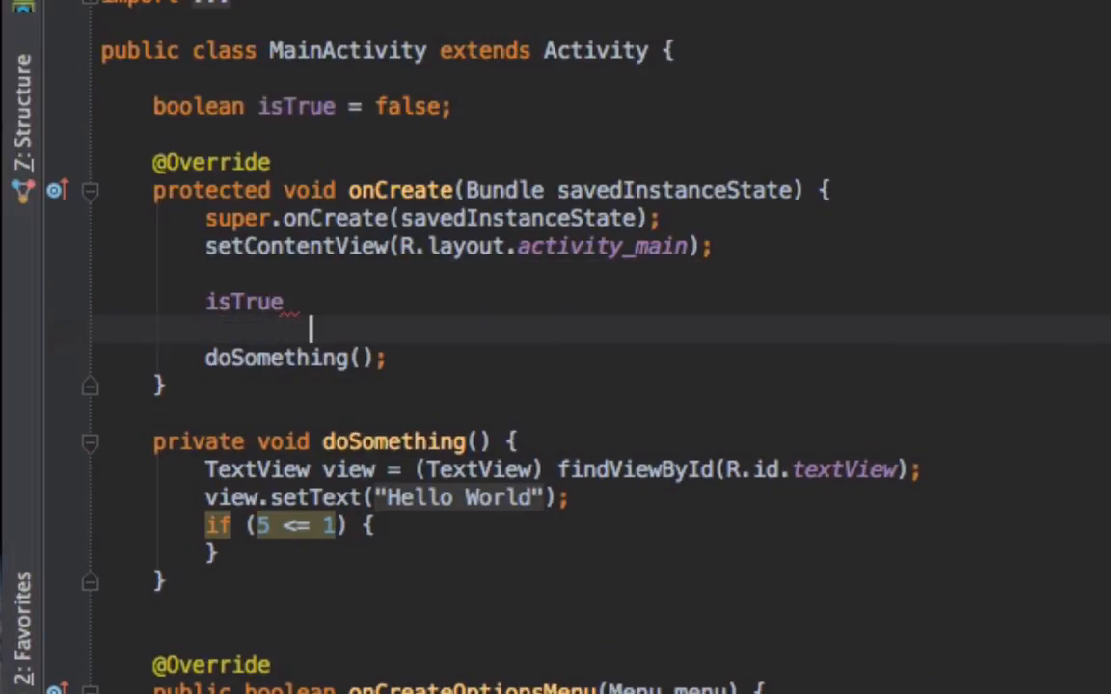
{"action": "type", "text": "= true;"}
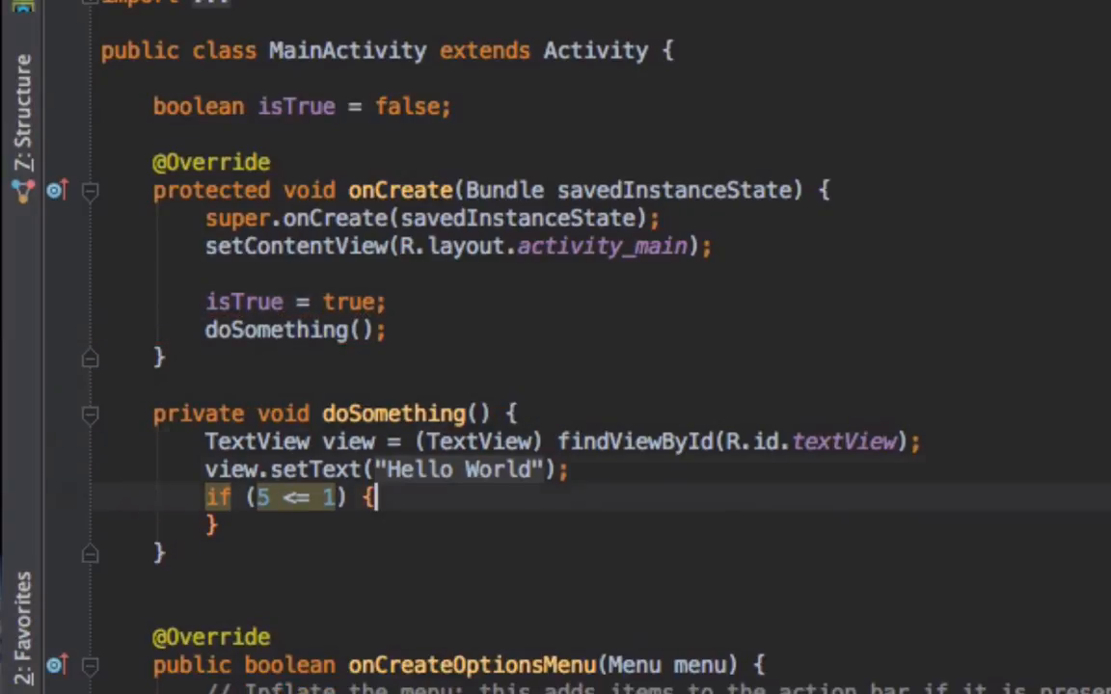
{"action": "double_click", "coordinate": [299, 497]}
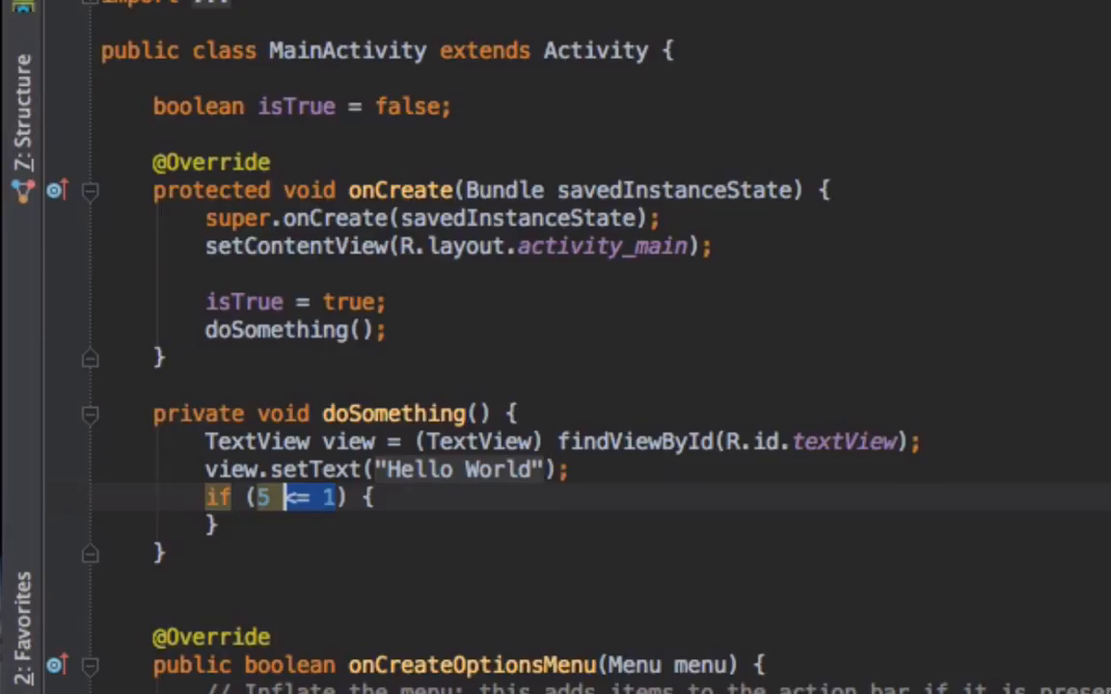
Step: Make isTrue the if condition and put view.setText("Certainly!") inside the block
{"action": "type", "text": "istr"}
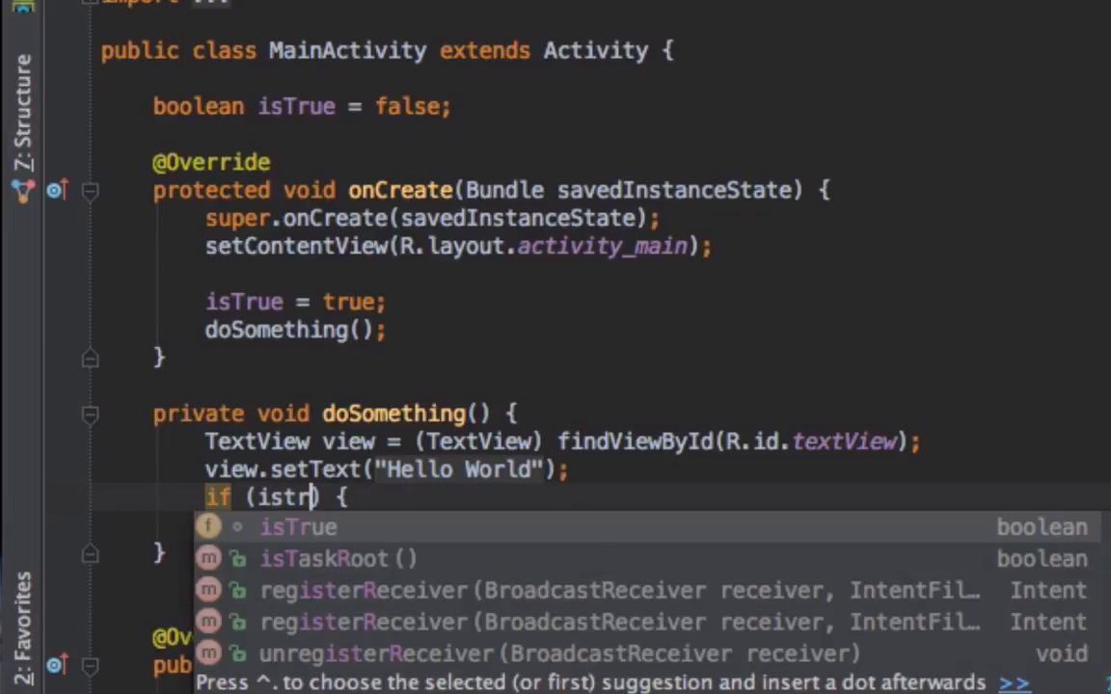
{"action": "key", "text": "Enter"}
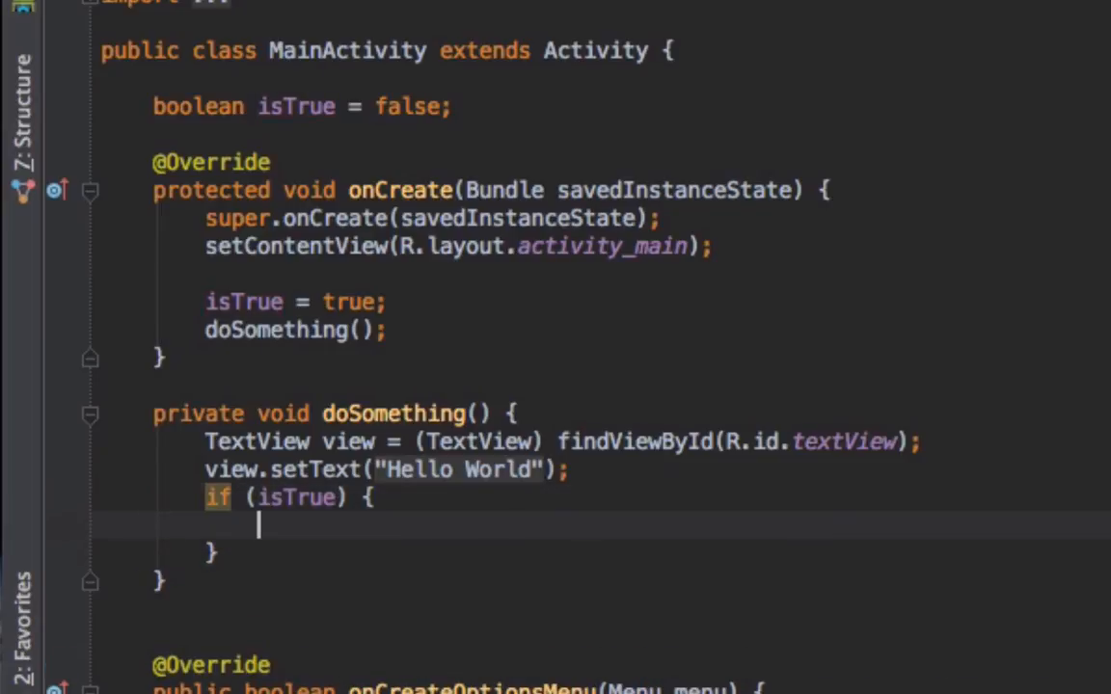
{"action": "type", "text": "s"}
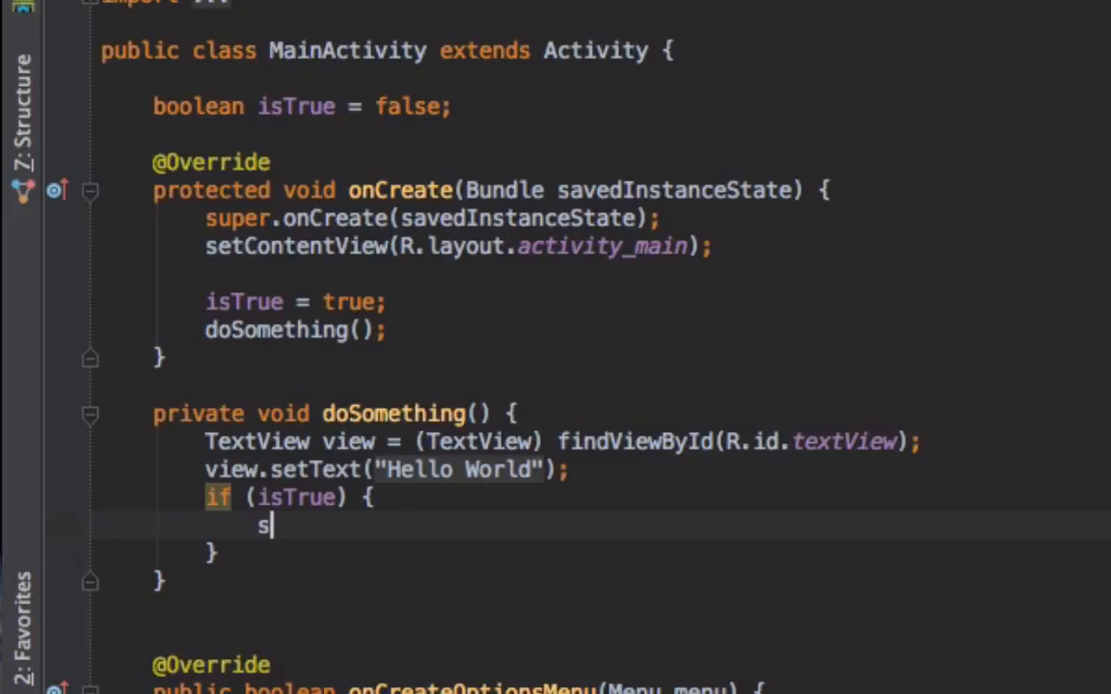
{"action": "type", "text": "iew.setText(\"Certainly!\");"}
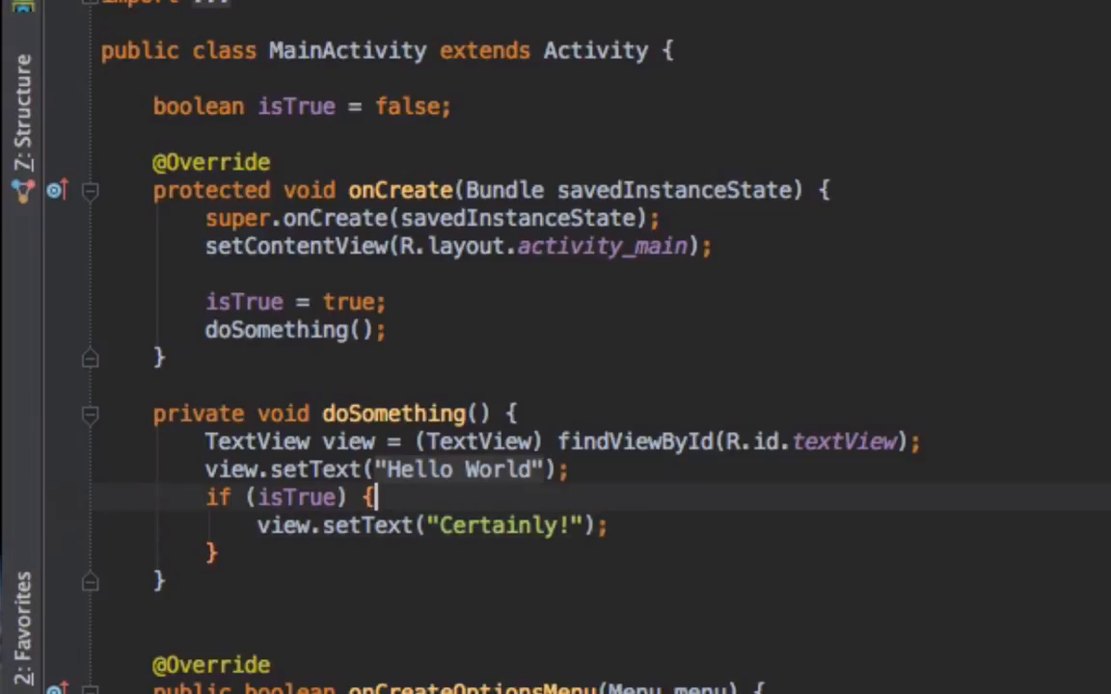
{"action": "left_click", "coordinate": [299, 498]}
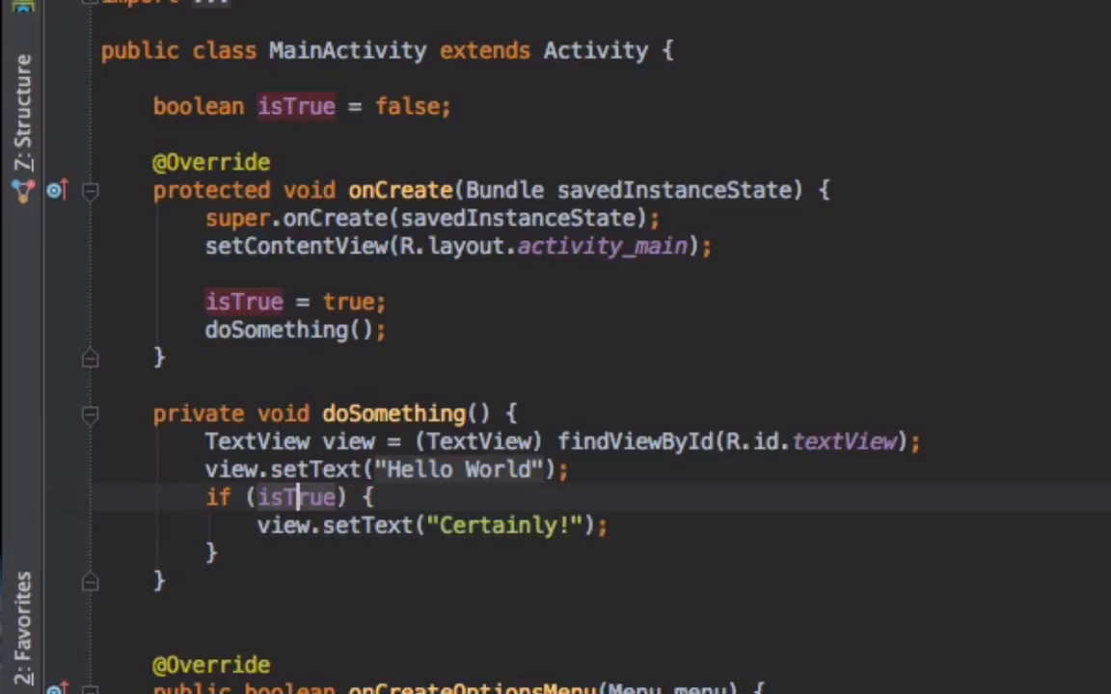
{"action": "left_click", "coordinate": [386, 302]}
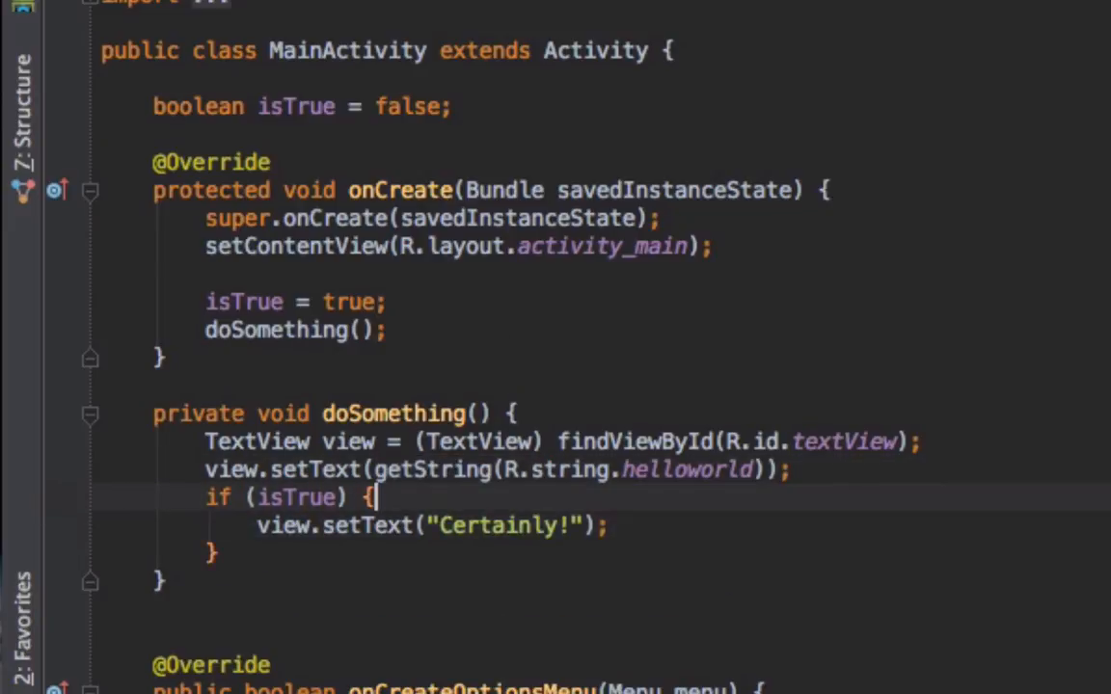
Step: Unwrap the if (isTrue) statement using Code > Unwrap/Remove
{"action": "left_click", "coordinate": [373, 20]}
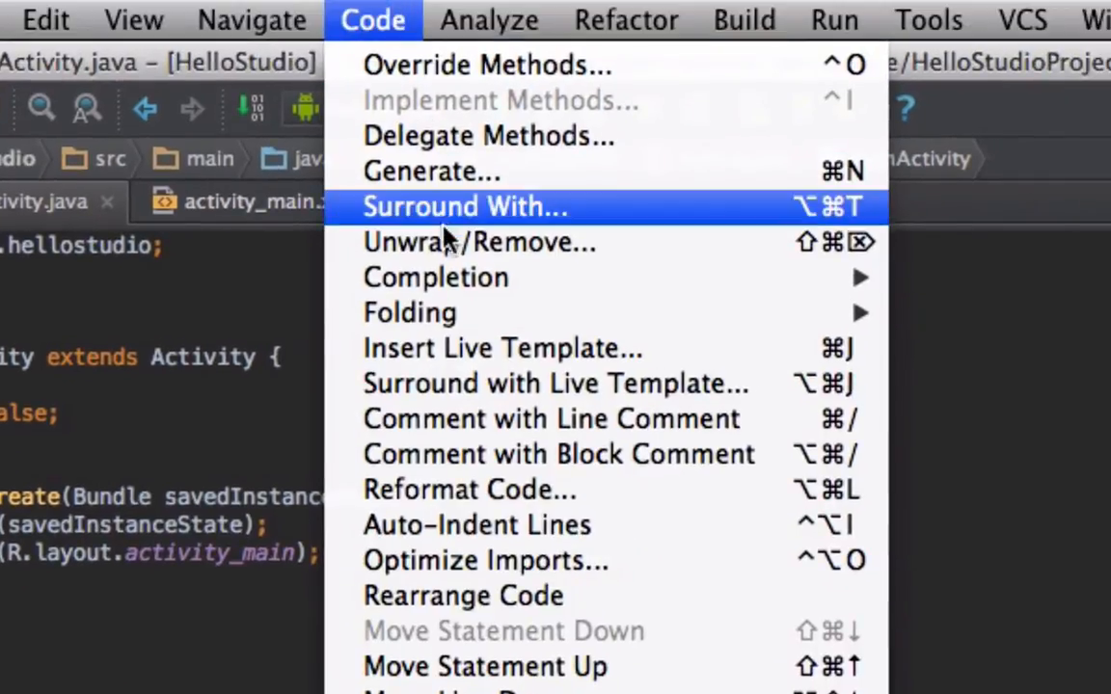
{"action": "left_click", "coordinate": [480, 242]}
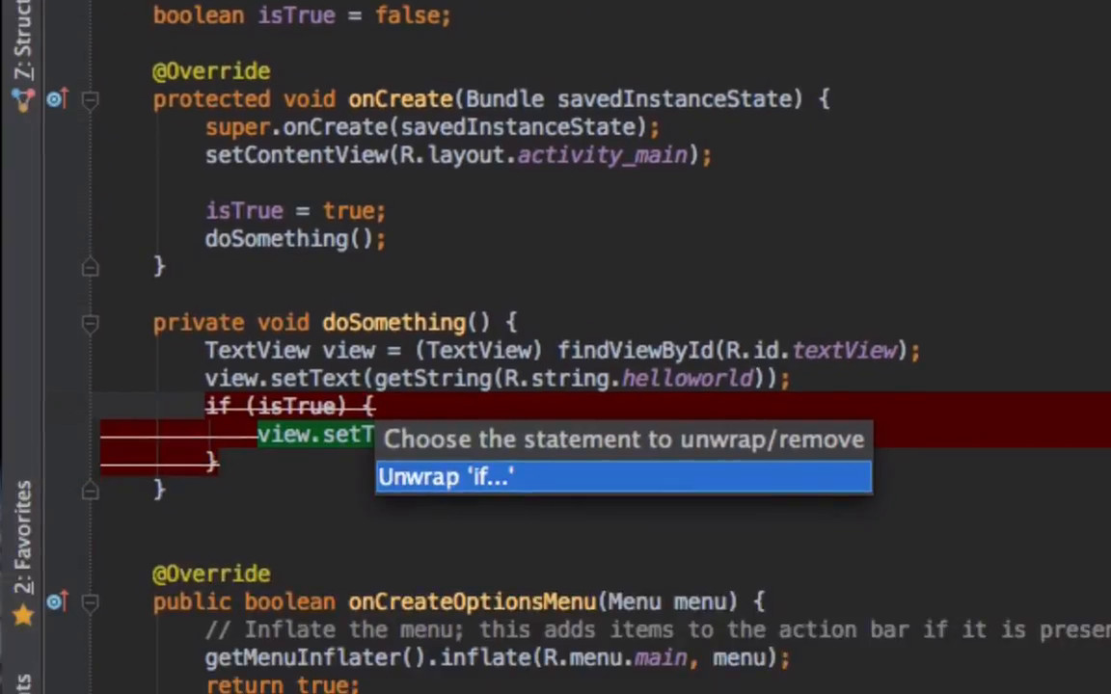
{"action": "left_click", "coordinate": [459, 476]}
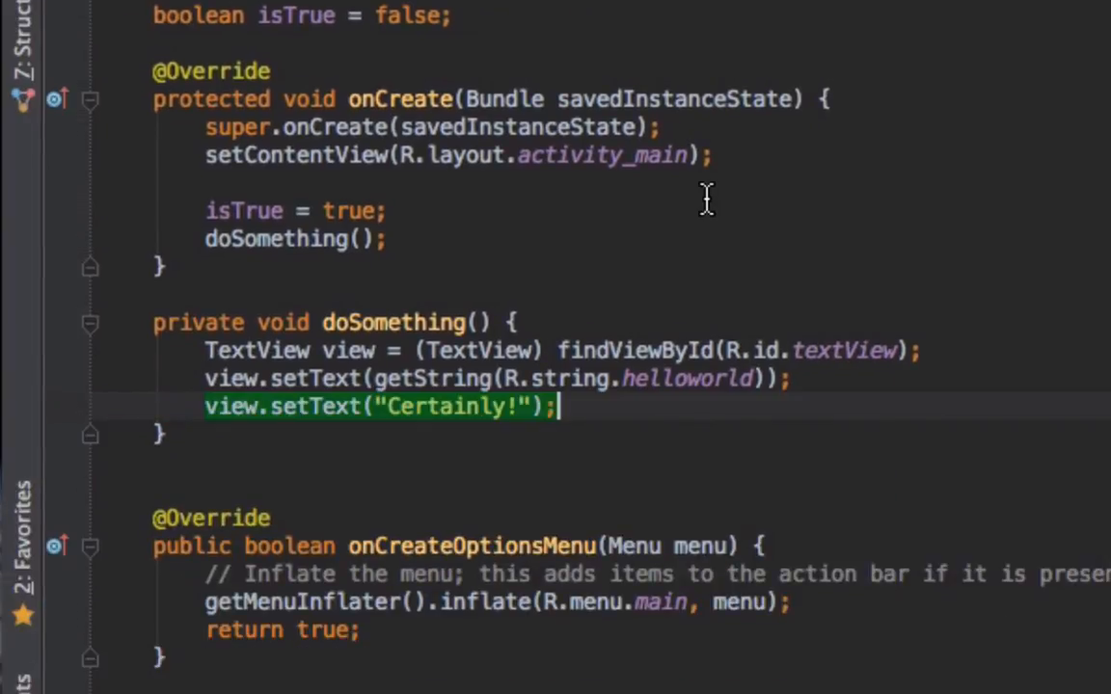
{"action": "mouse_move", "coordinate": [762, 380]}
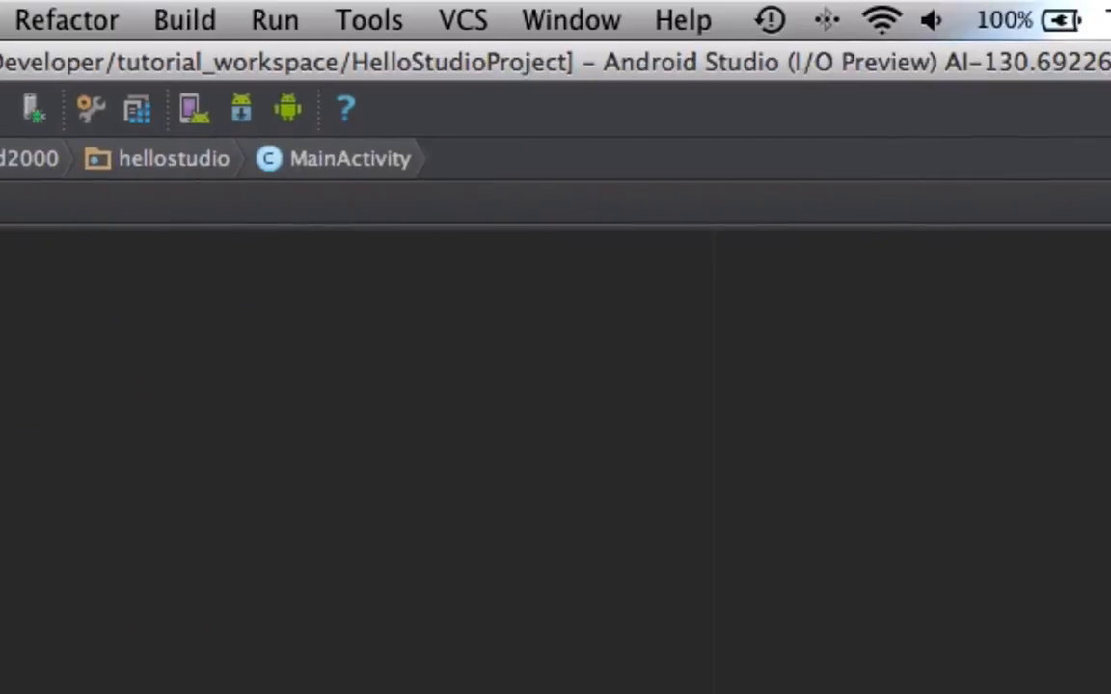
{"action": "mouse_move", "coordinate": [634, 124]}
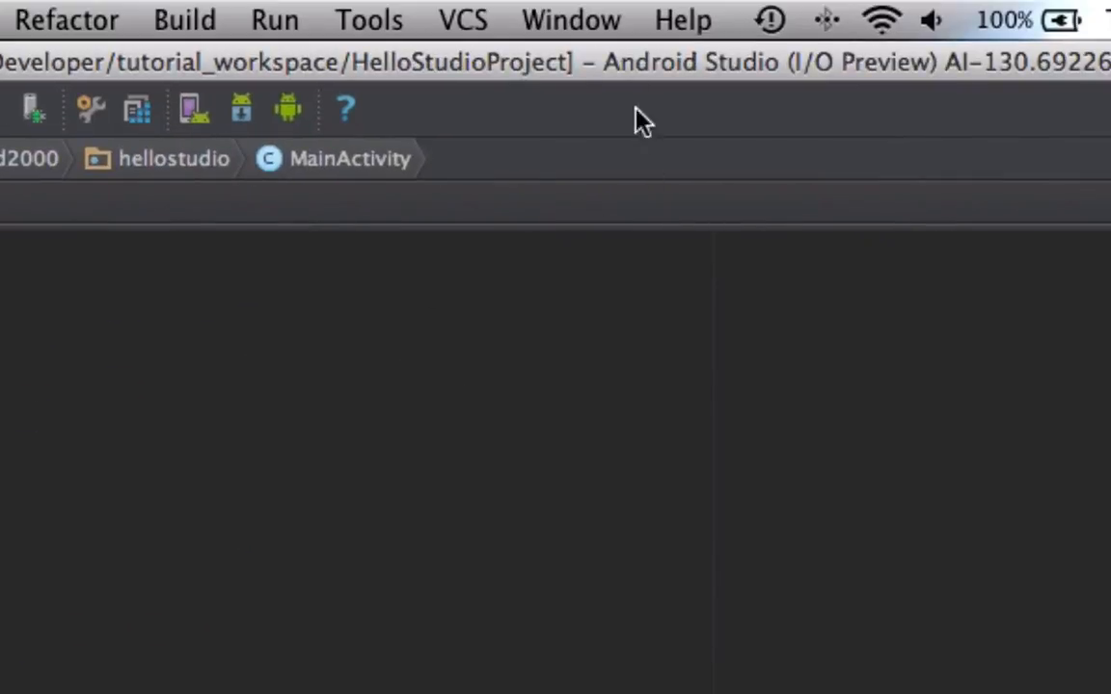
Step: Open Find Action from the Help menu and search for 'refactor'
{"action": "left_click", "coordinate": [683, 19]}
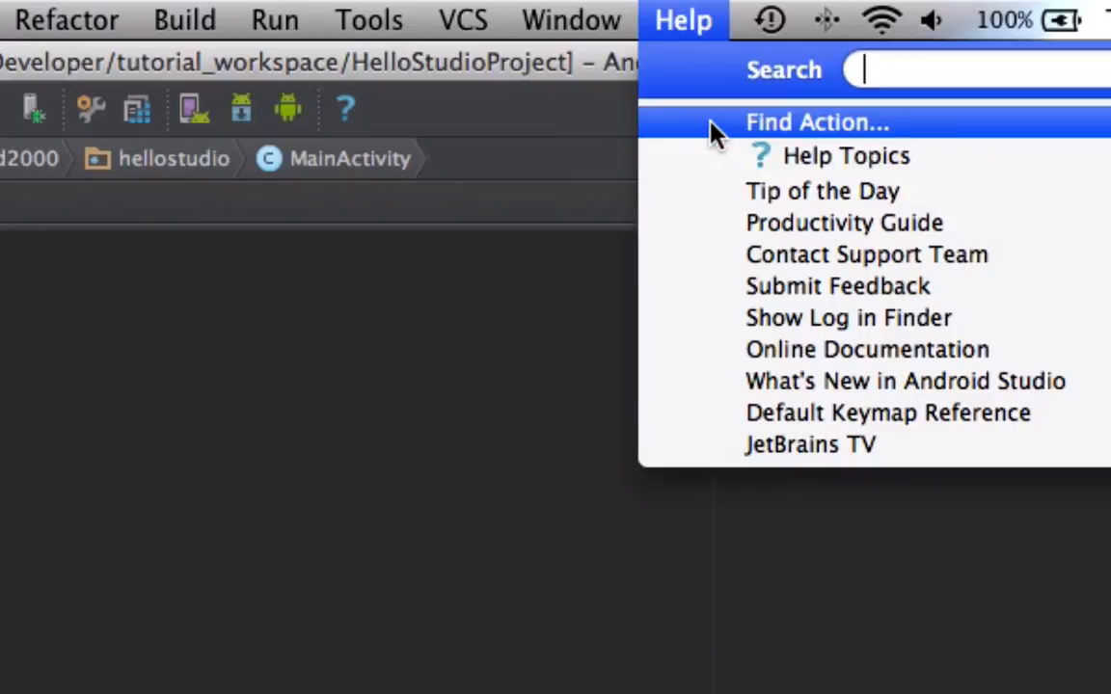
{"action": "left_click", "coordinate": [822, 122]}
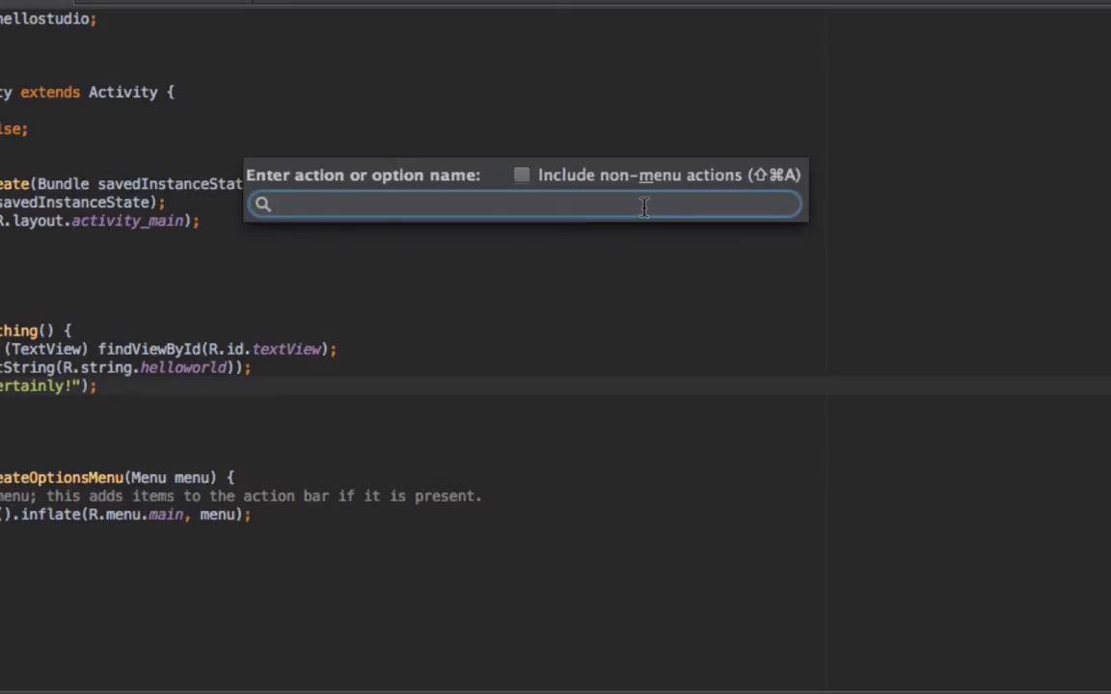
{"action": "type", "text": "refac"}
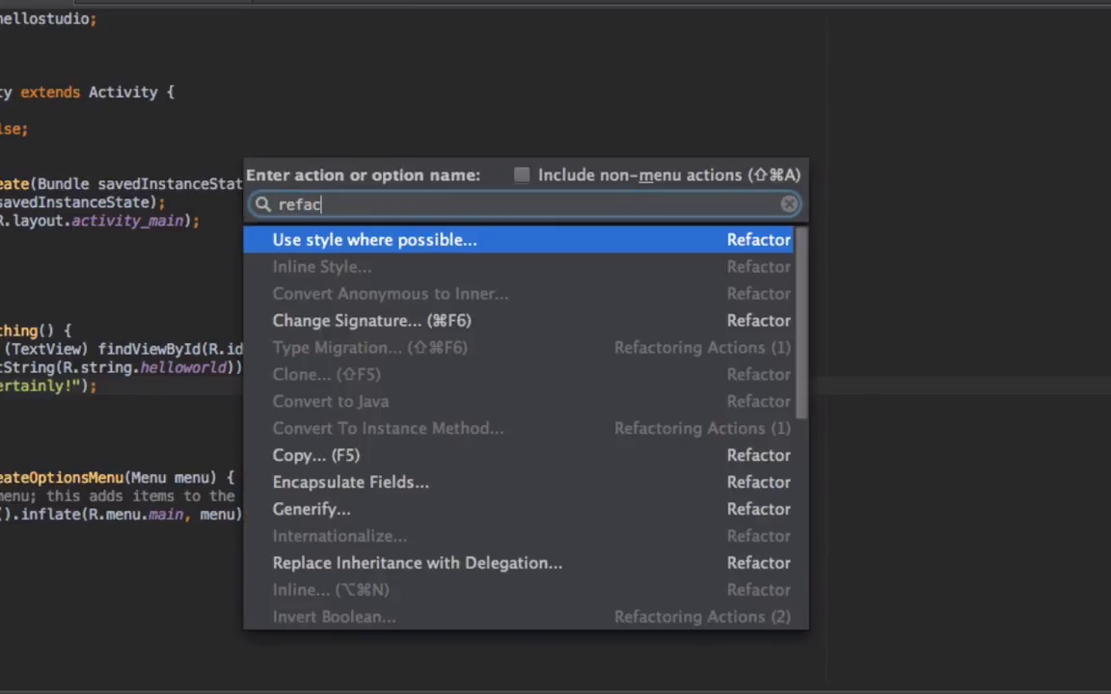
{"action": "type", "text": "o"}
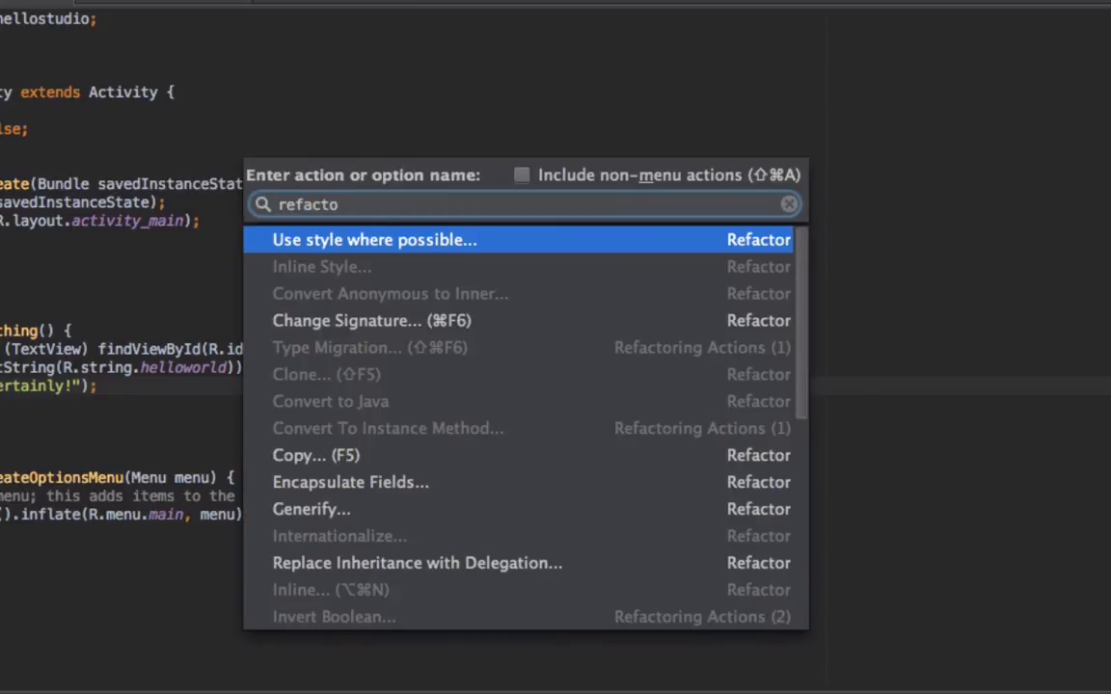
{"action": "type", "text": "r"}
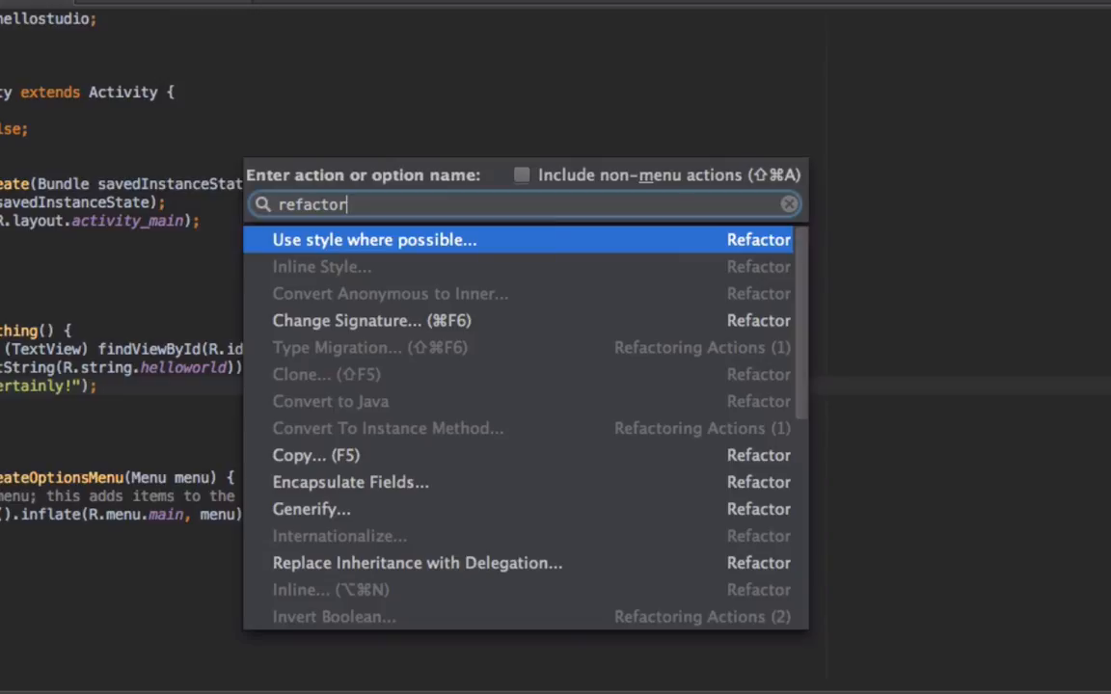
Step: Search for 'scope' and open the Scopes settings result
{"action": "type", "text": "scop"}
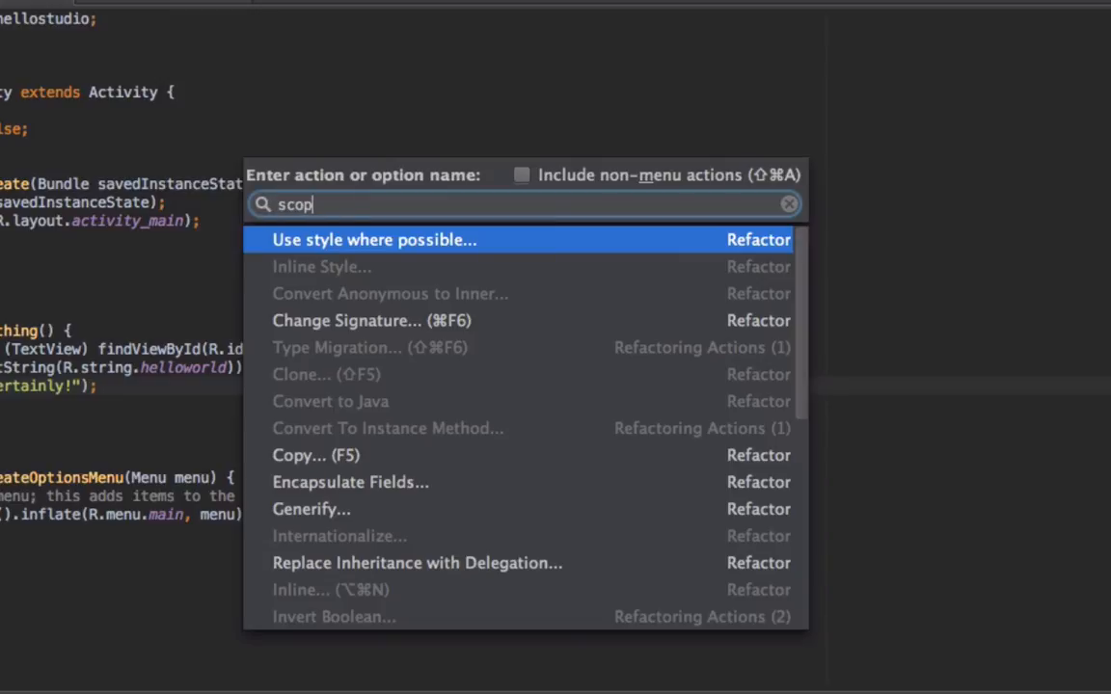
{"action": "type", "text": "e"}
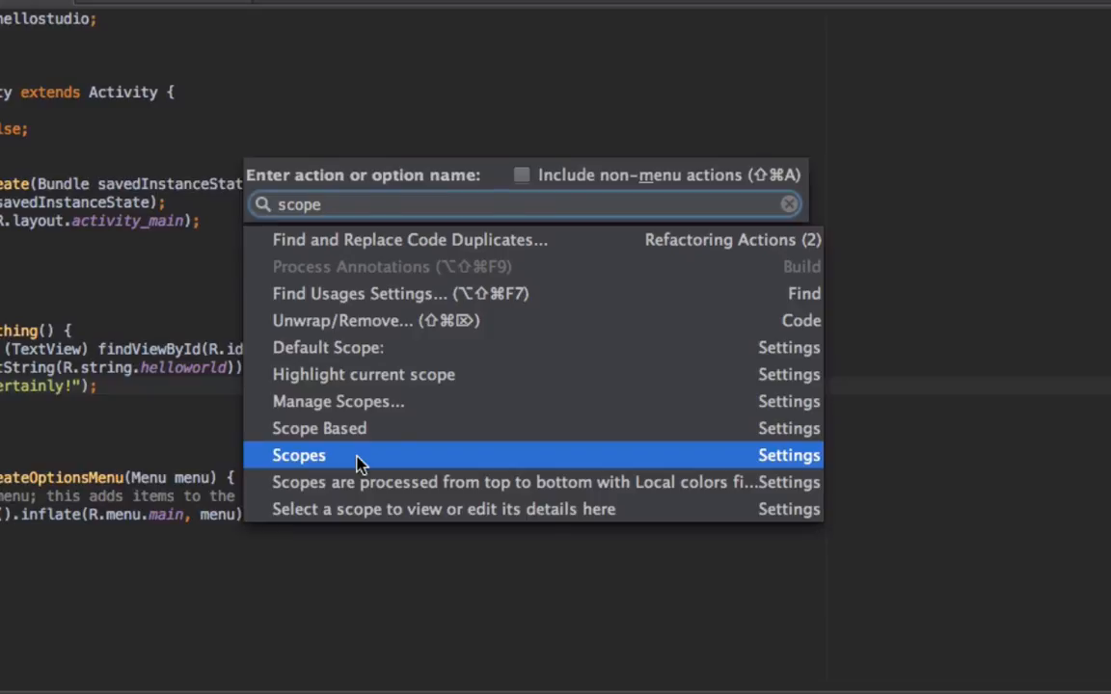
{"action": "mouse_move", "coordinate": [398, 326]}
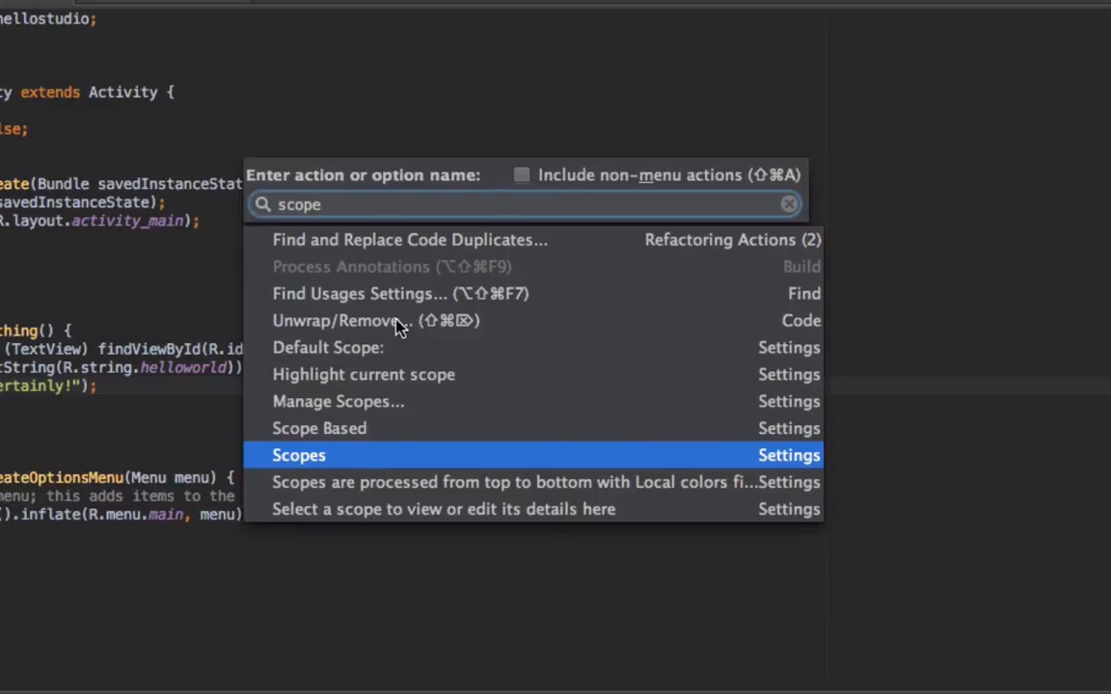
{"action": "key", "text": "Up"}
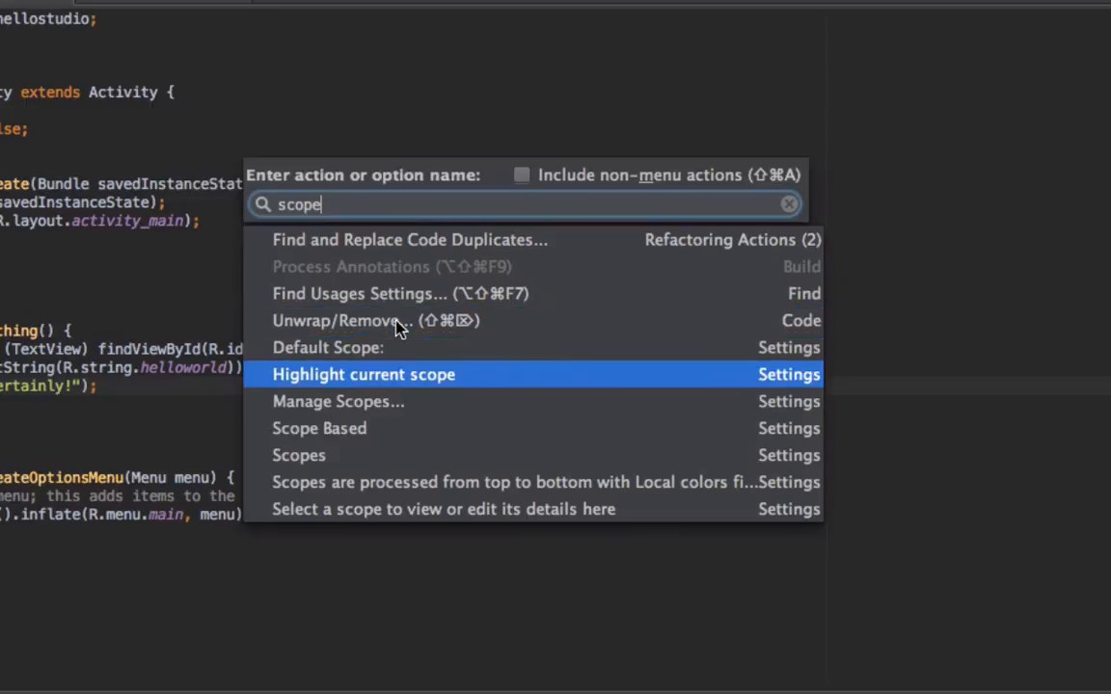
{"action": "key", "text": "Down"}
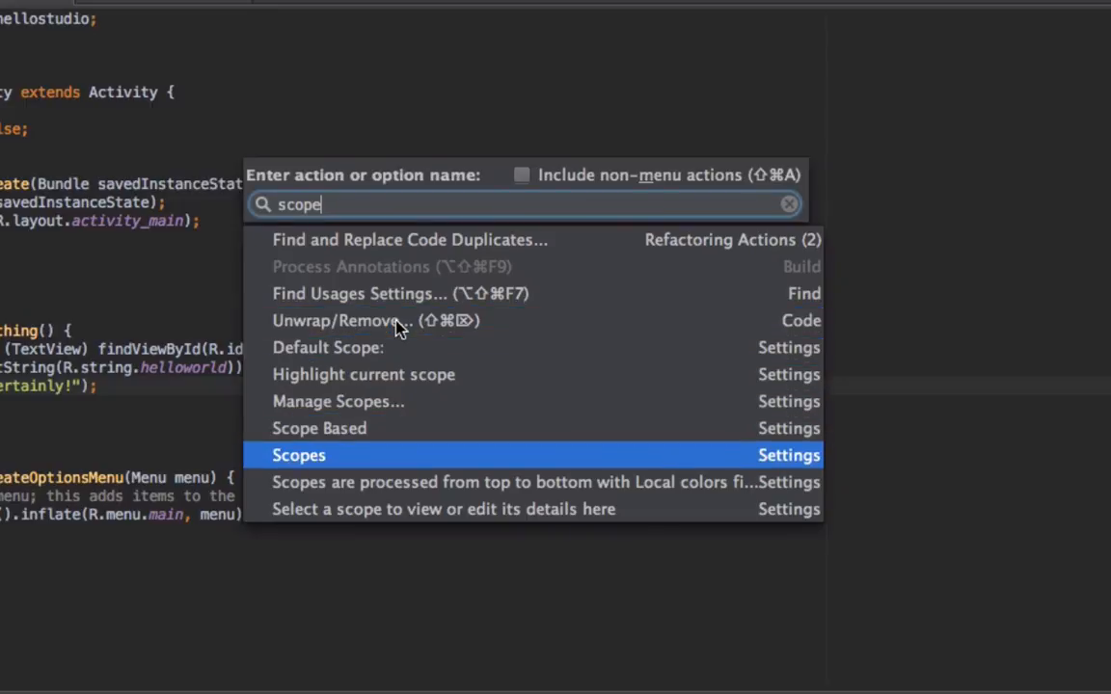
{"action": "key", "text": "Escape"}
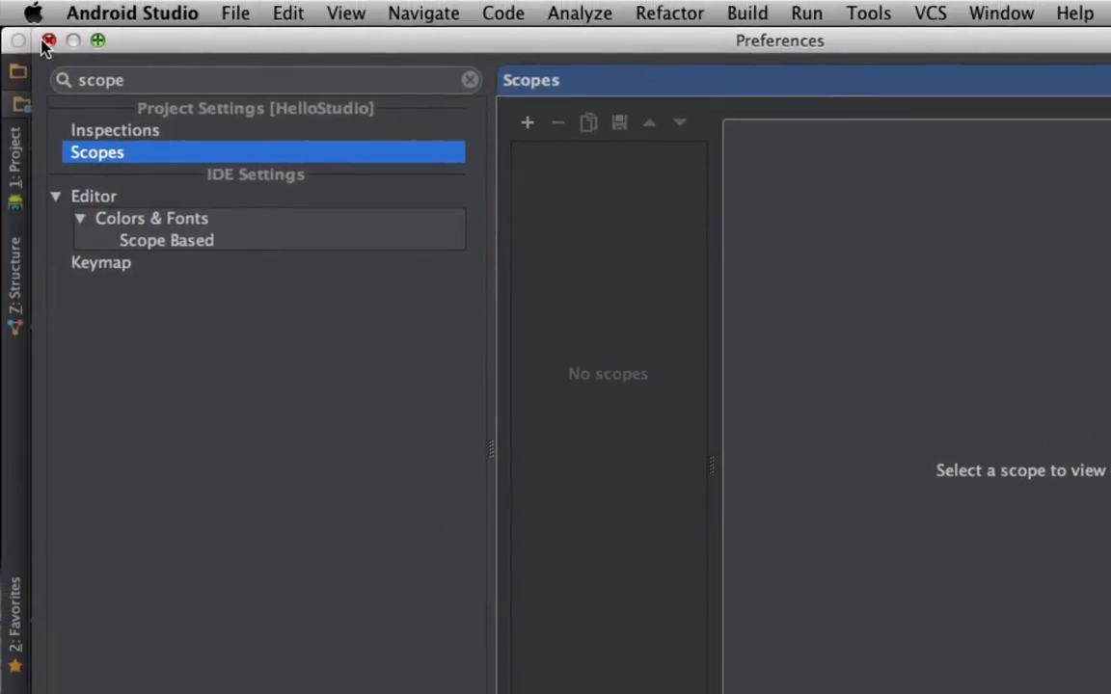
{"action": "left_click", "coordinate": [50, 42]}
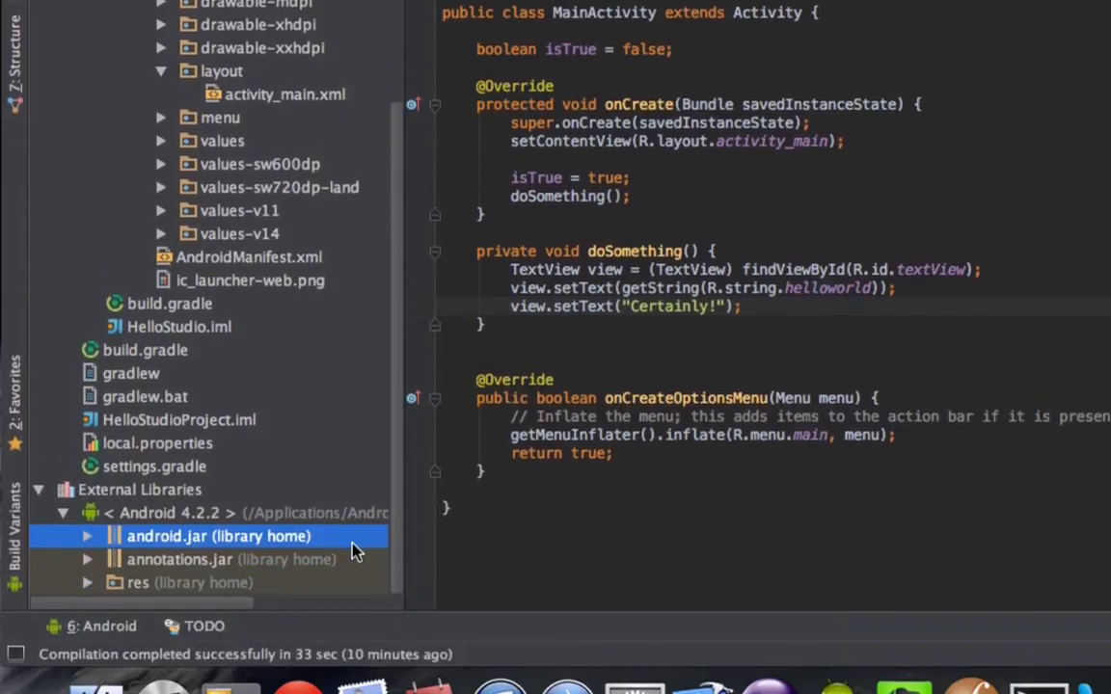
Step: Expand android.jar down to the android package toward Activity.class
{"action": "left_click", "coordinate": [85, 535]}
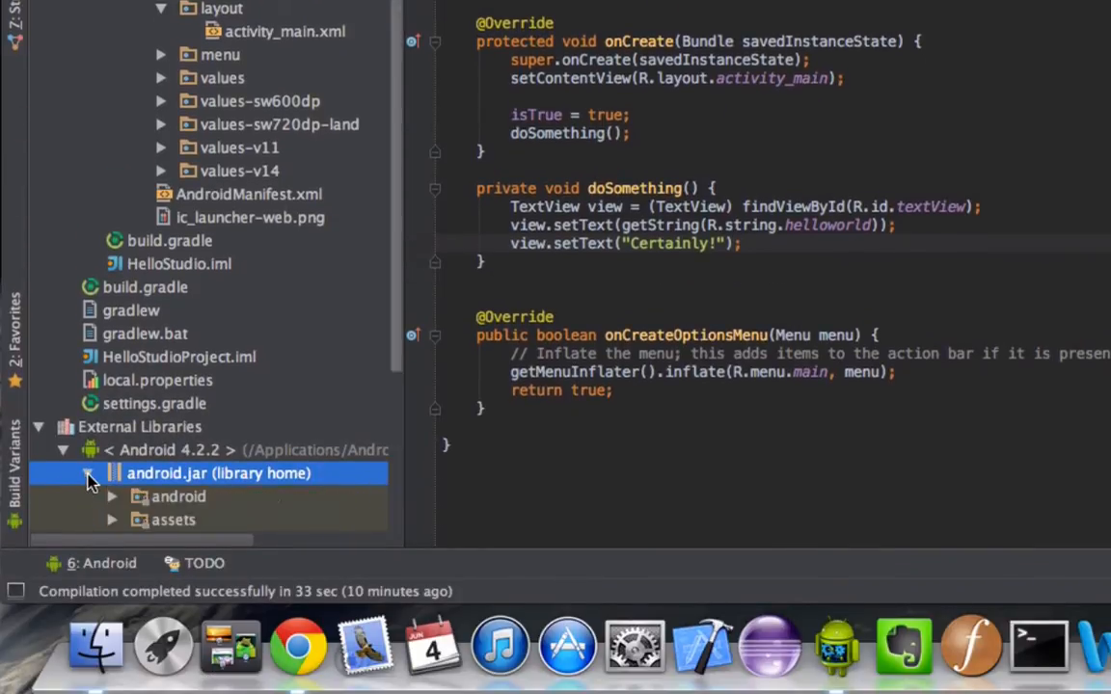
{"action": "left_click", "coordinate": [87, 474]}
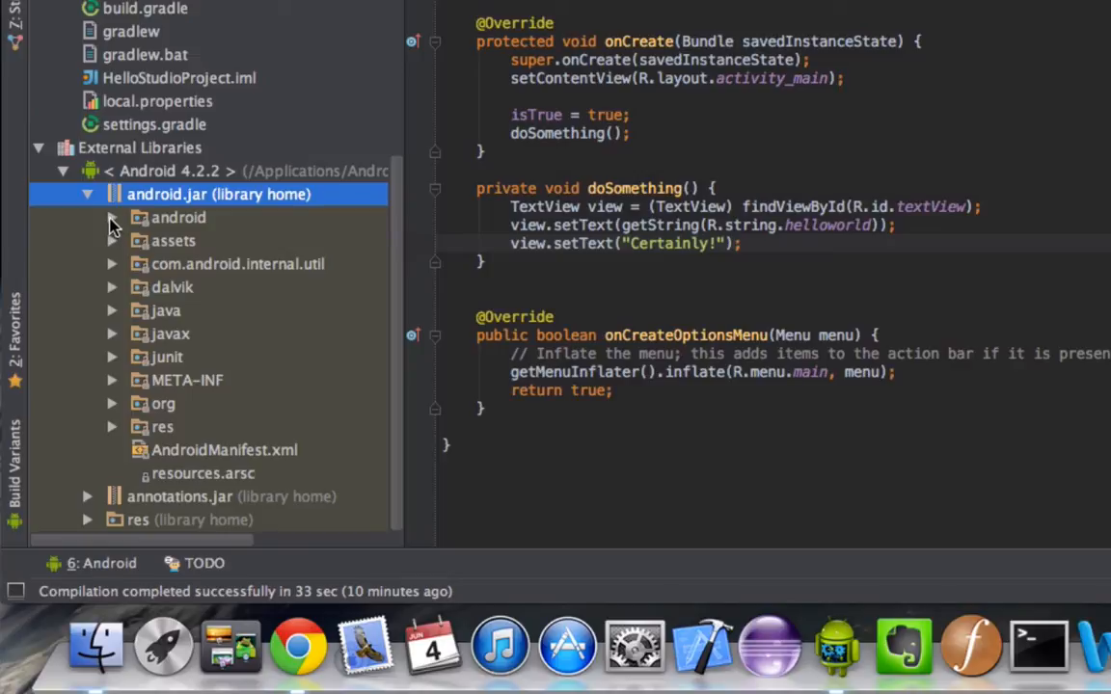
{"action": "left_click", "coordinate": [112, 217]}
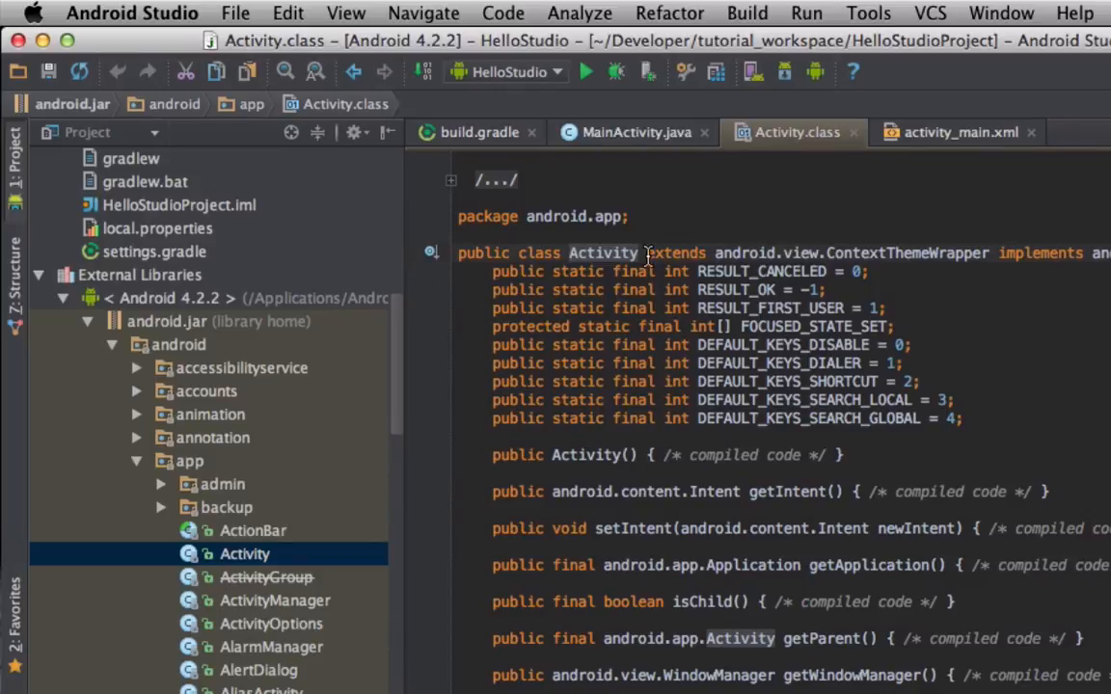
Step: Flip between MainActivity.java and Activity.class, then close the decompiled Activity.class tab
{"action": "left_click", "coordinate": [637, 132]}
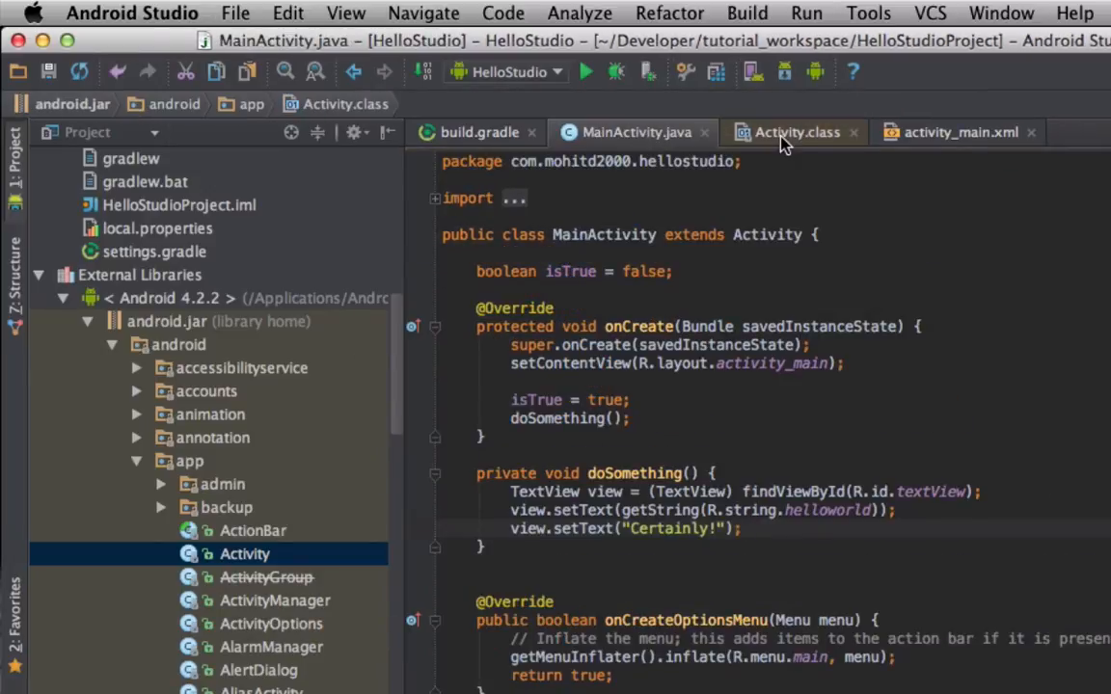
{"action": "left_click", "coordinate": [797, 132]}
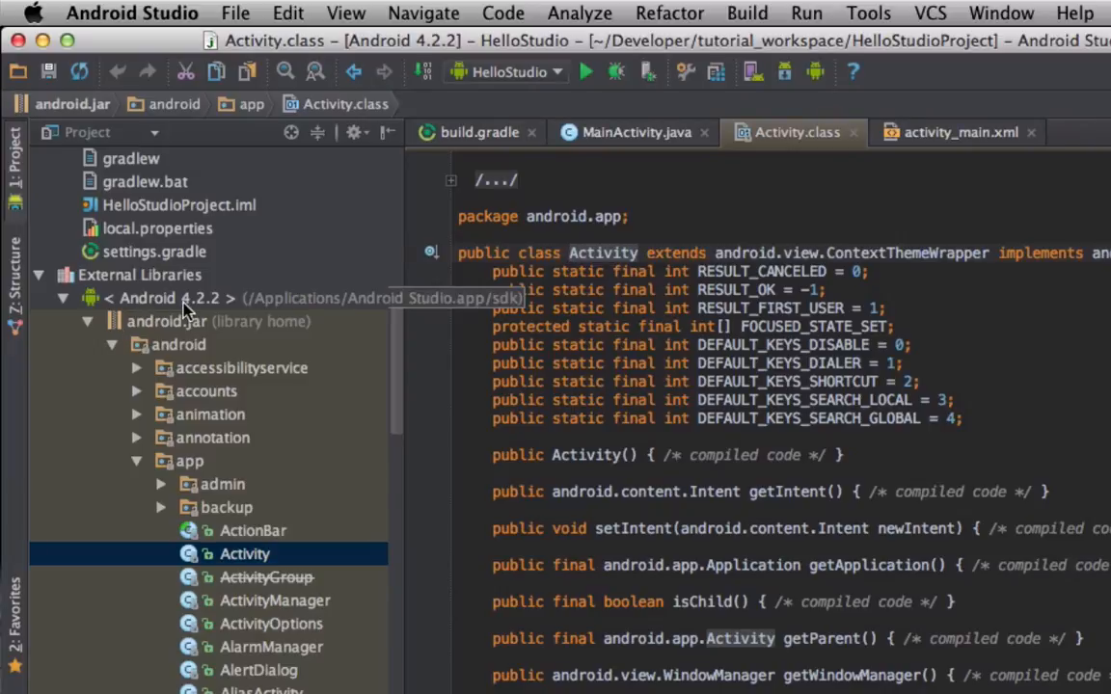
{"action": "mouse_move", "coordinate": [817, 367]}
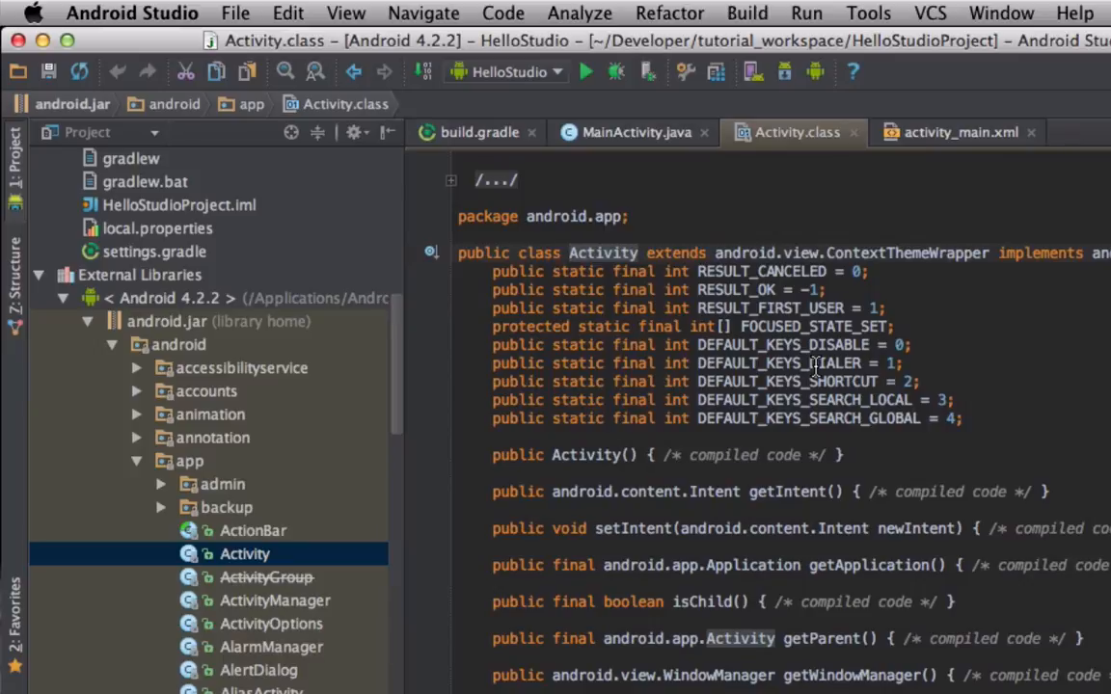
{"action": "mouse_move", "coordinate": [874, 512]}
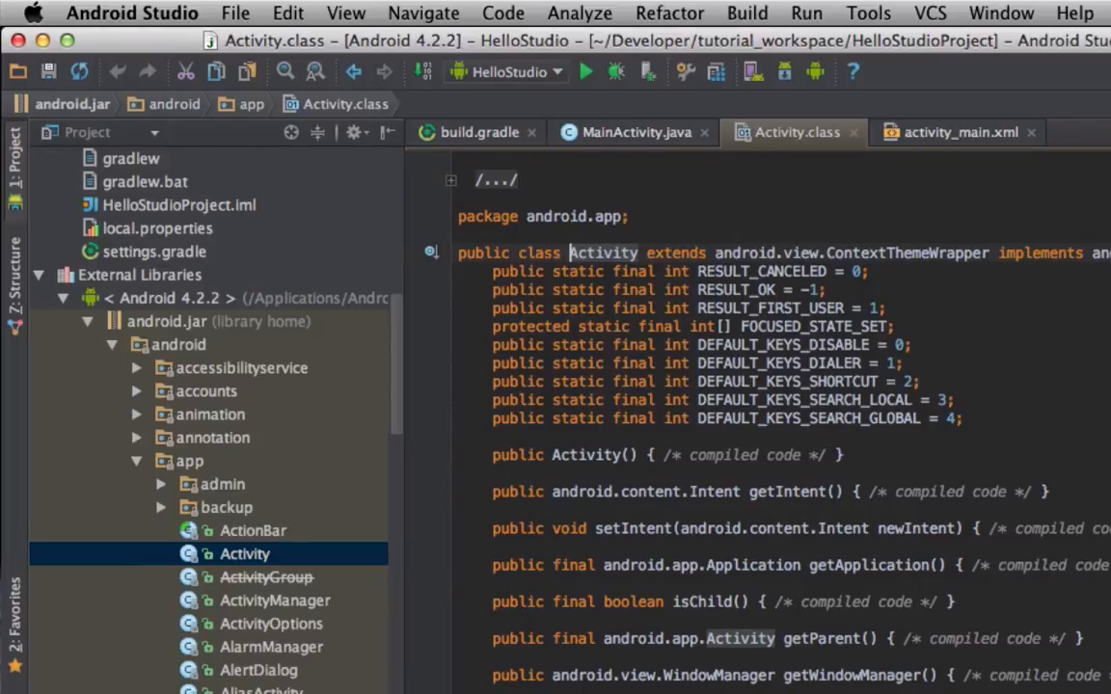
{"action": "mouse_move", "coordinate": [592, 406]}
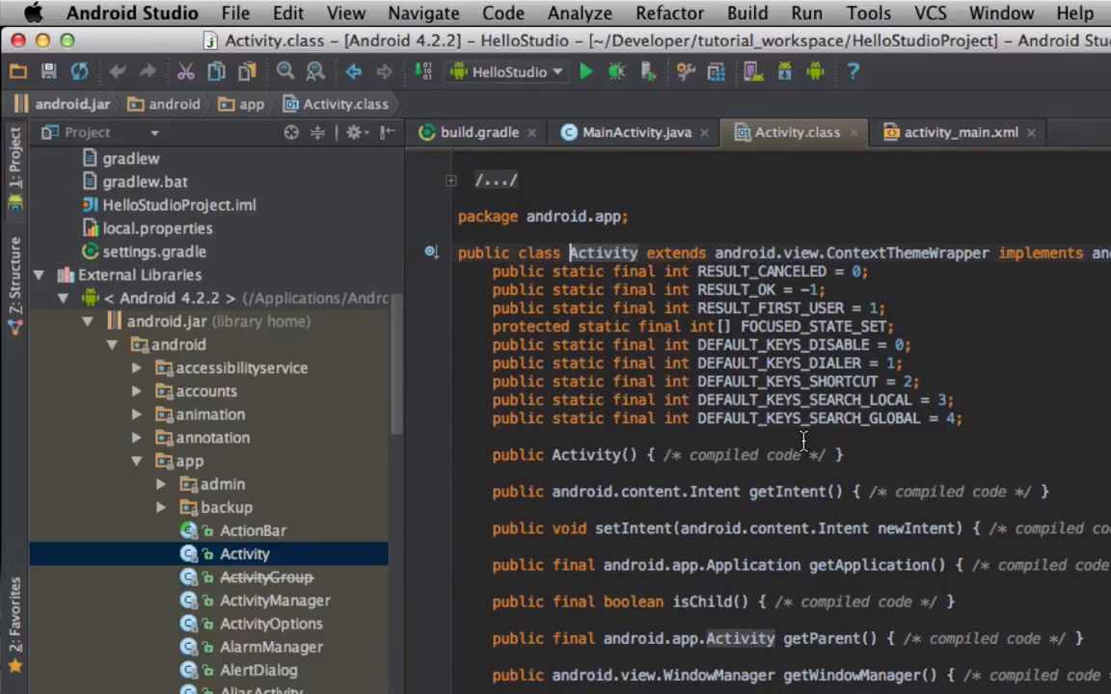
{"action": "mouse_move", "coordinate": [782, 169]}
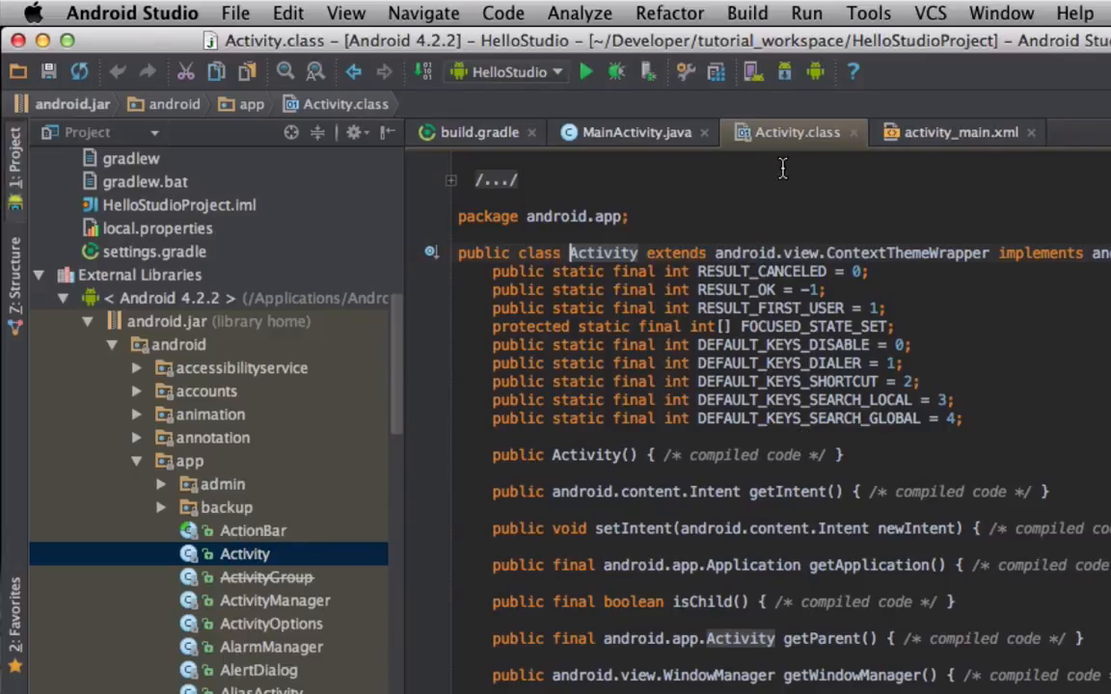
{"action": "mouse_move", "coordinate": [746, 307]}
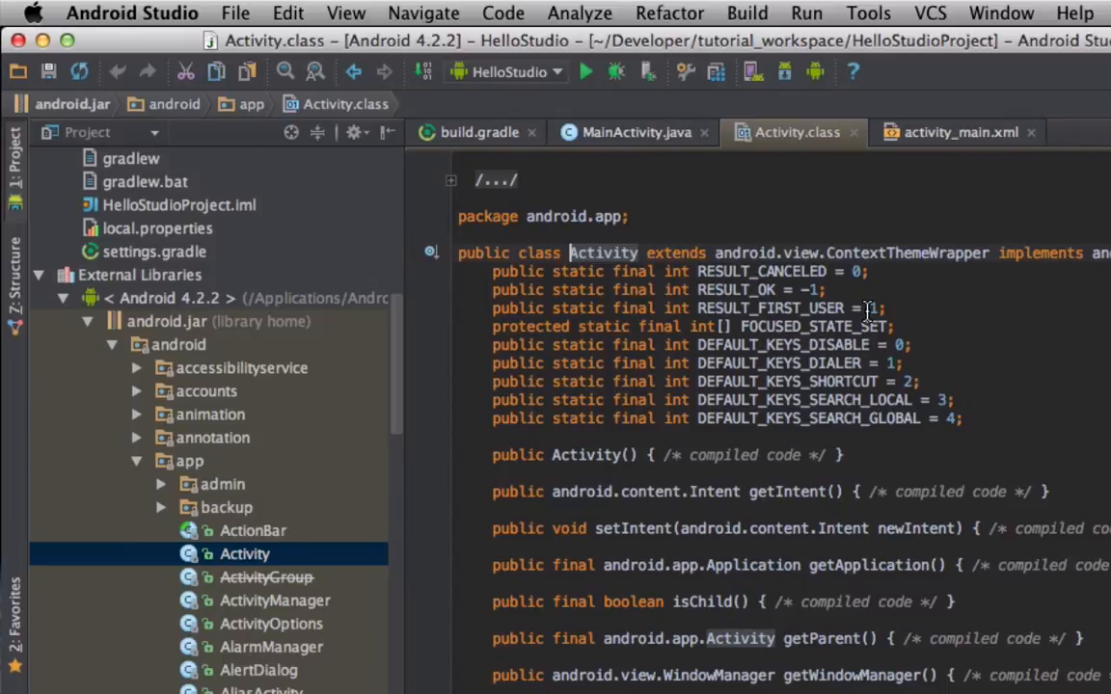
{"action": "left_click", "coordinate": [638, 132]}
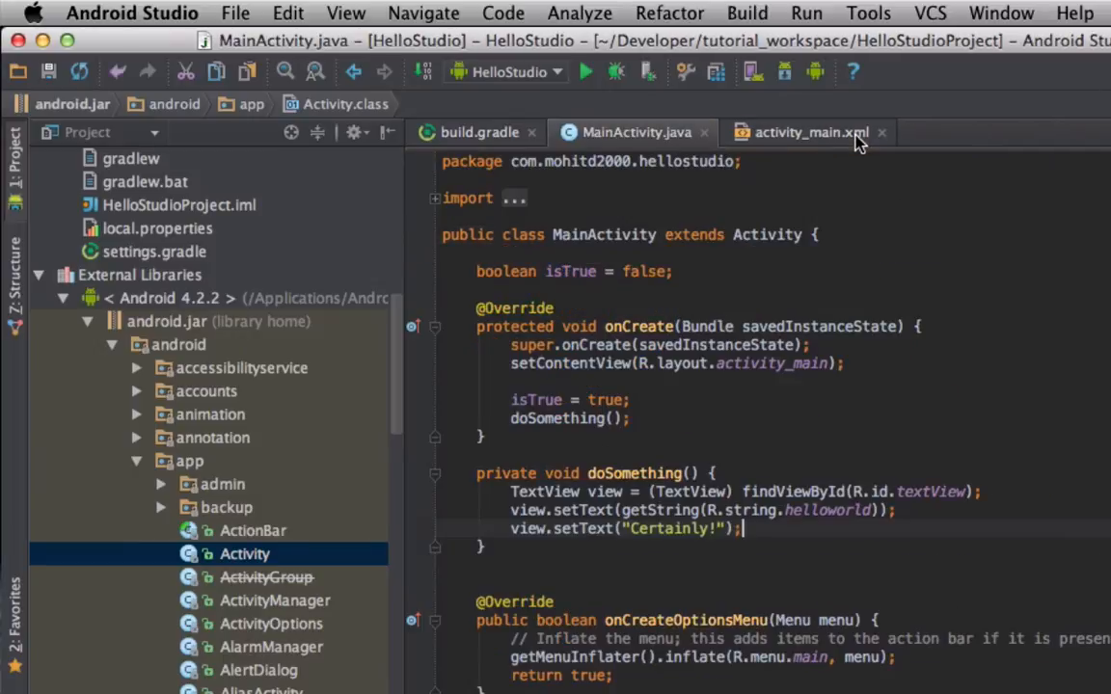